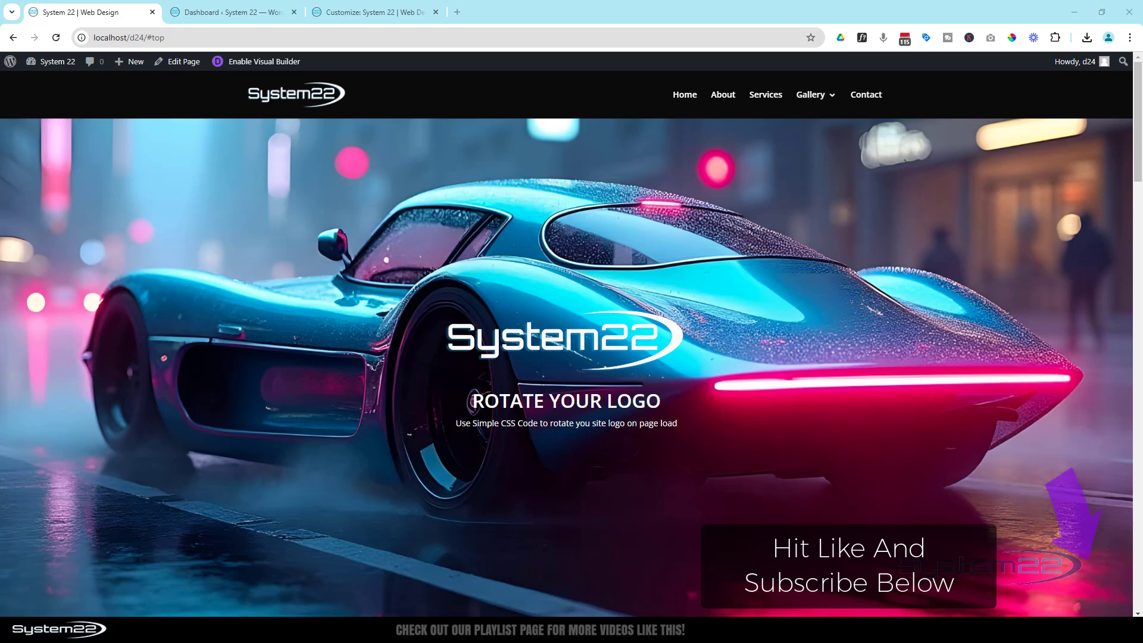
mouse_move(112, 205)
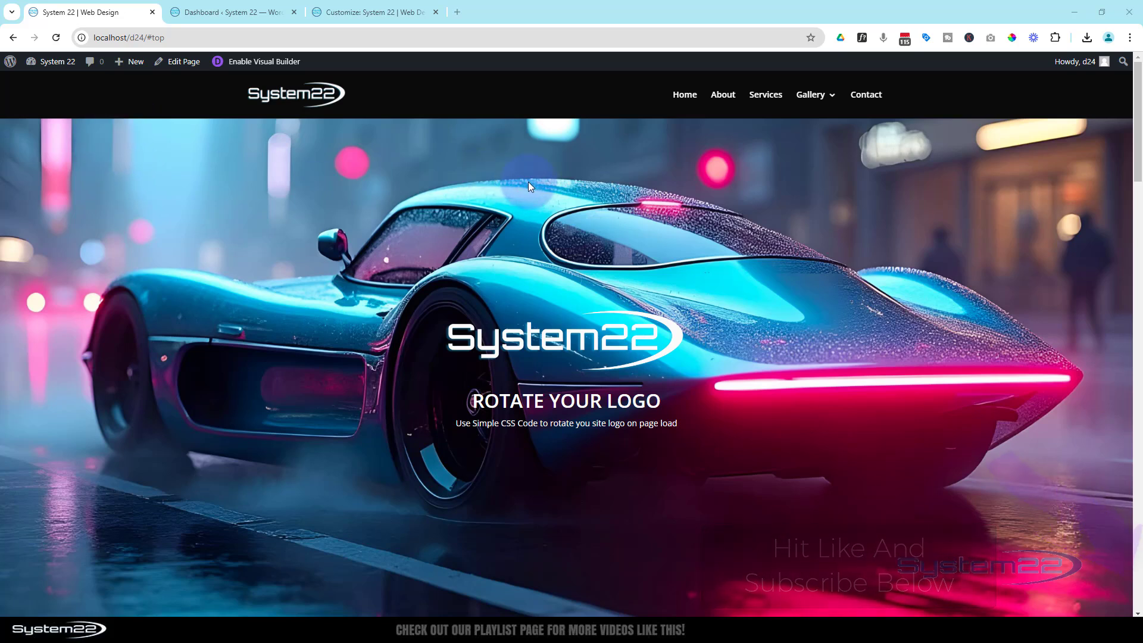
mouse_move(535, 100)
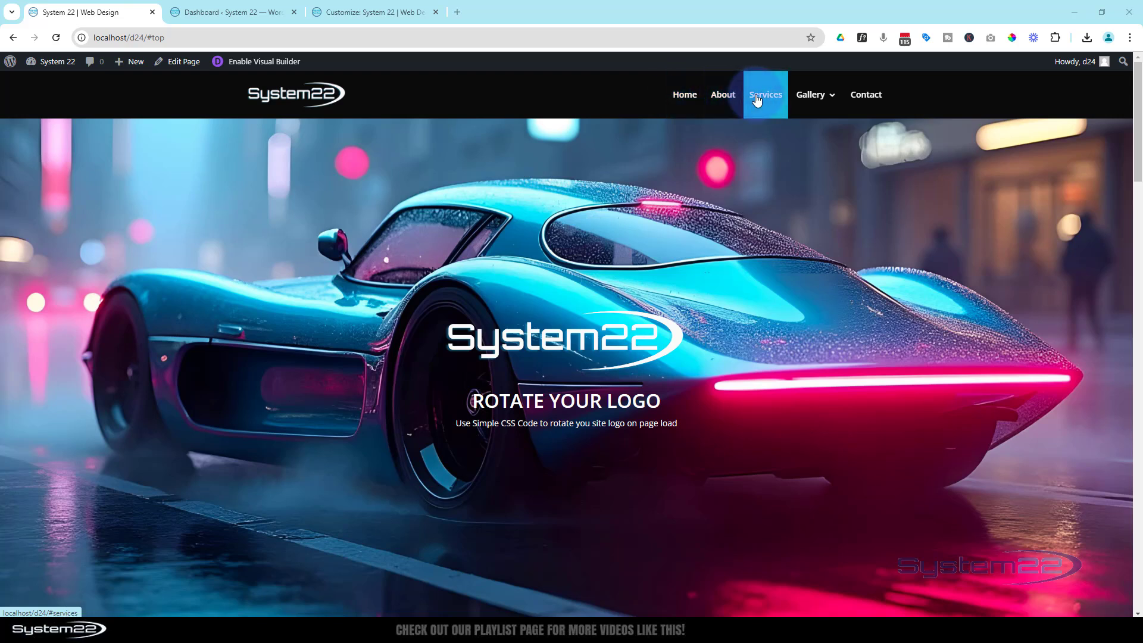
mouse_move(685, 96)
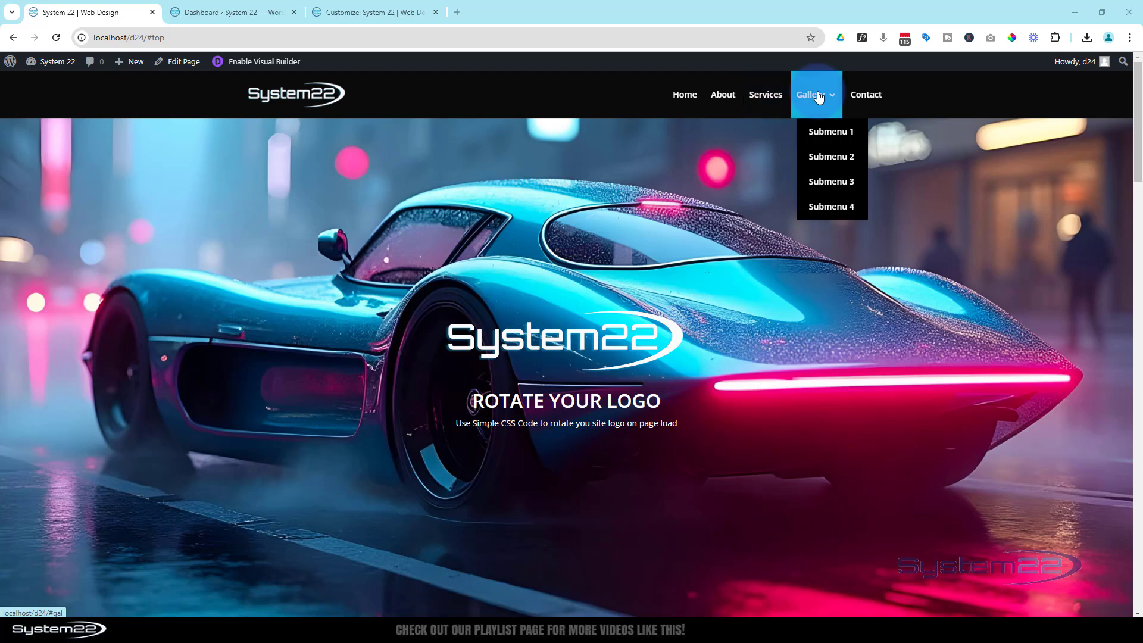
mouse_move(832, 134)
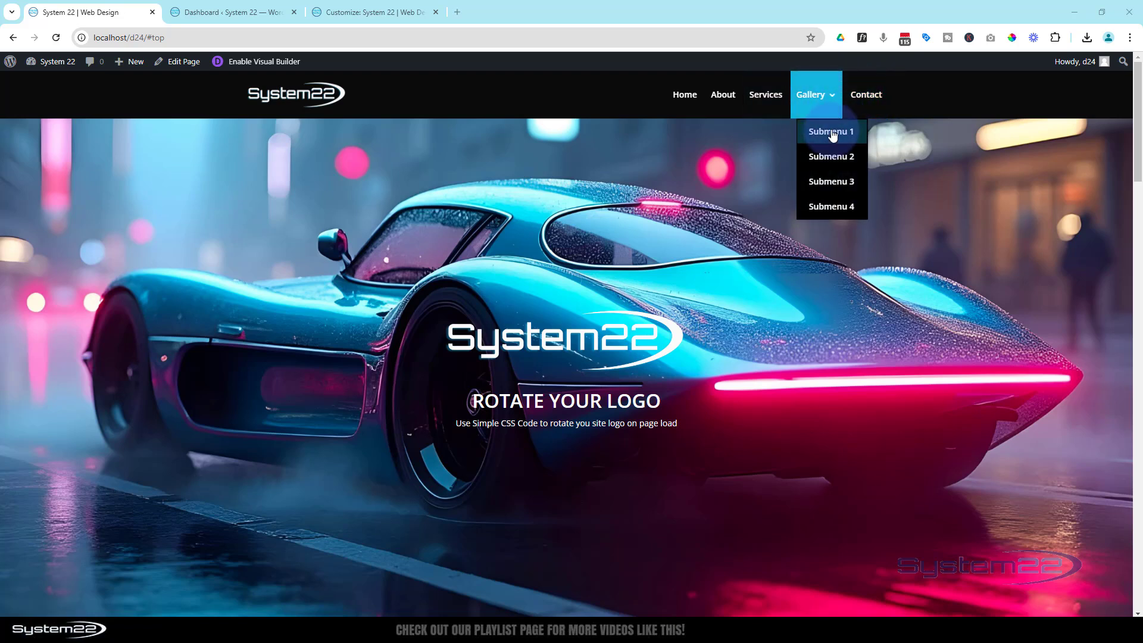
mouse_move(836, 185)
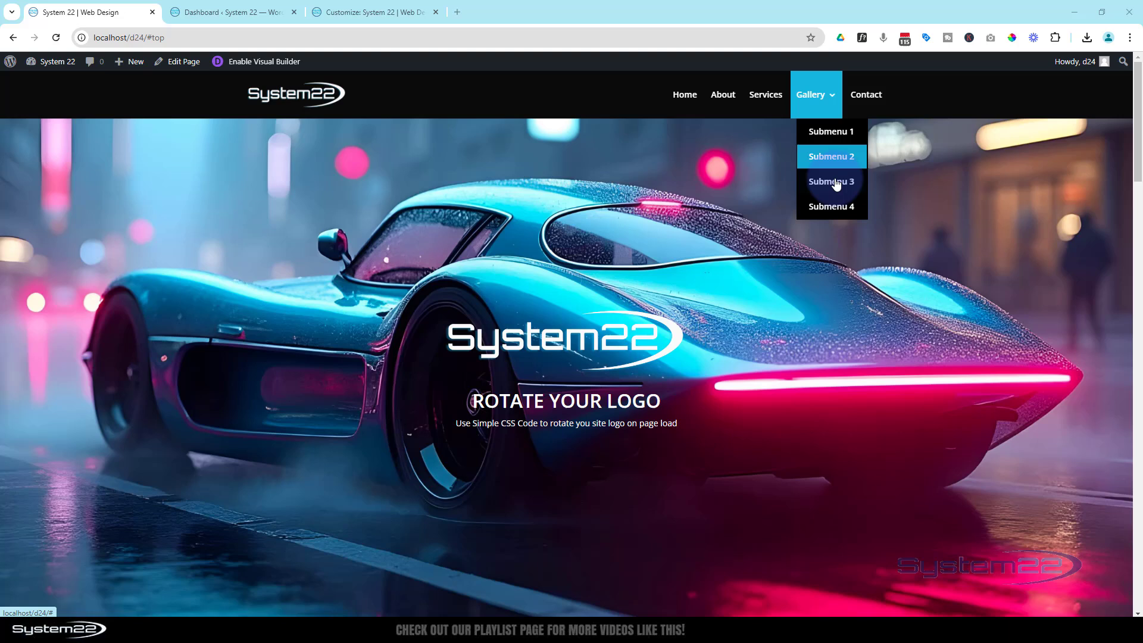
mouse_move(833, 188)
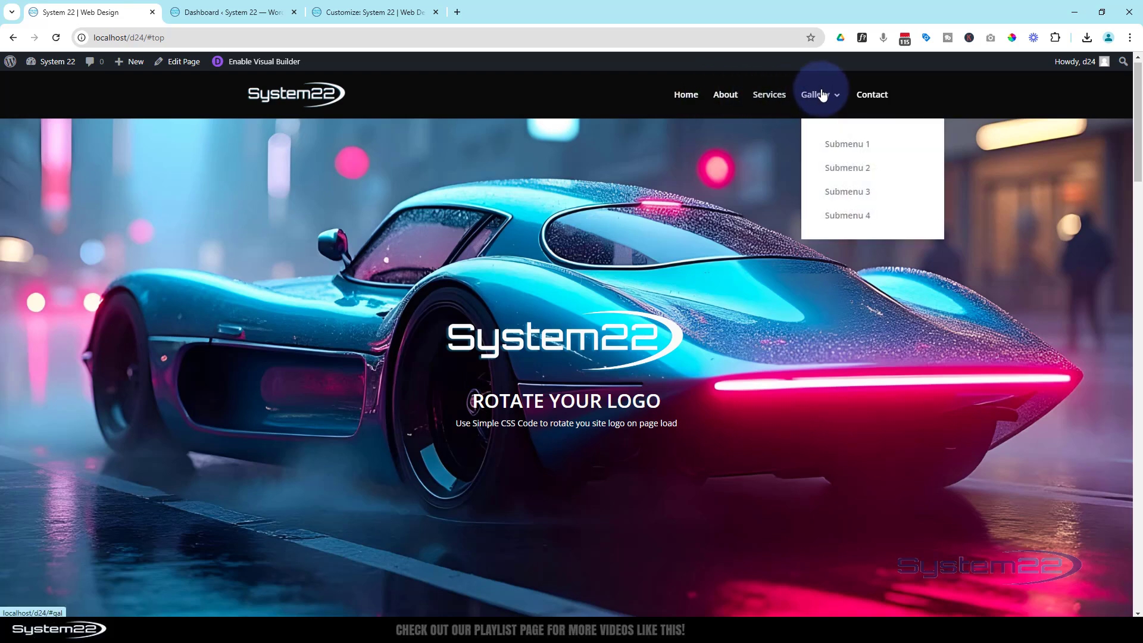
mouse_move(766, 102)
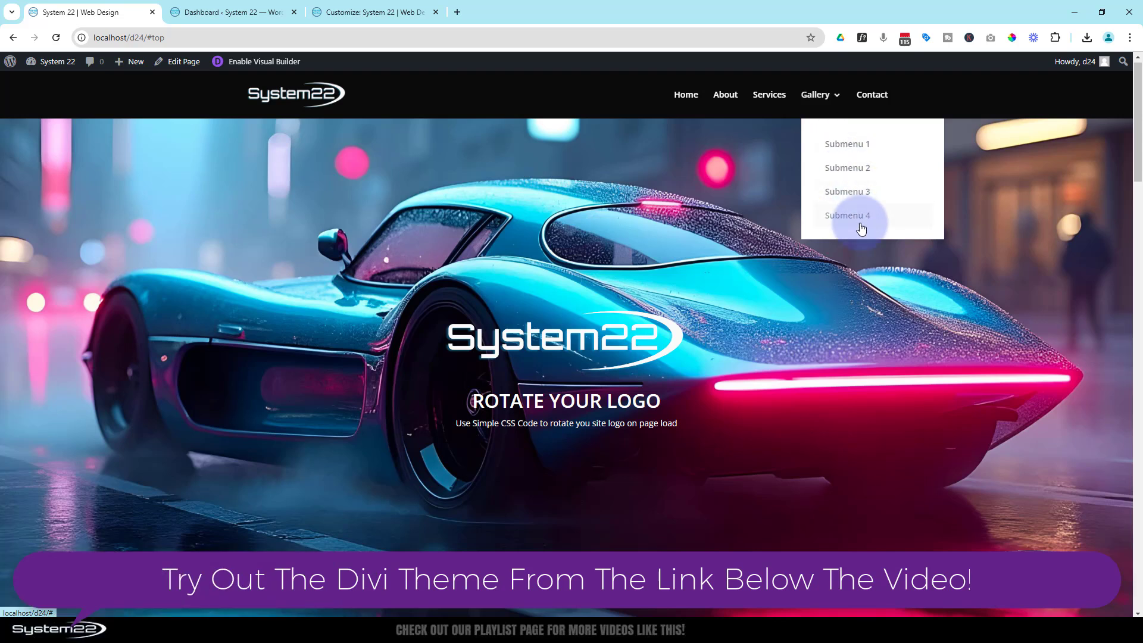
mouse_move(878, 135)
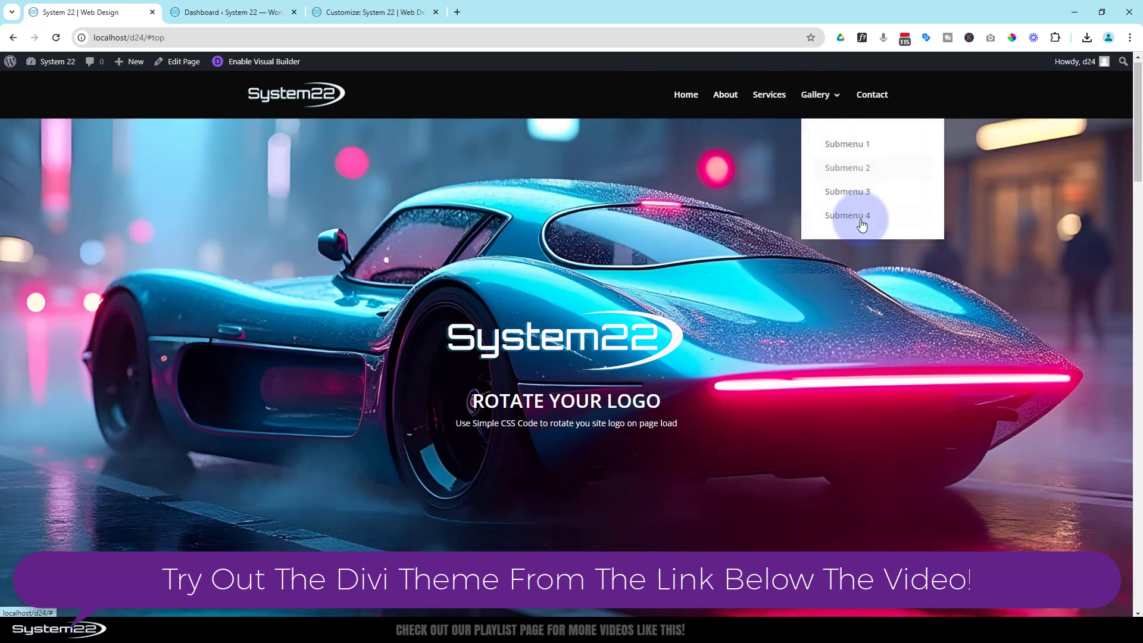
mouse_move(775, 141)
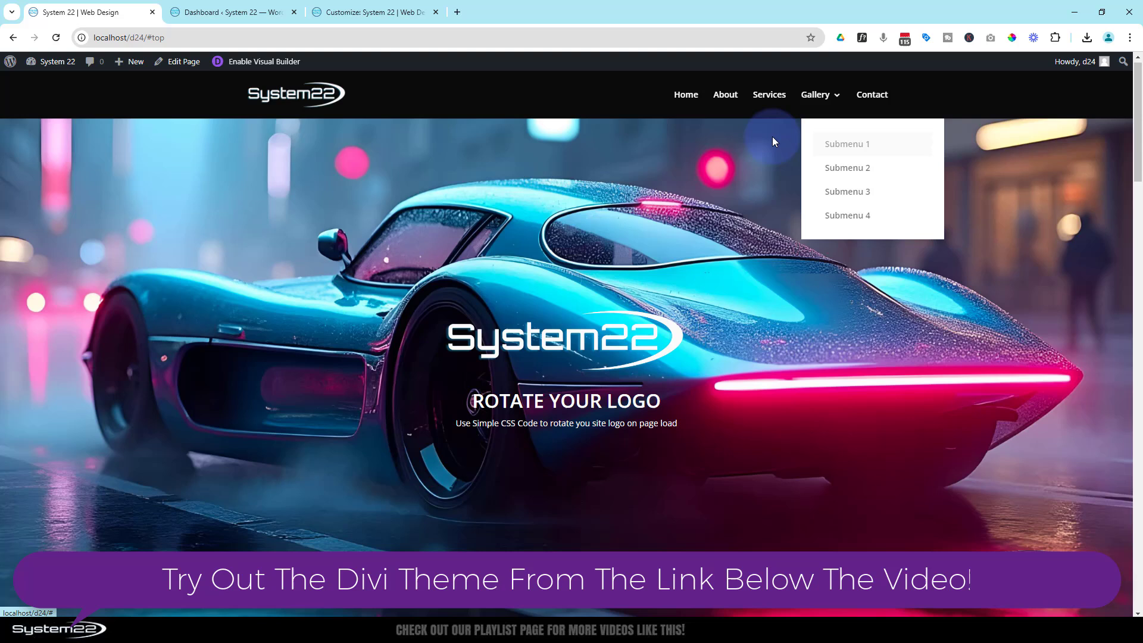
Step: Check the default white Gallery dropdown item by item, then close it
click(134, 61)
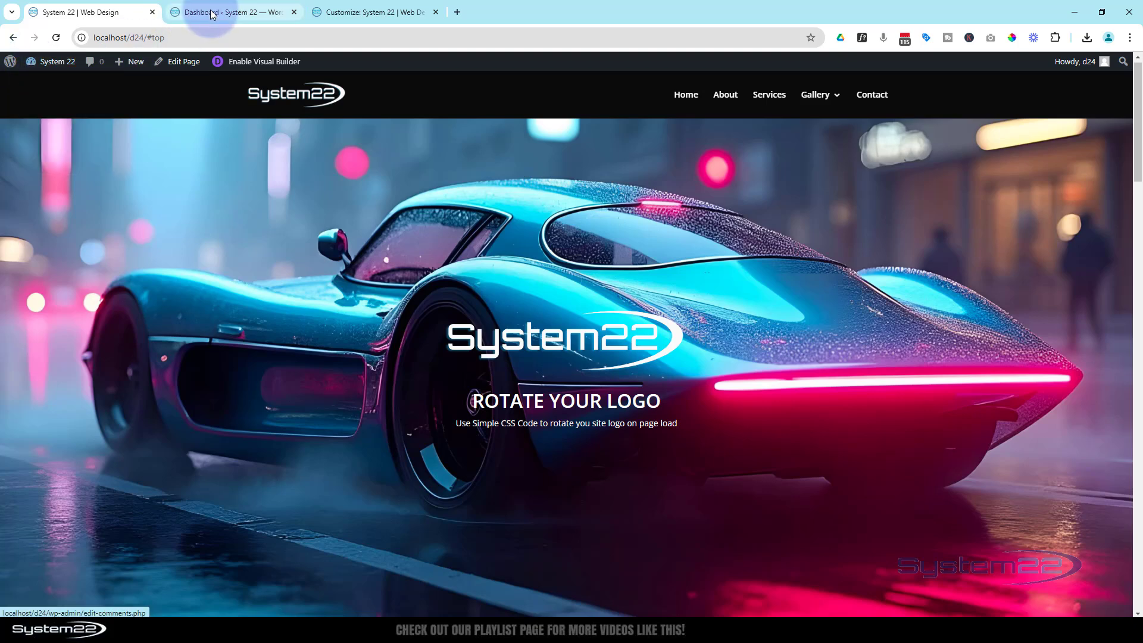
Step: Switch from the Dashboard browser tab to the already-open Customizer tab
click(207, 12)
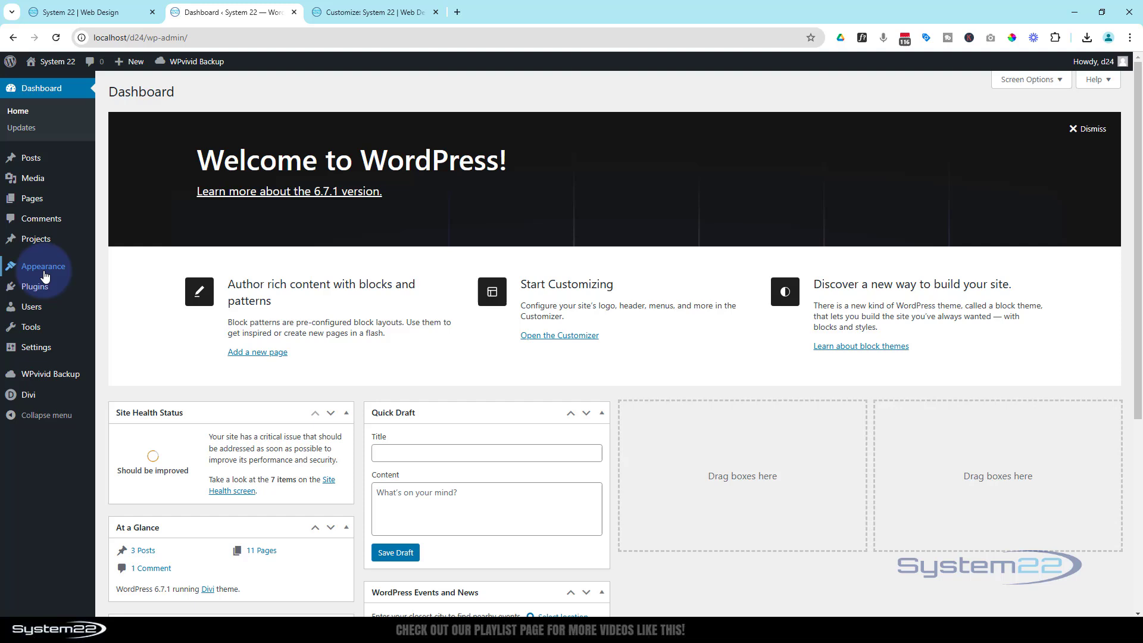
mouse_move(39, 266)
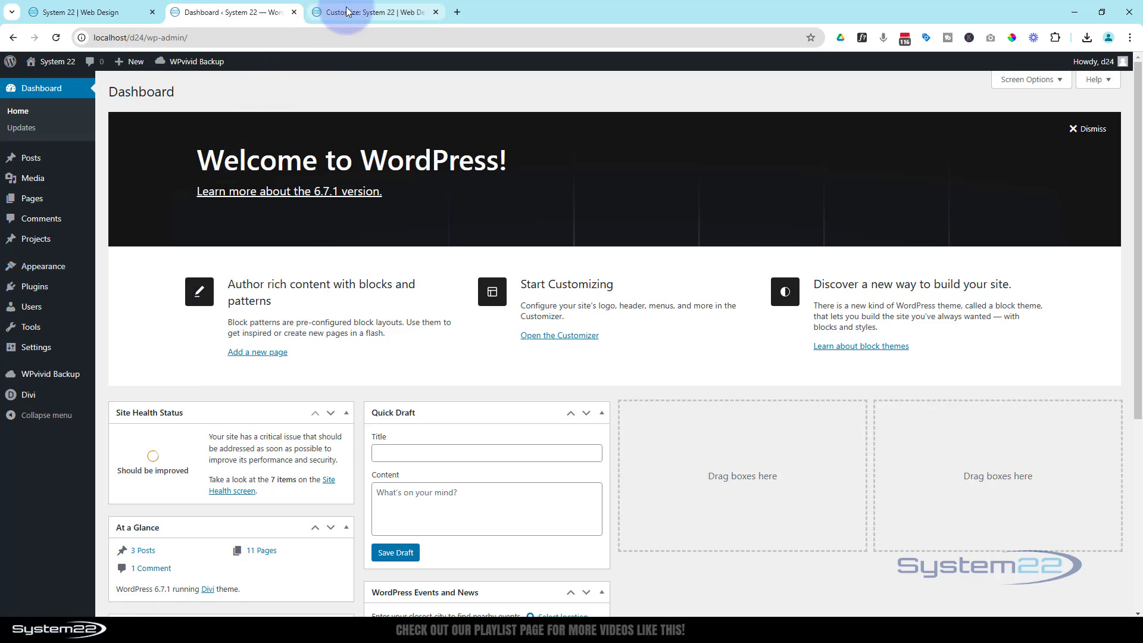
click(372, 12)
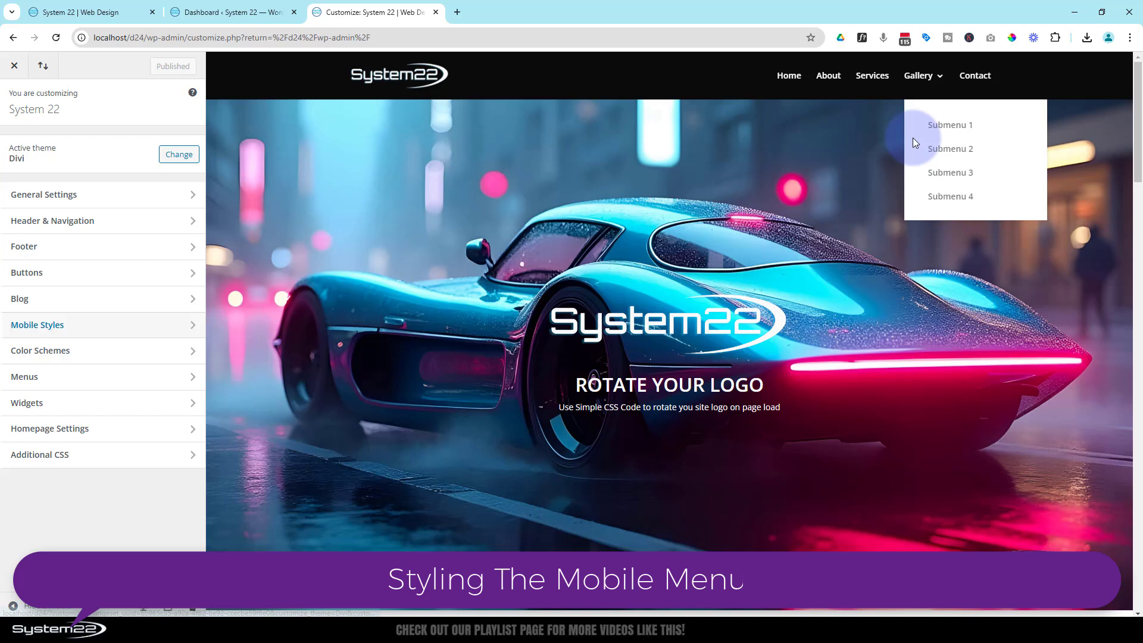
mouse_move(1023, 116)
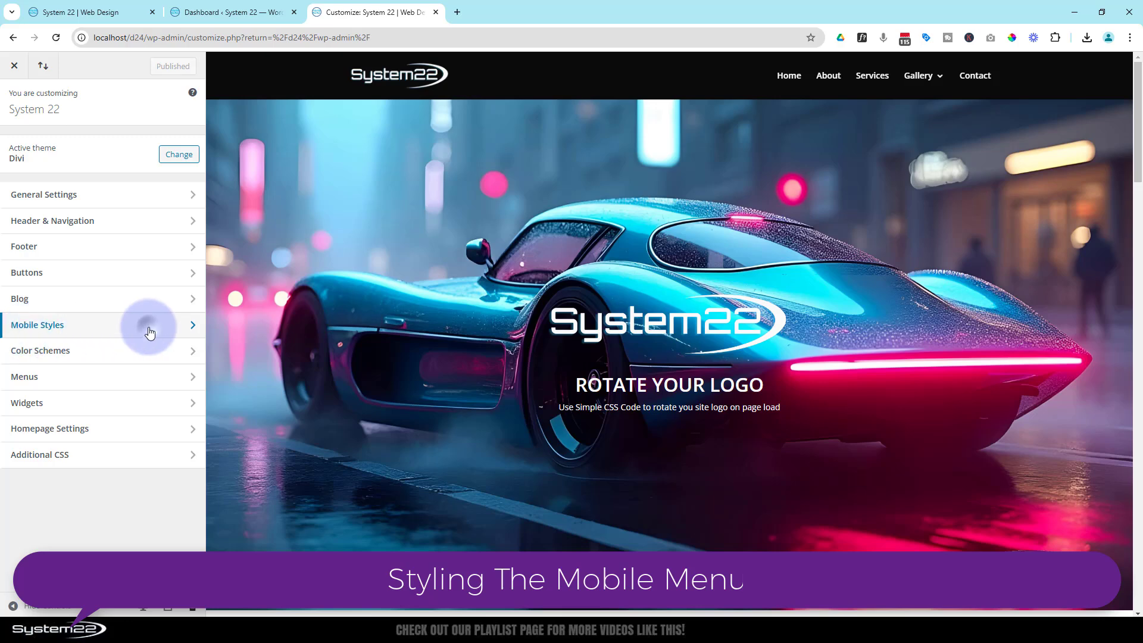
Step: Set the Mobile Menu background colour to black (#0a0a0a) and publish
click(148, 324)
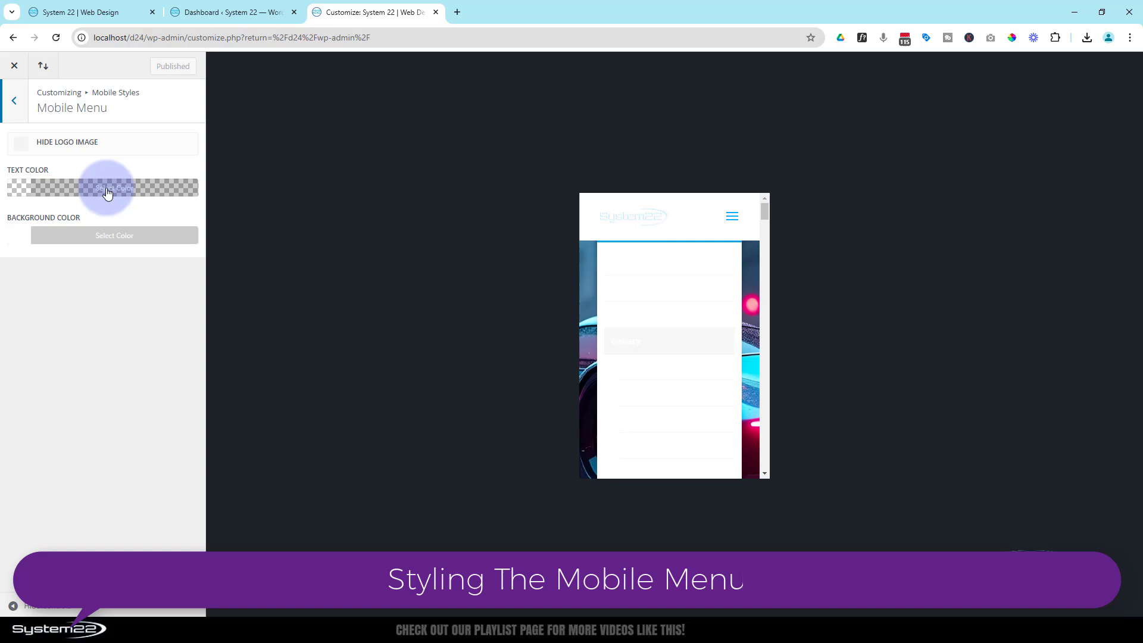
click(114, 188)
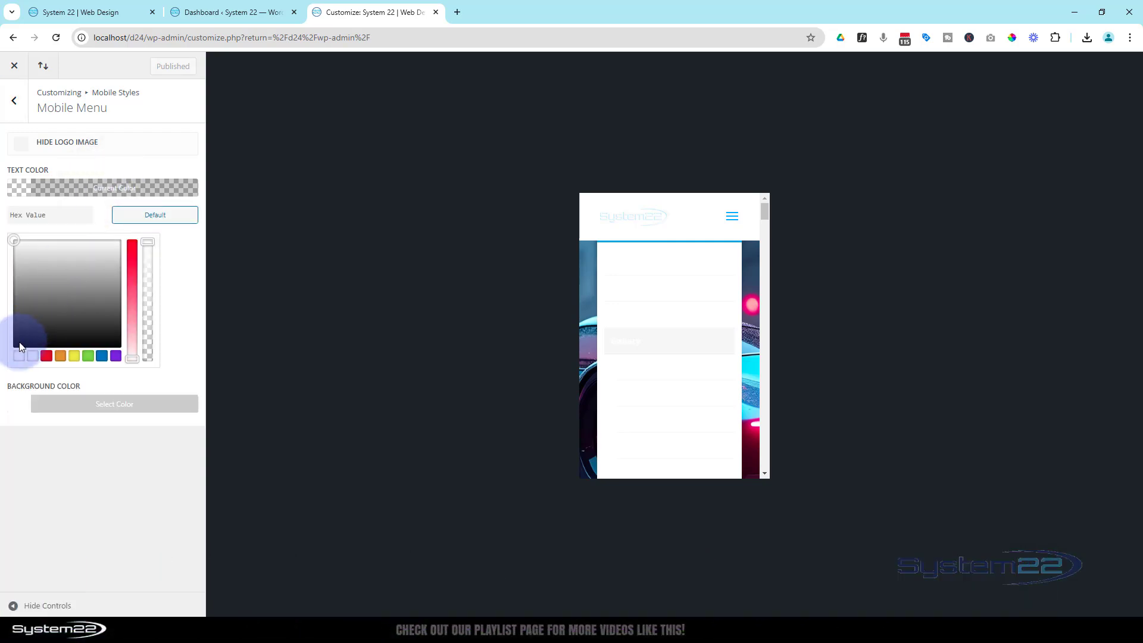
click(19, 356)
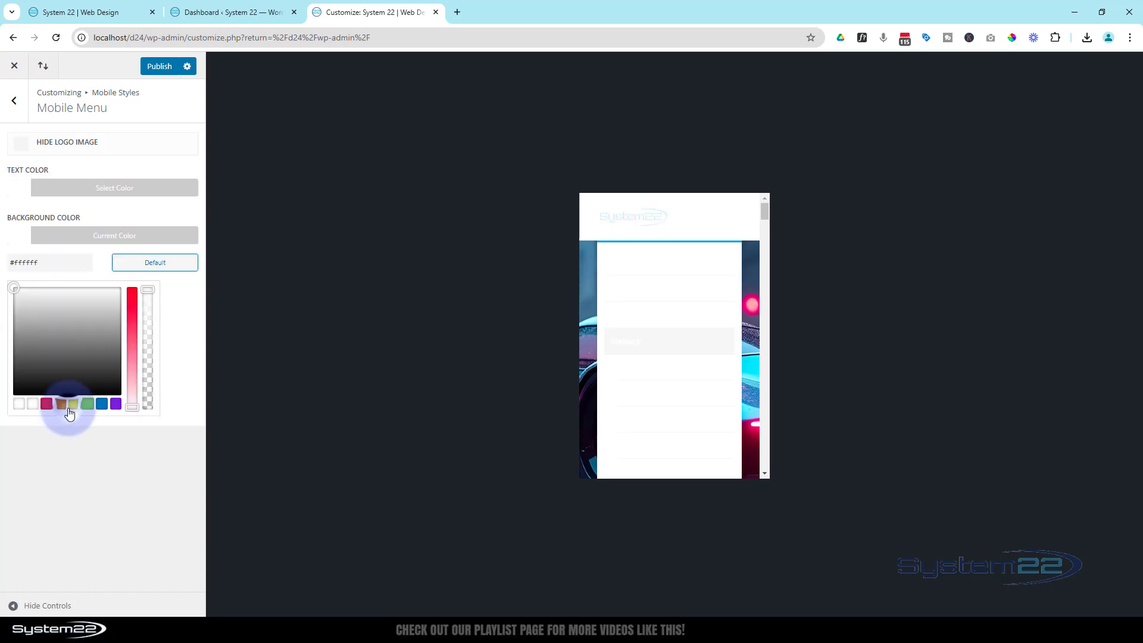
click(13, 390)
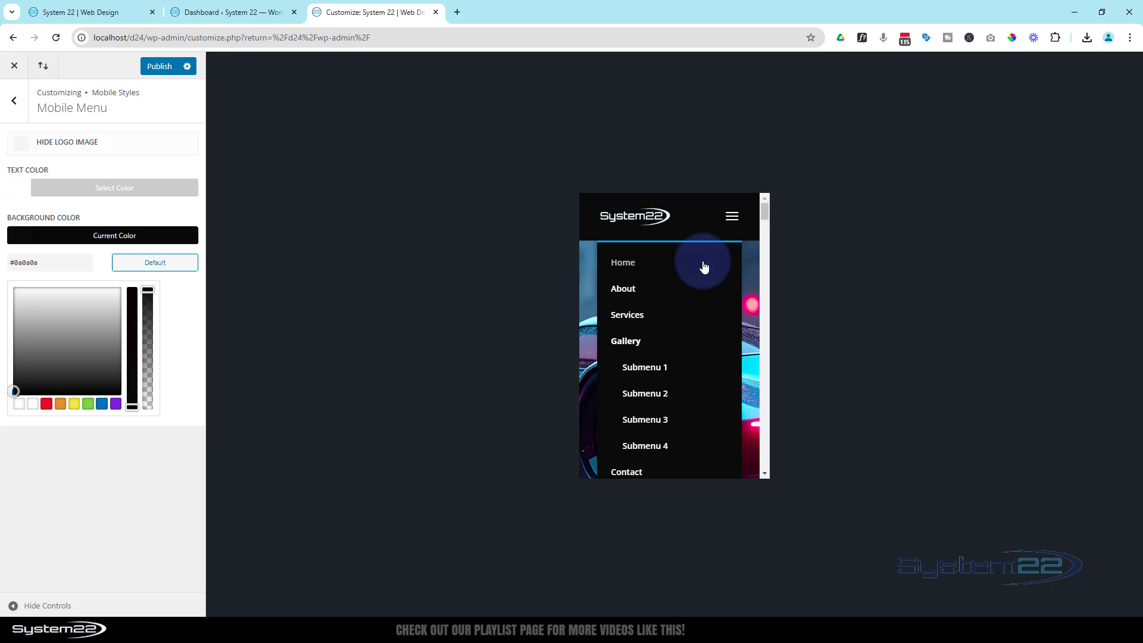
mouse_move(712, 223)
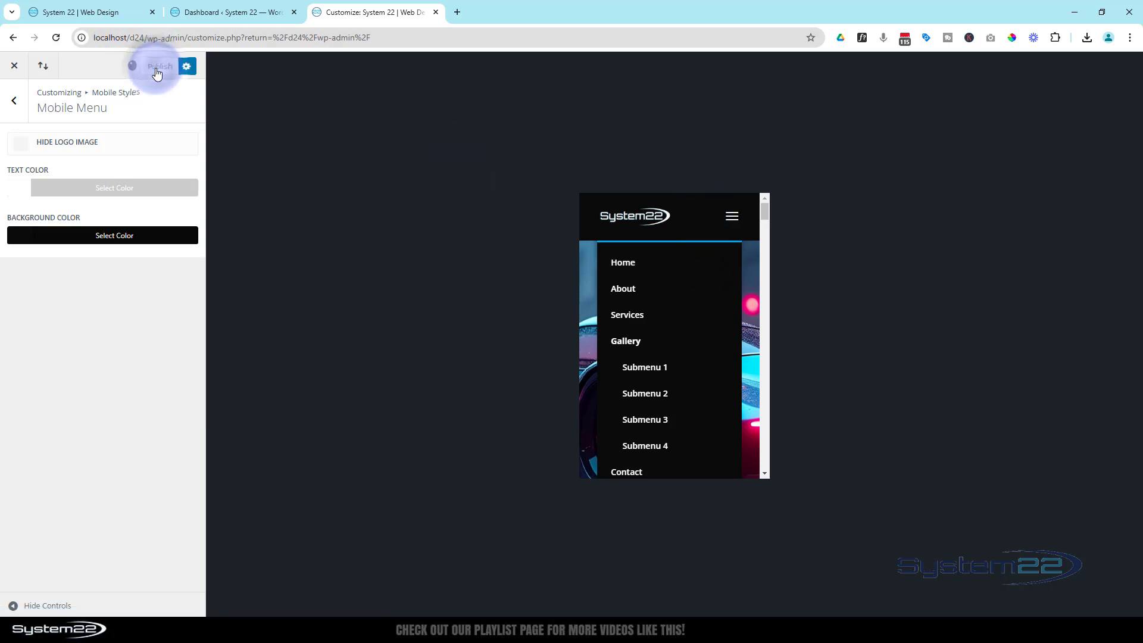
click(162, 66)
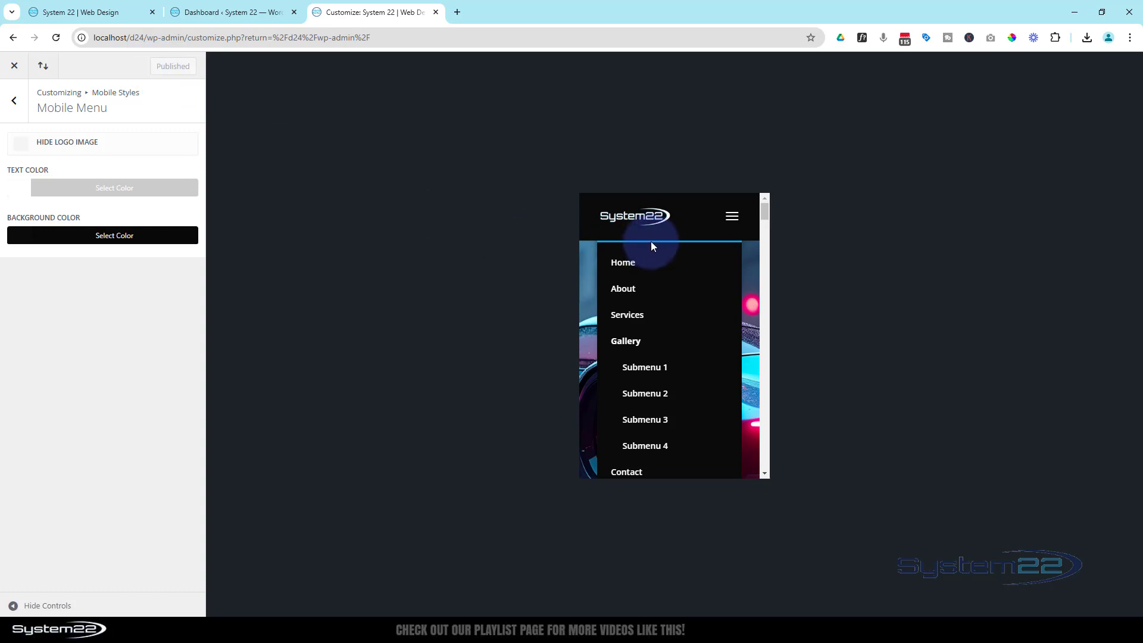
mouse_move(724, 246)
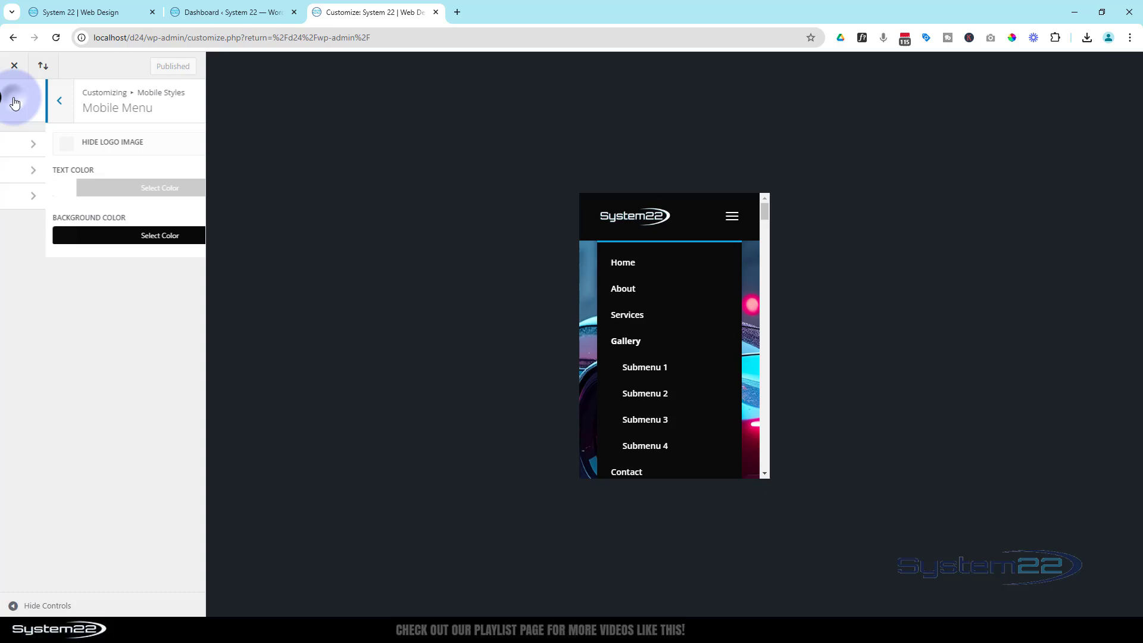
Step: In Primary Menu Bar, make dropdown lines opaque black and dropdown text white (#ffffff)
click(59, 100)
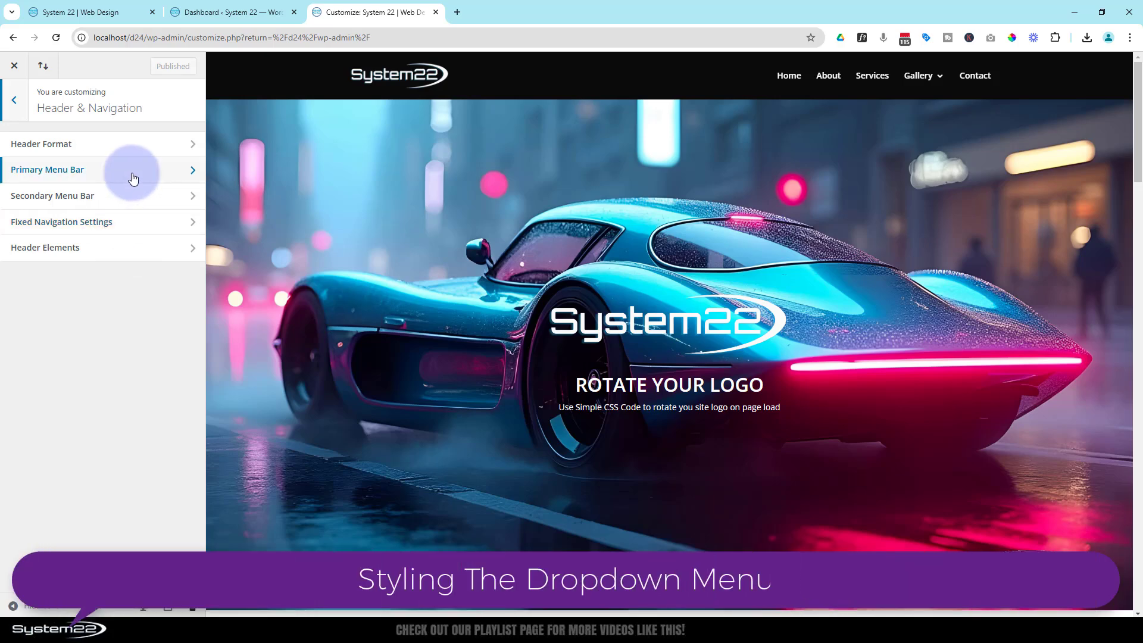
click(47, 170)
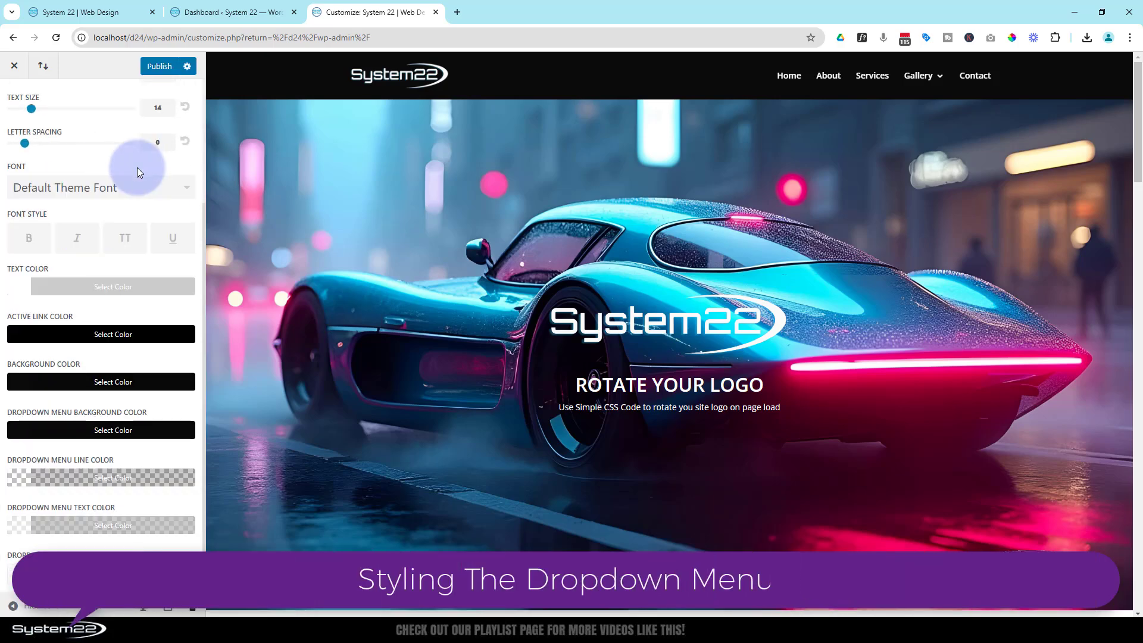
mouse_move(131, 487)
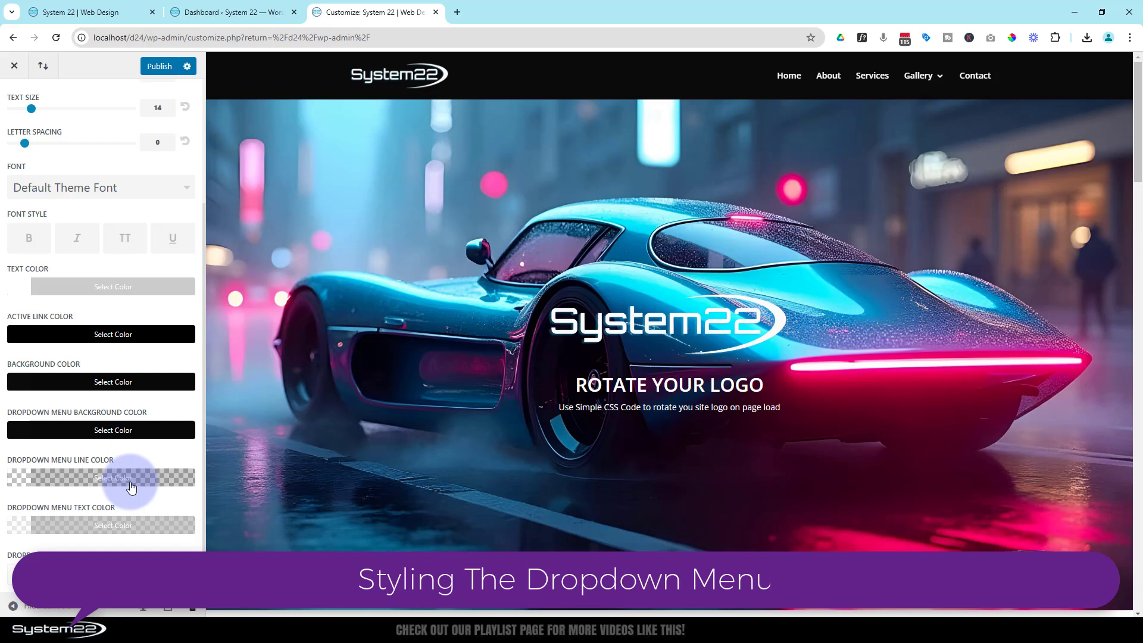
mouse_move(940, 82)
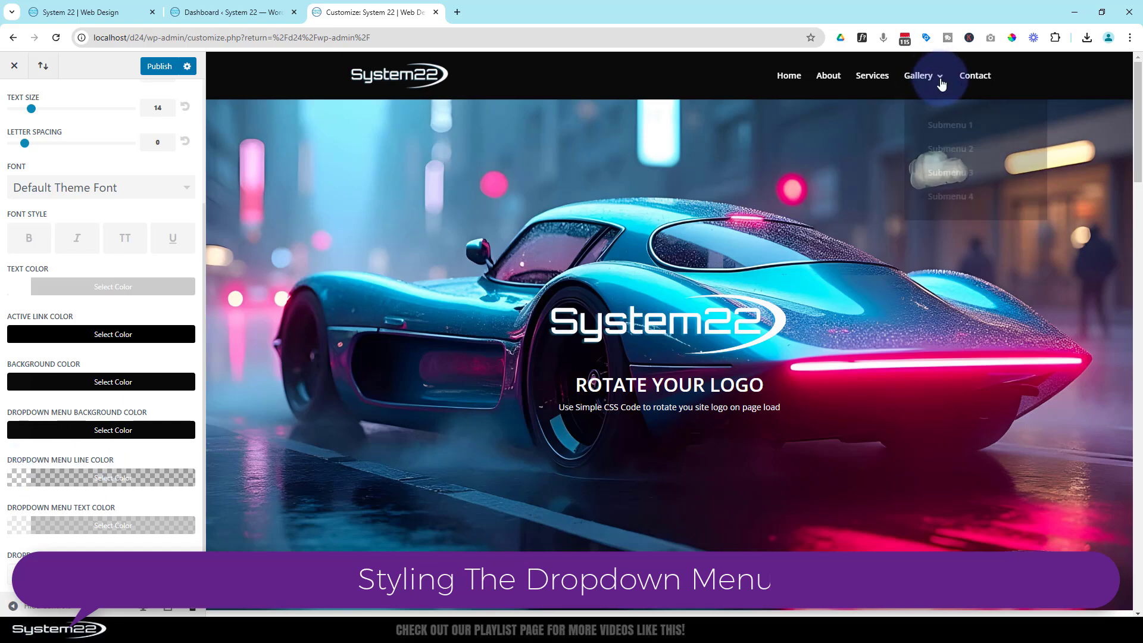
mouse_move(94, 477)
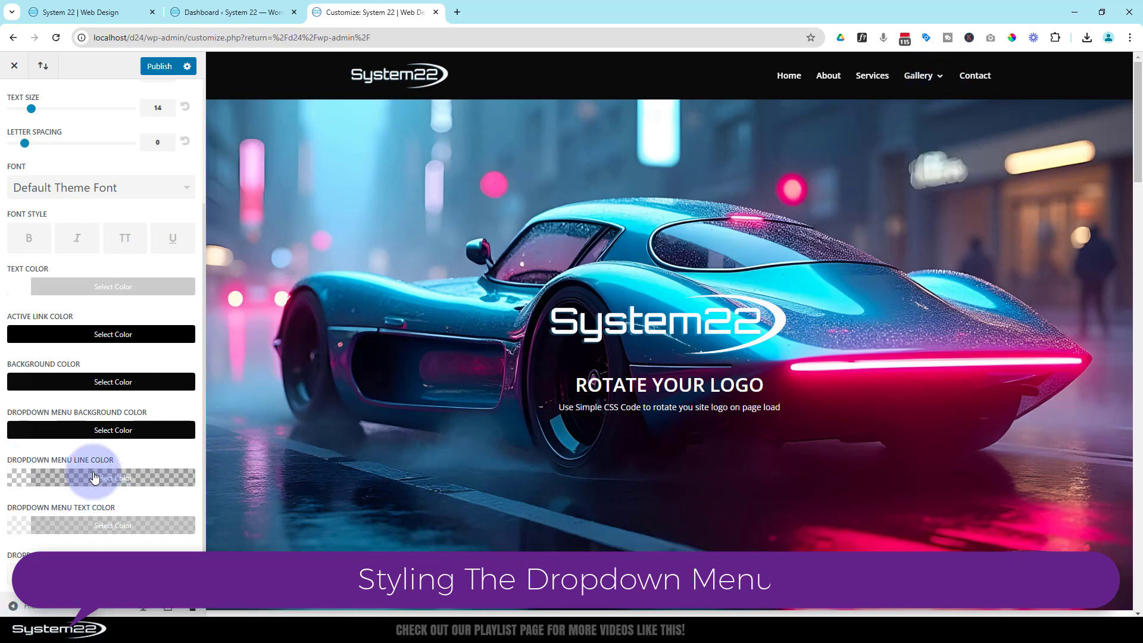
click(100, 477)
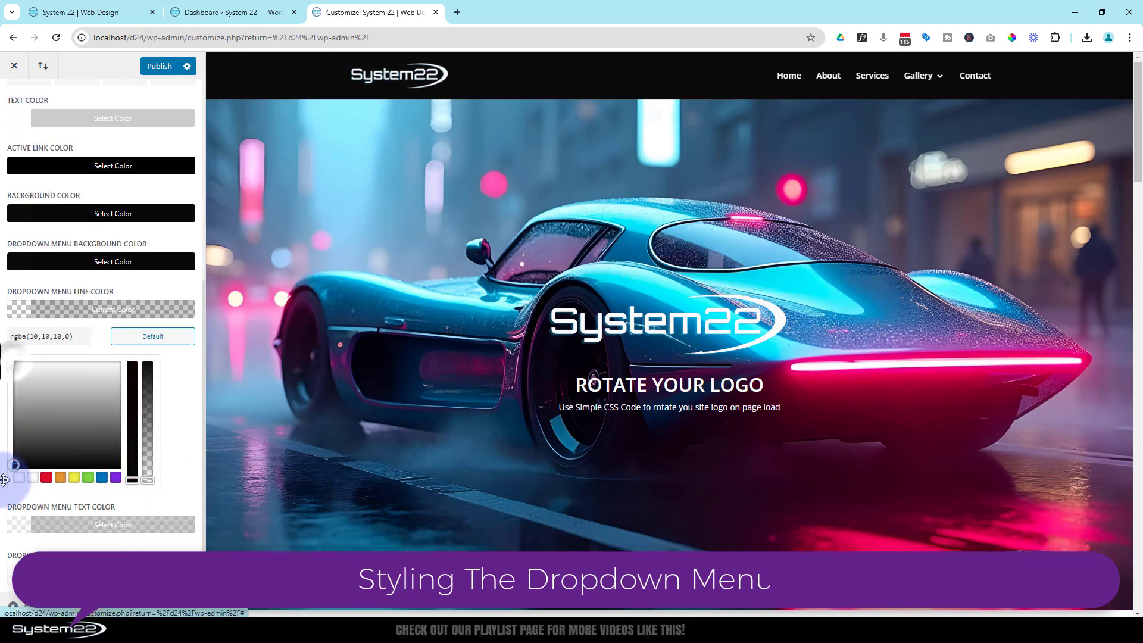
drag(132, 477, 146, 367)
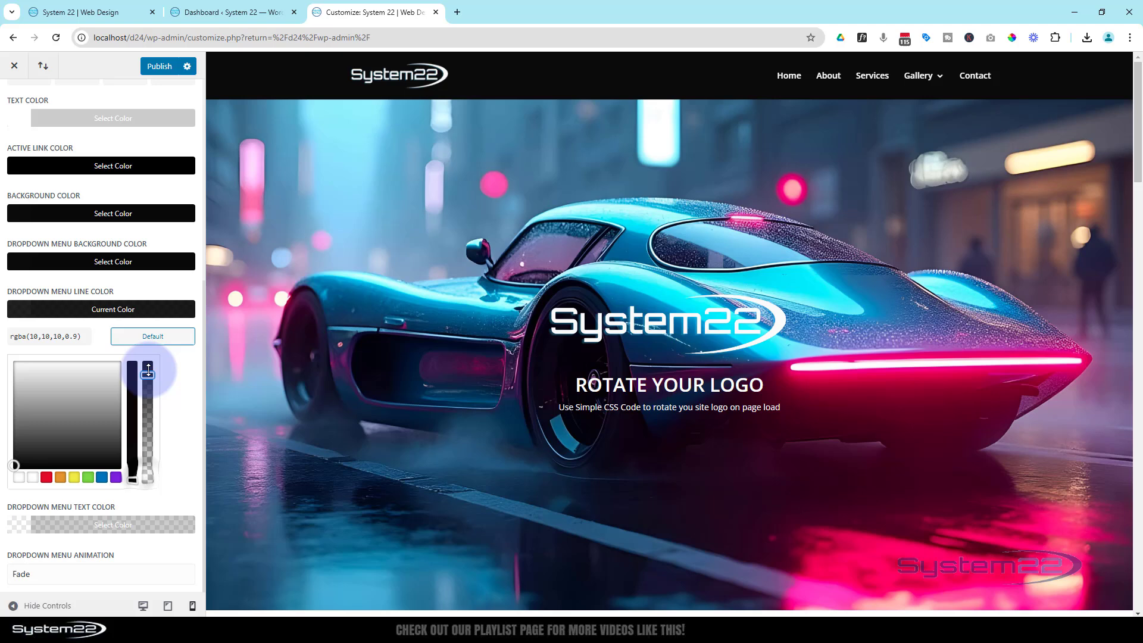
drag(148, 370, 148, 363)
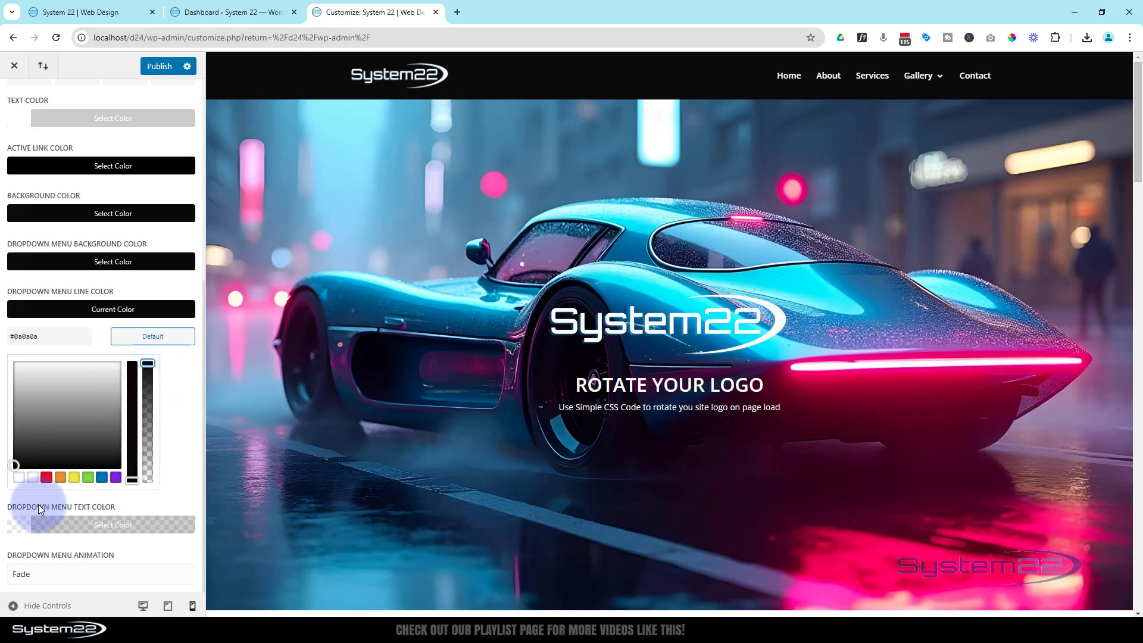
click(113, 525)
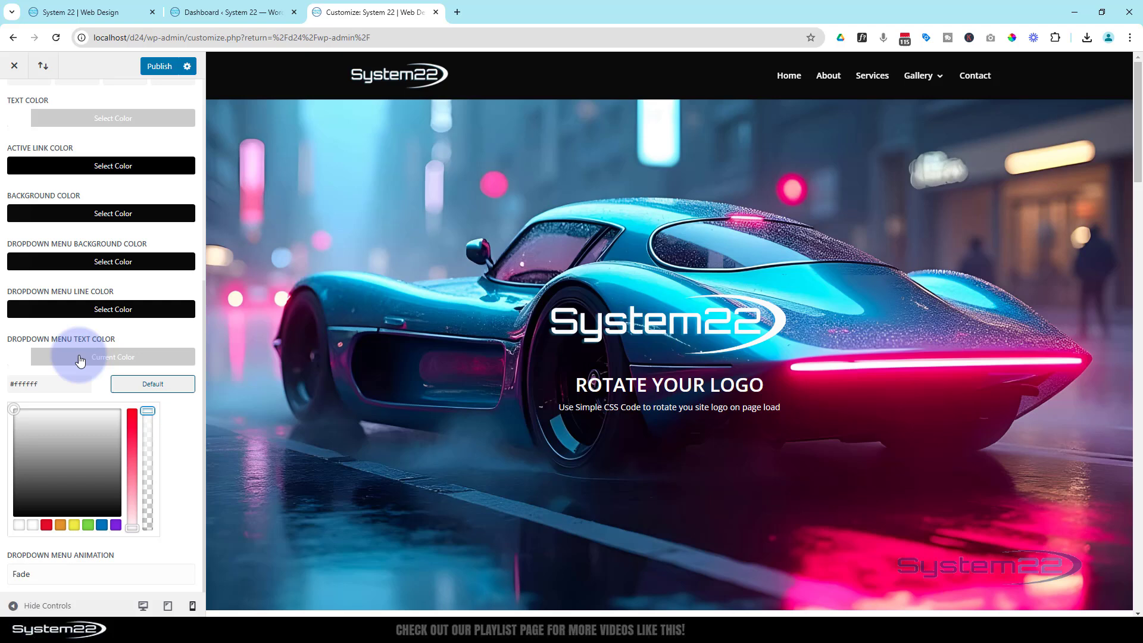
click(112, 261)
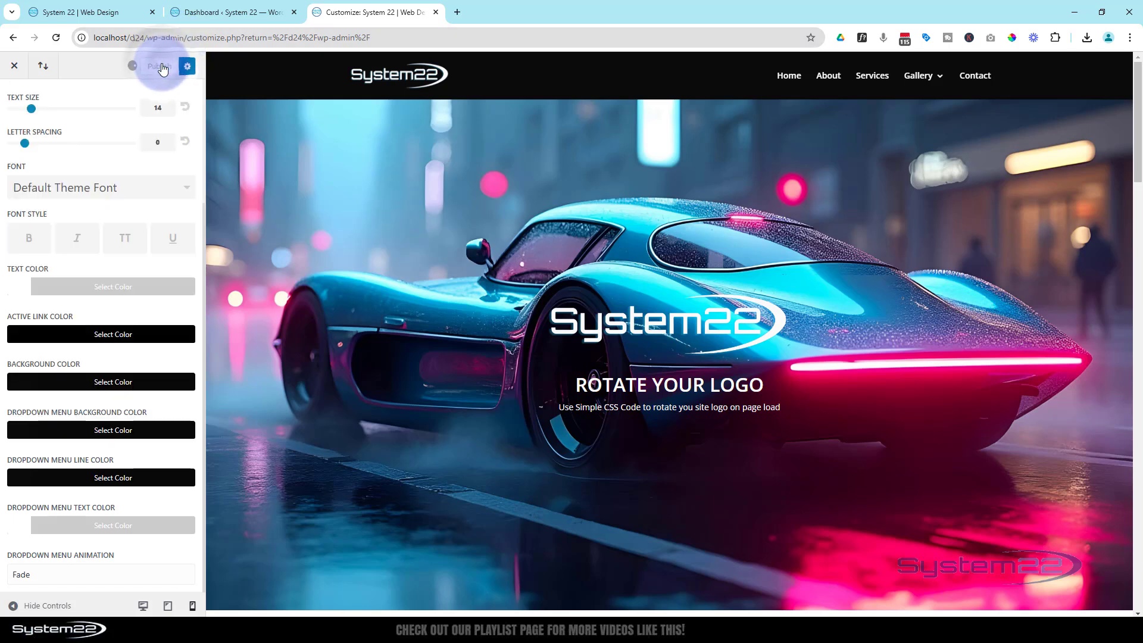
Step: Publish the dropdown colours, preview Gallery, and go back to the top-level panel
click(161, 65)
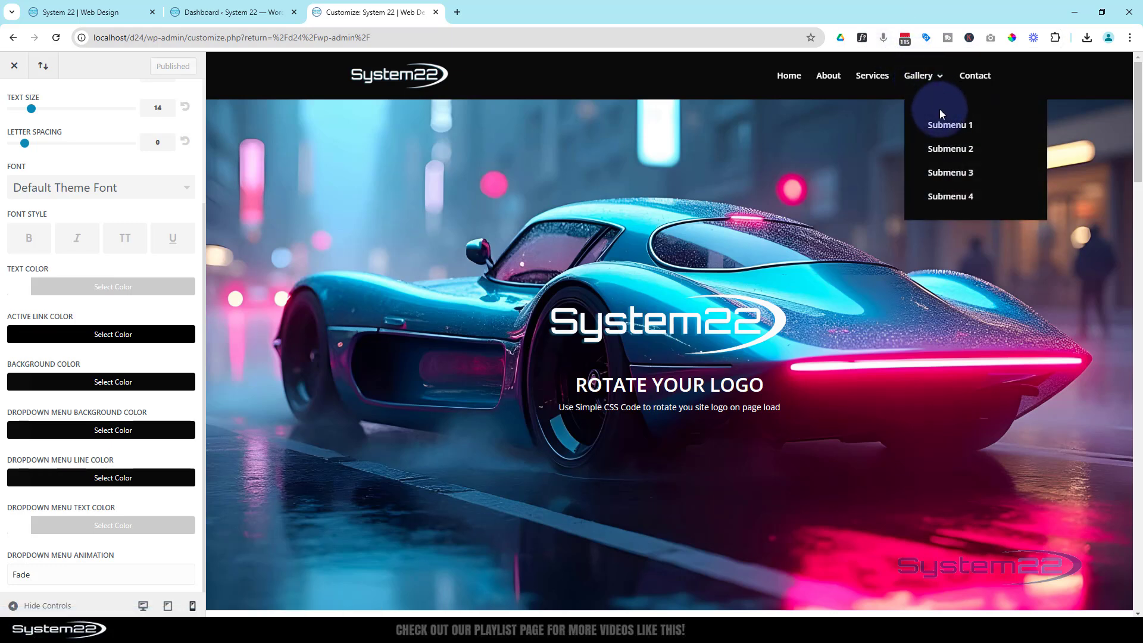
mouse_move(671, 86)
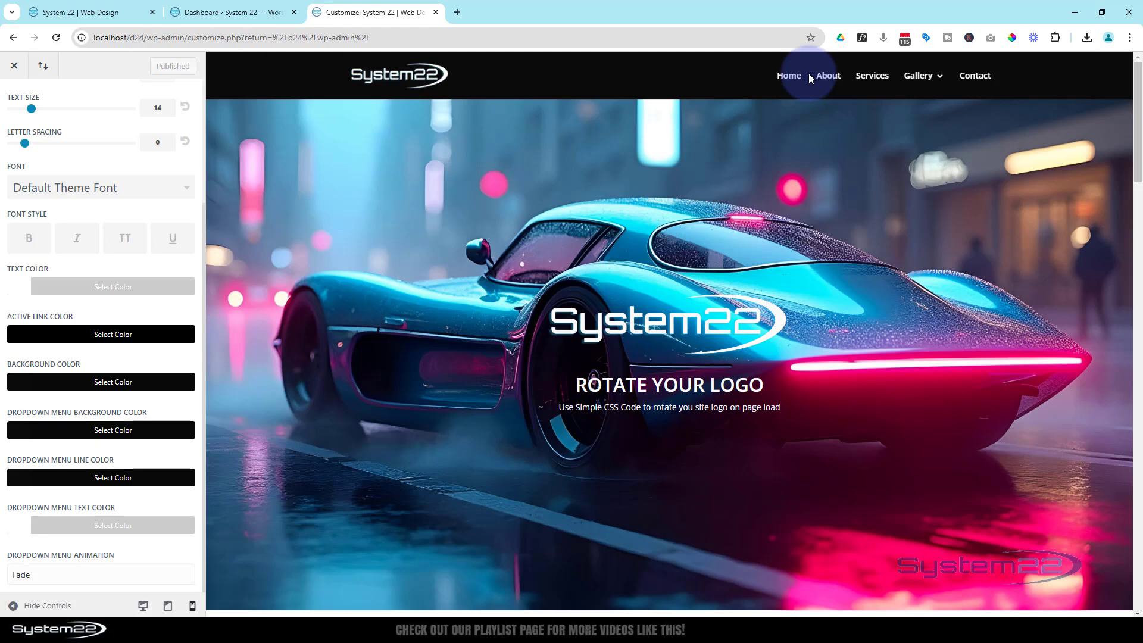
mouse_move(80, 152)
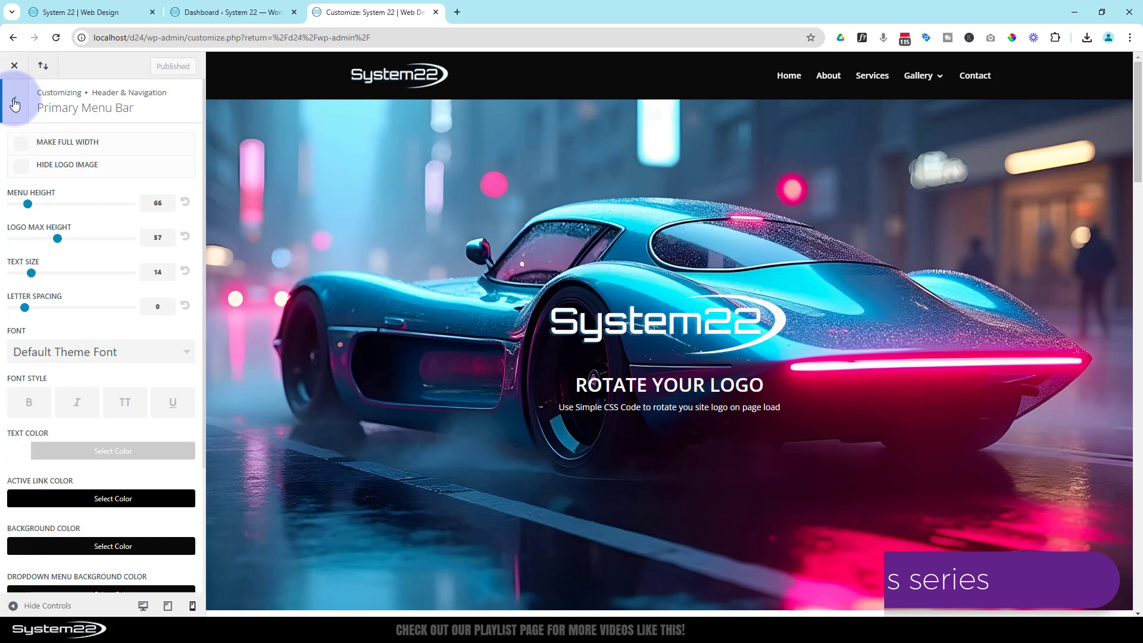
click(15, 103)
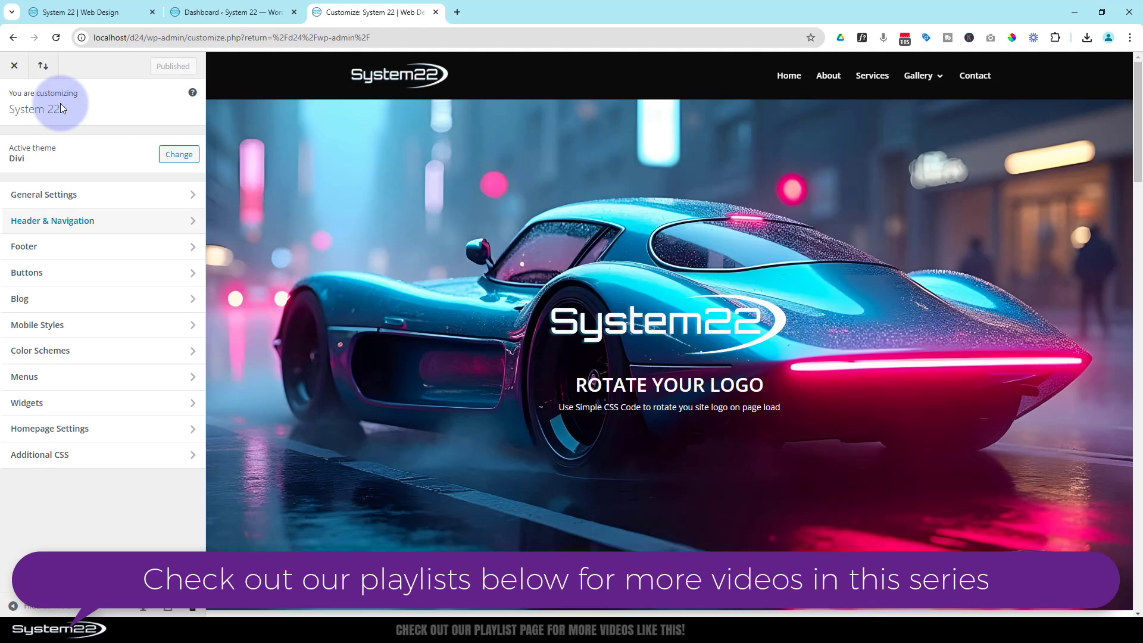
Step: Insert the /* Main Menu Hover Effect */ CSS with #3EB3E4 hover background and publish
click(40, 455)
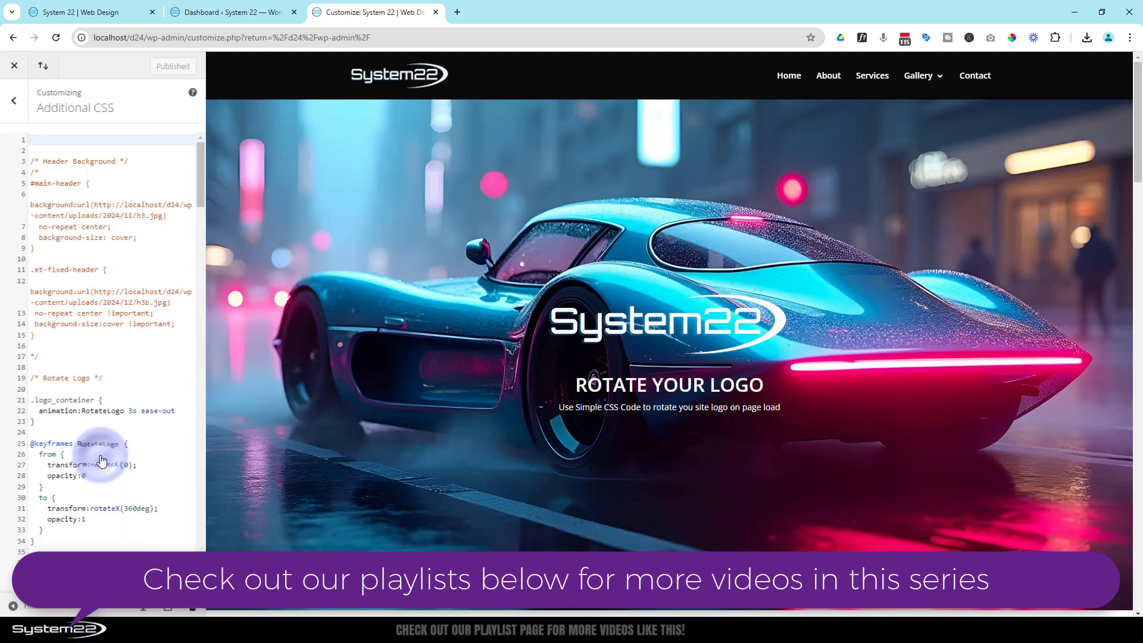
mouse_move(792, 70)
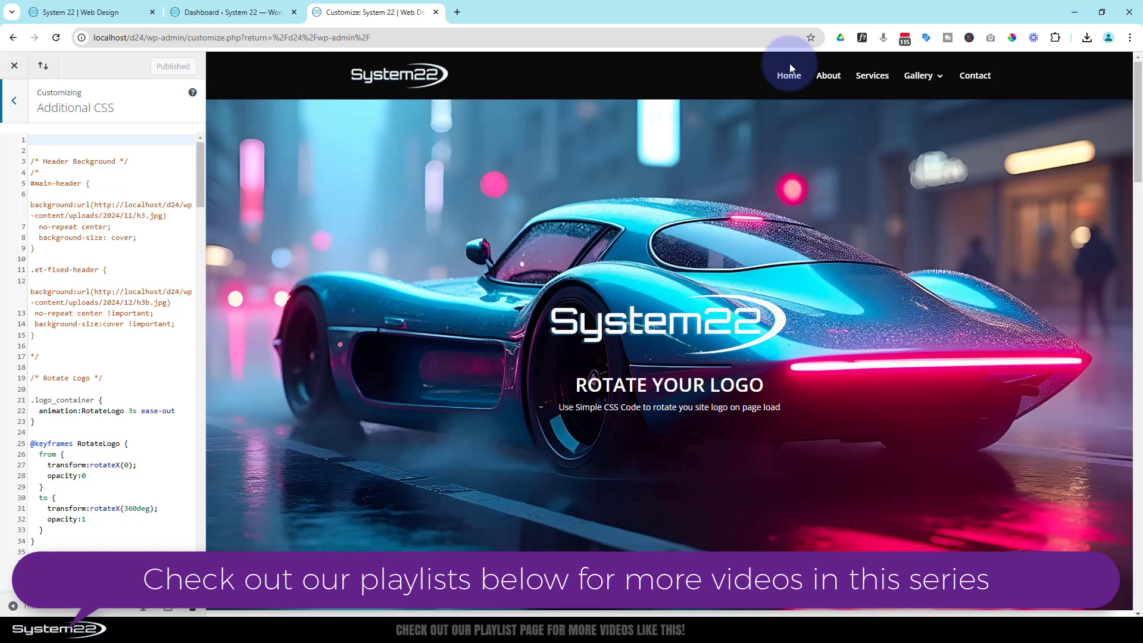
mouse_move(861, 88)
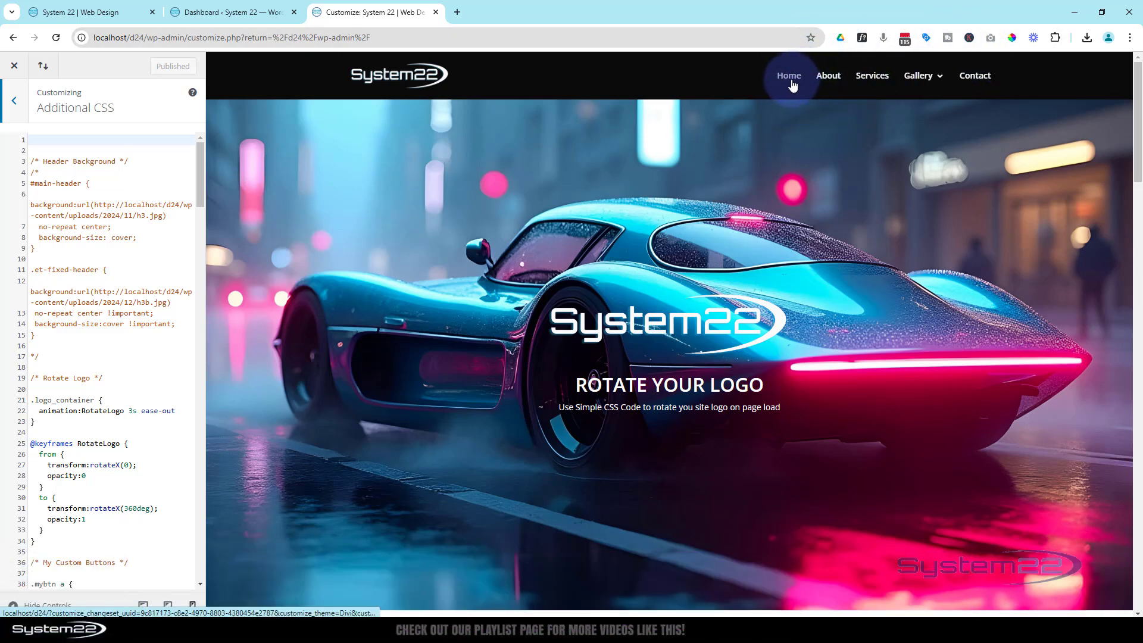
mouse_move(741, 96)
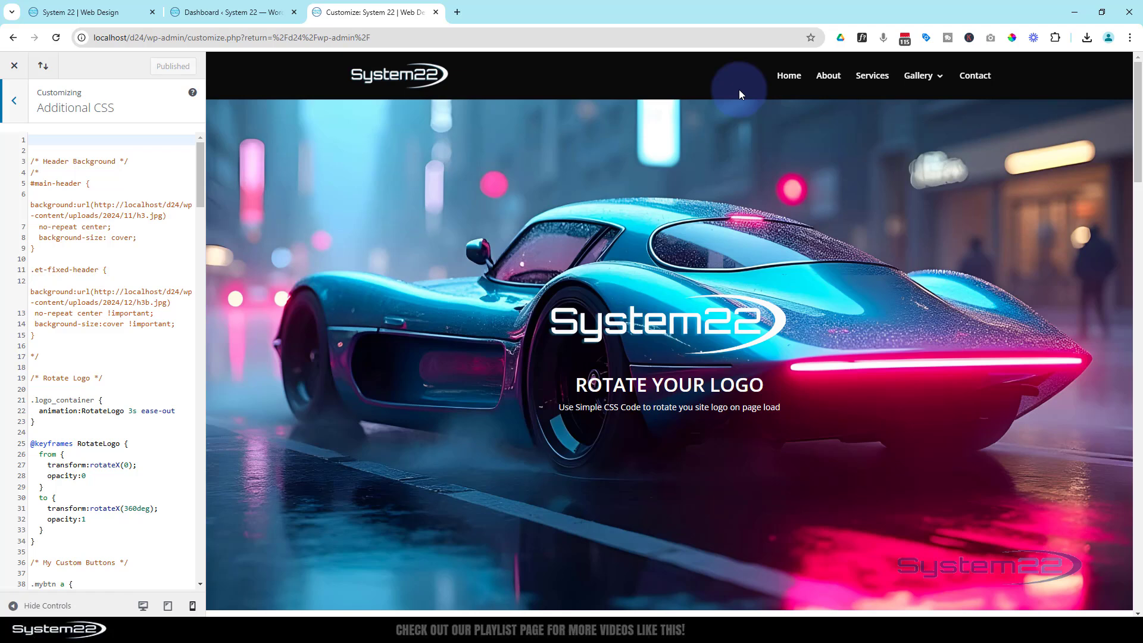
click(49, 148)
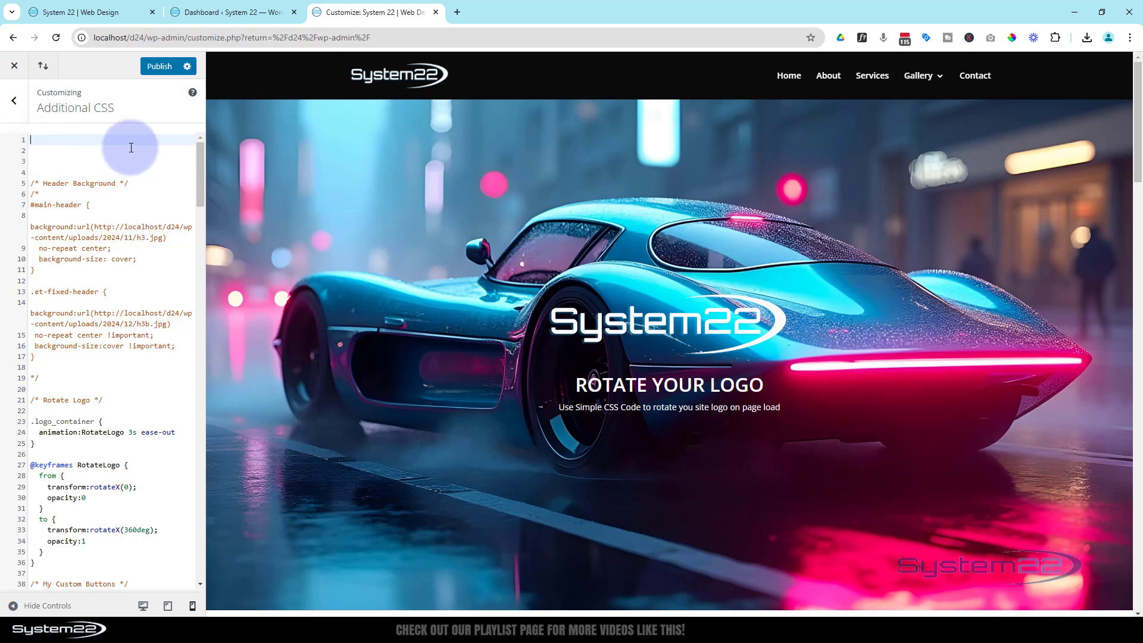
text(/* Main Menu Hover Effect */)
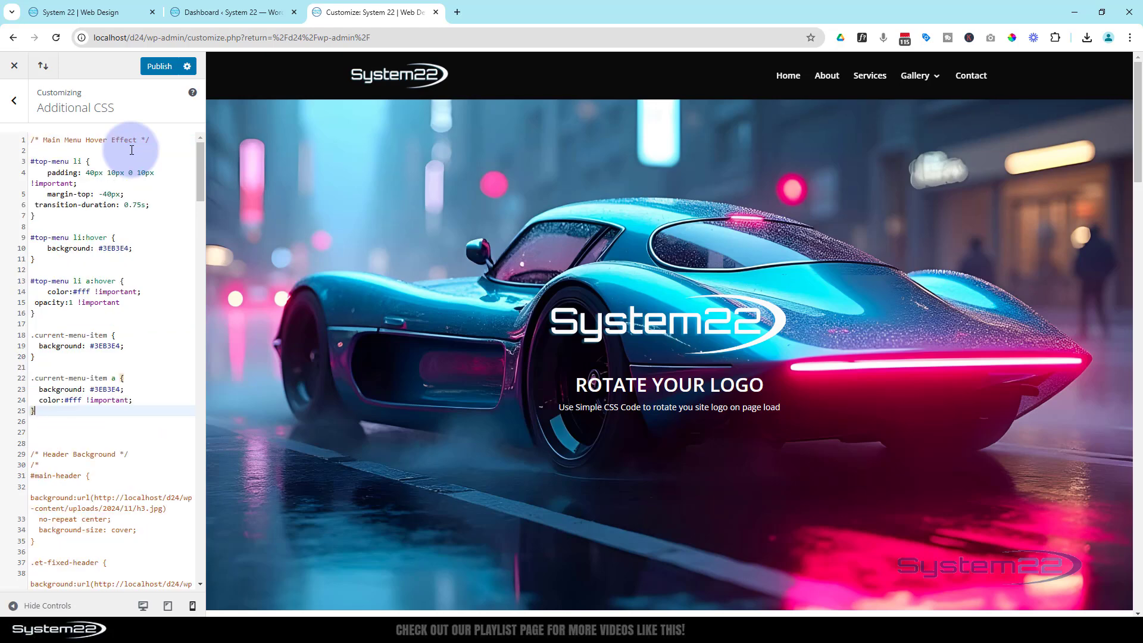
click(168, 66)
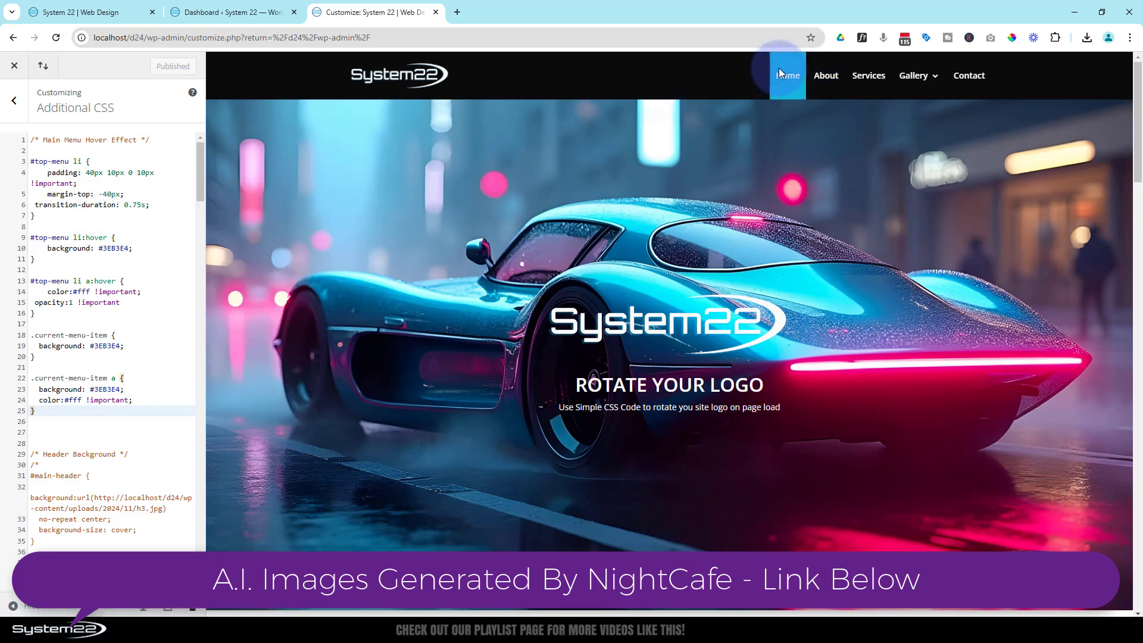
mouse_move(143, 258)
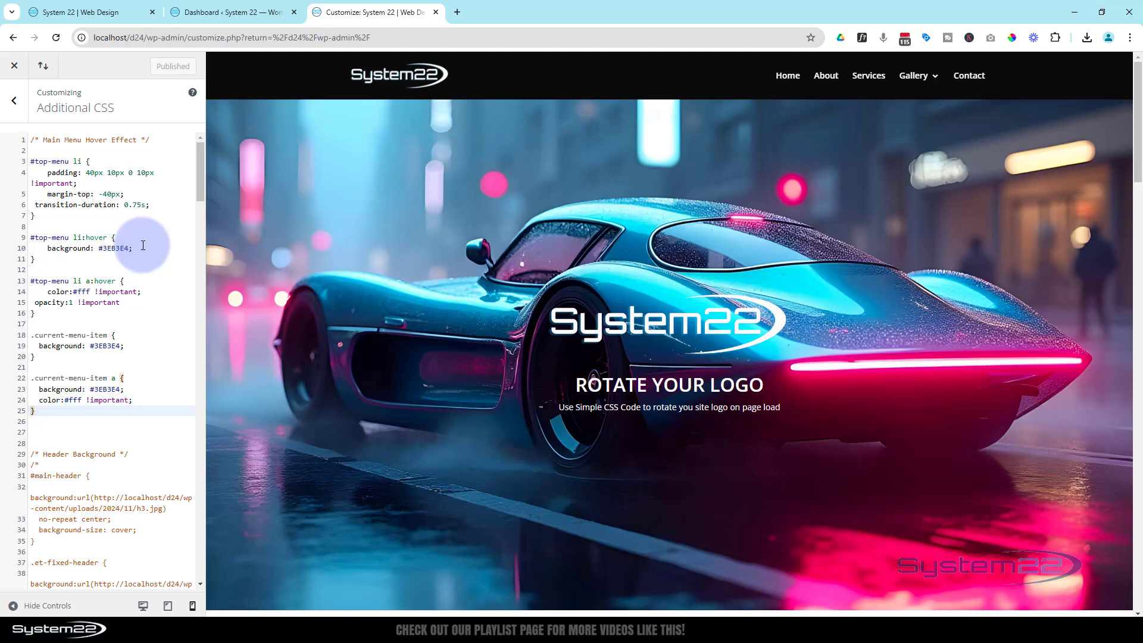
mouse_move(829, 84)
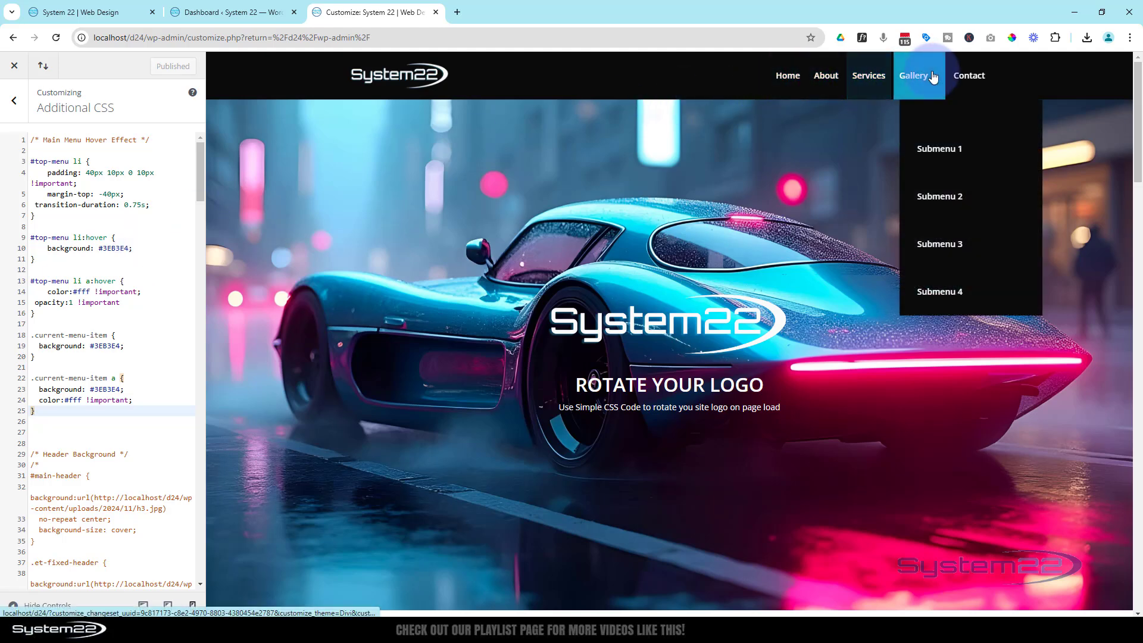
mouse_move(948, 153)
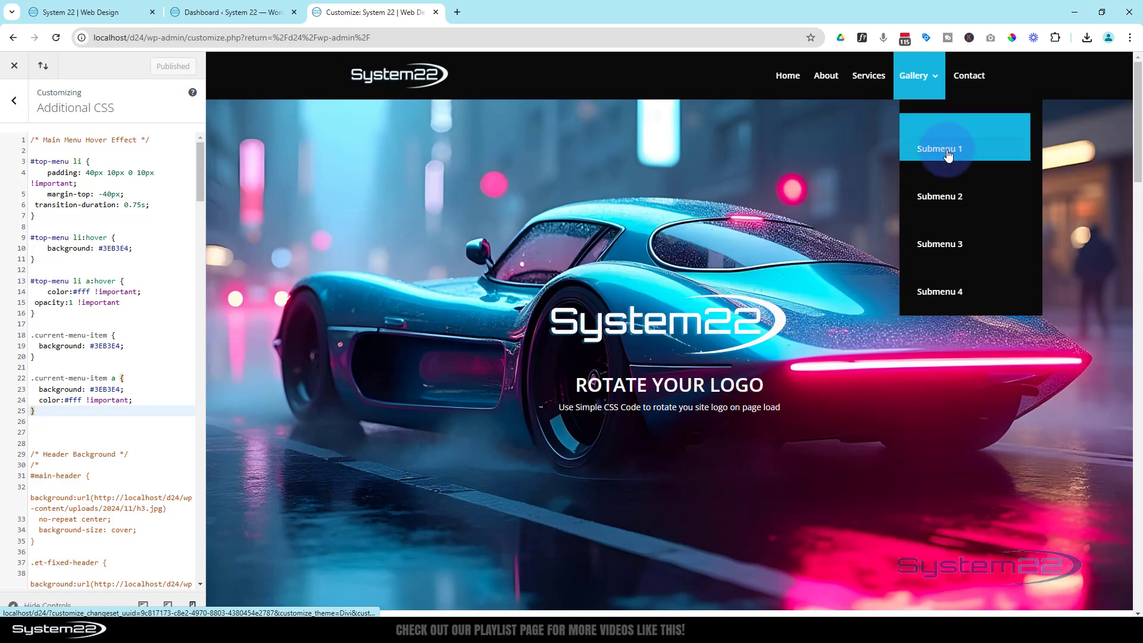
mouse_move(960, 250)
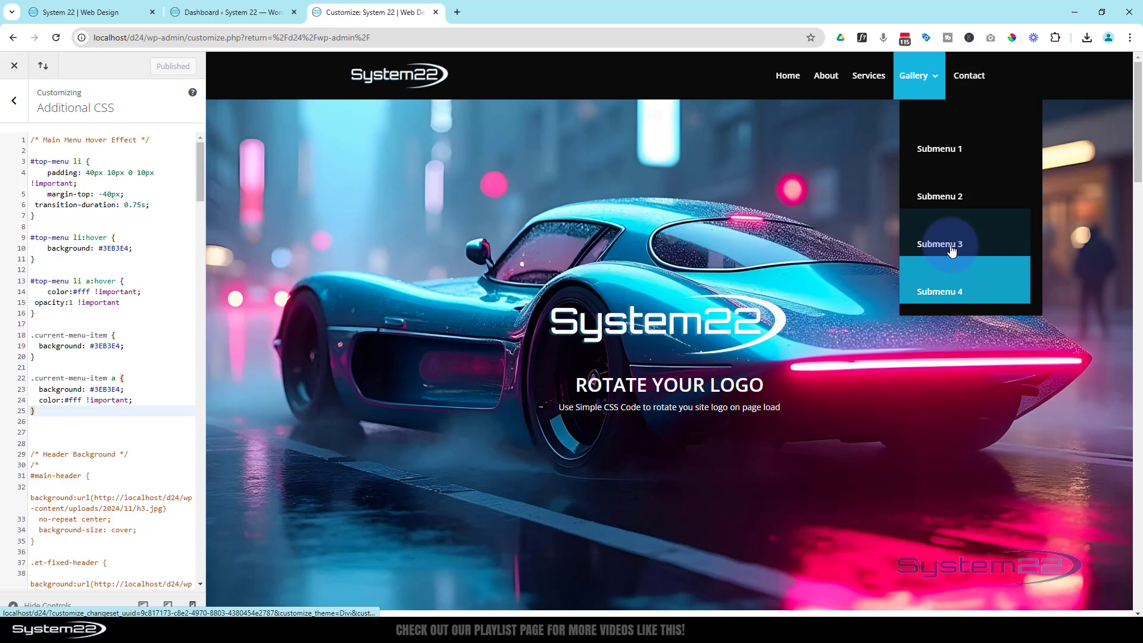
mouse_move(944, 161)
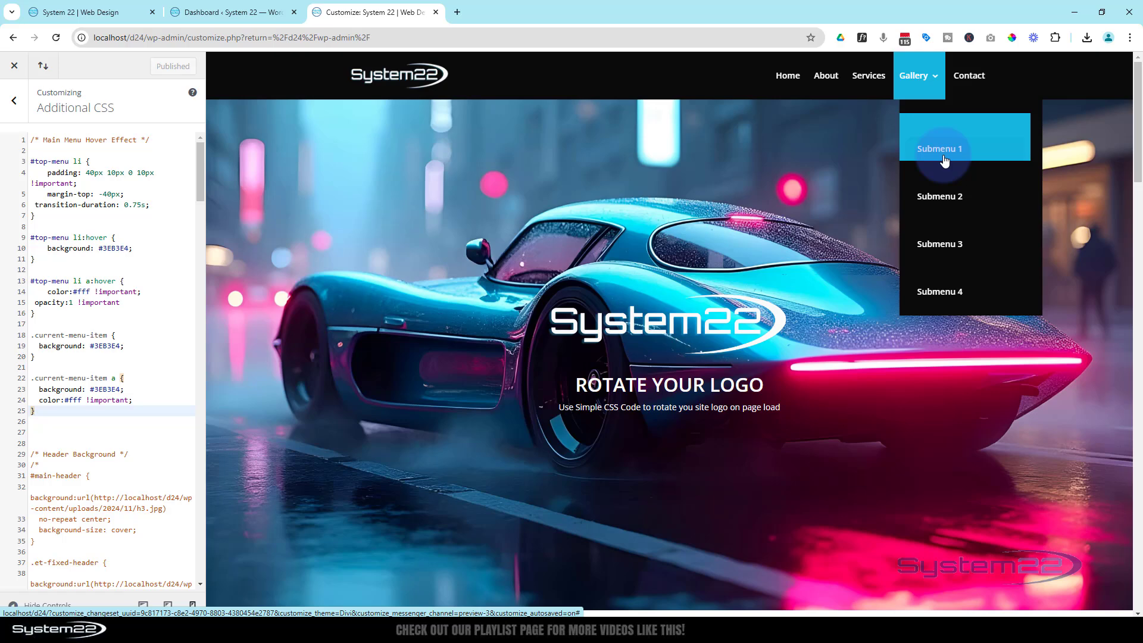
mouse_move(946, 154)
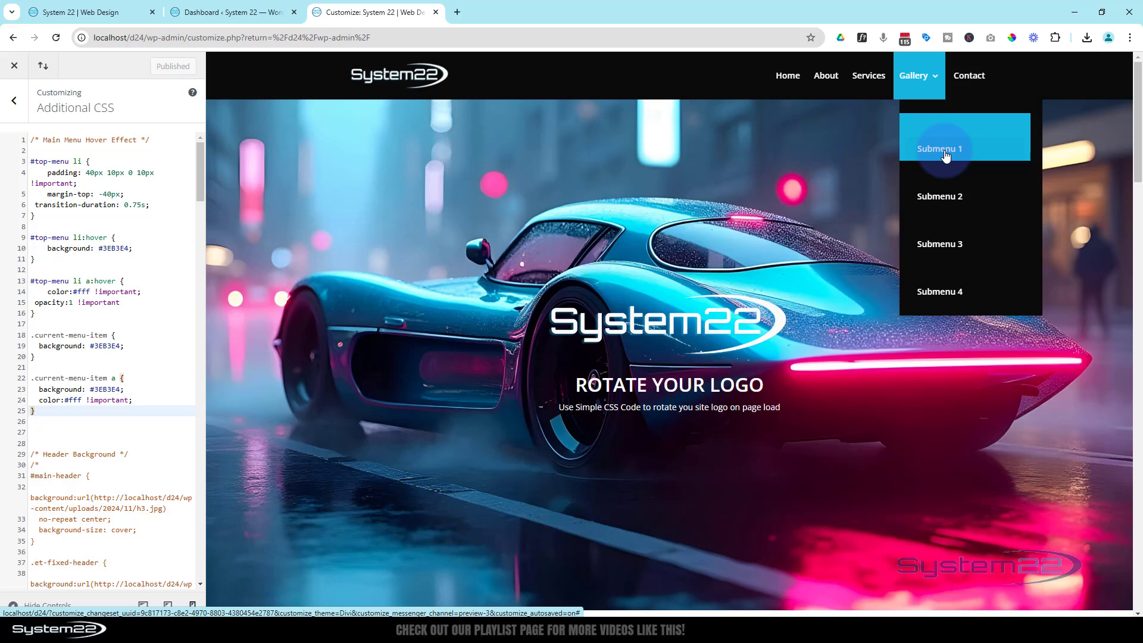
mouse_move(935, 153)
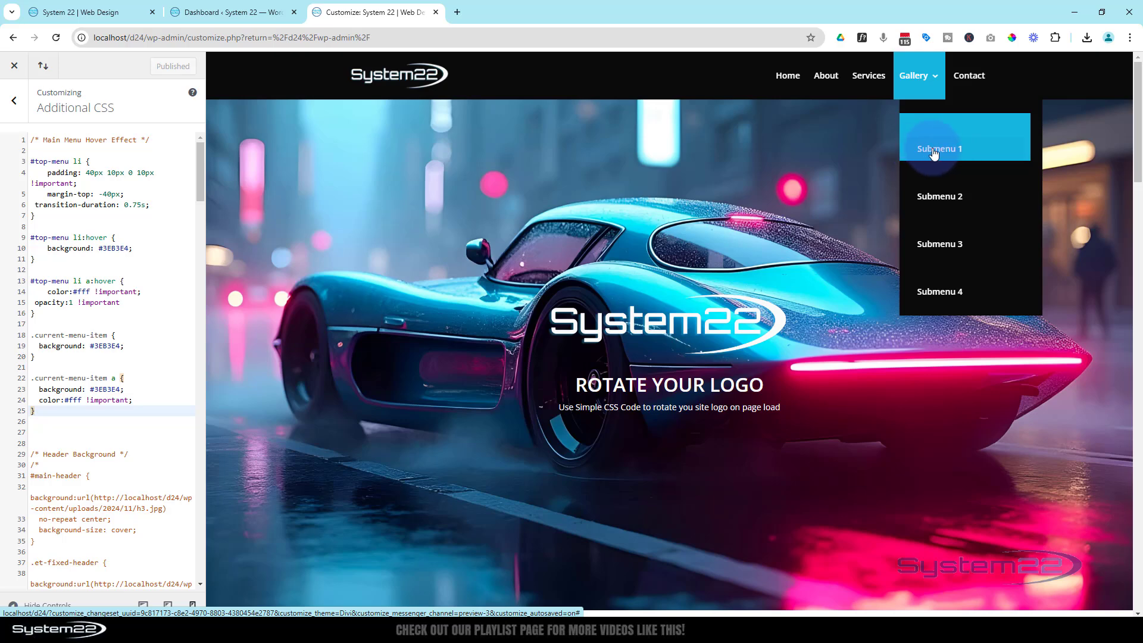
Step: Inspect the Submenu 1 link in DevTools with the device toolbar off for desktop width
right_click(935, 150)
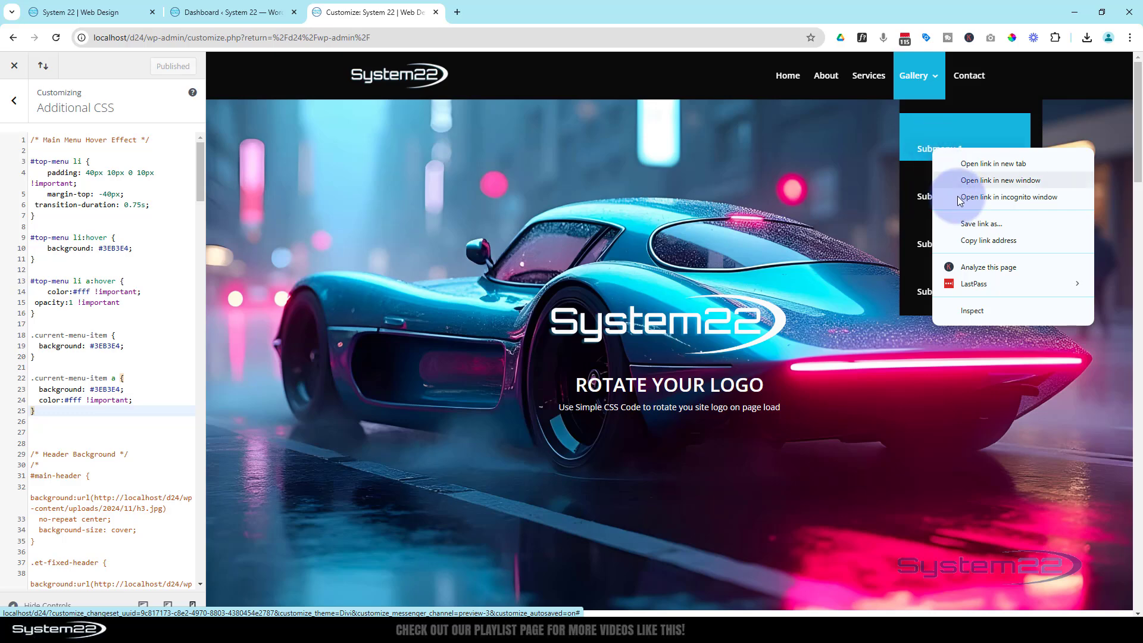
click(977, 318)
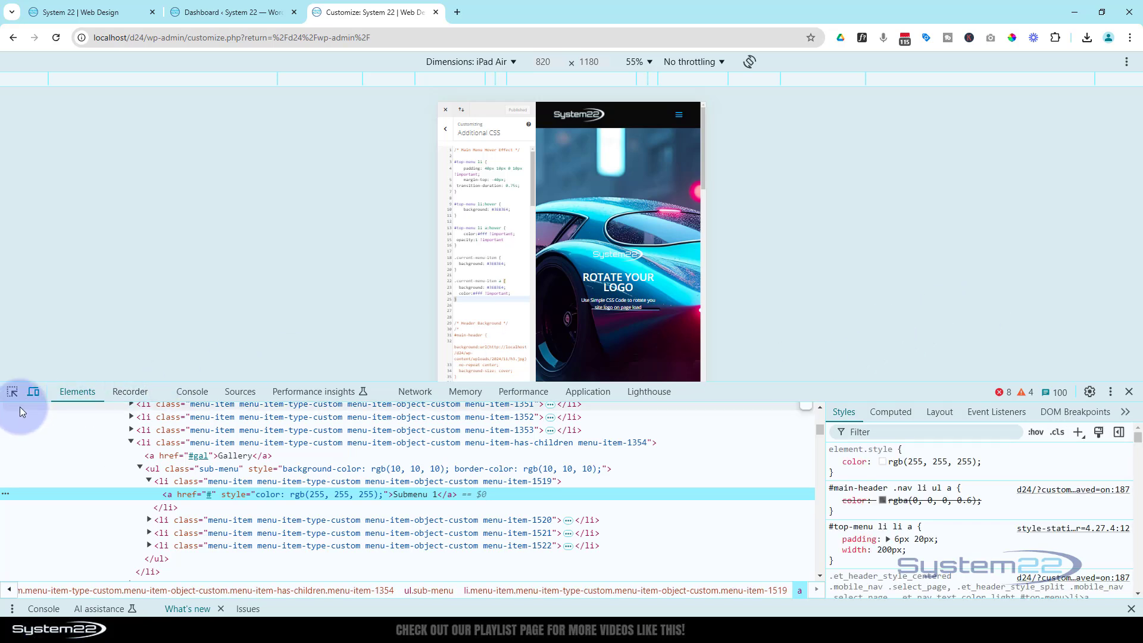
mouse_move(33, 392)
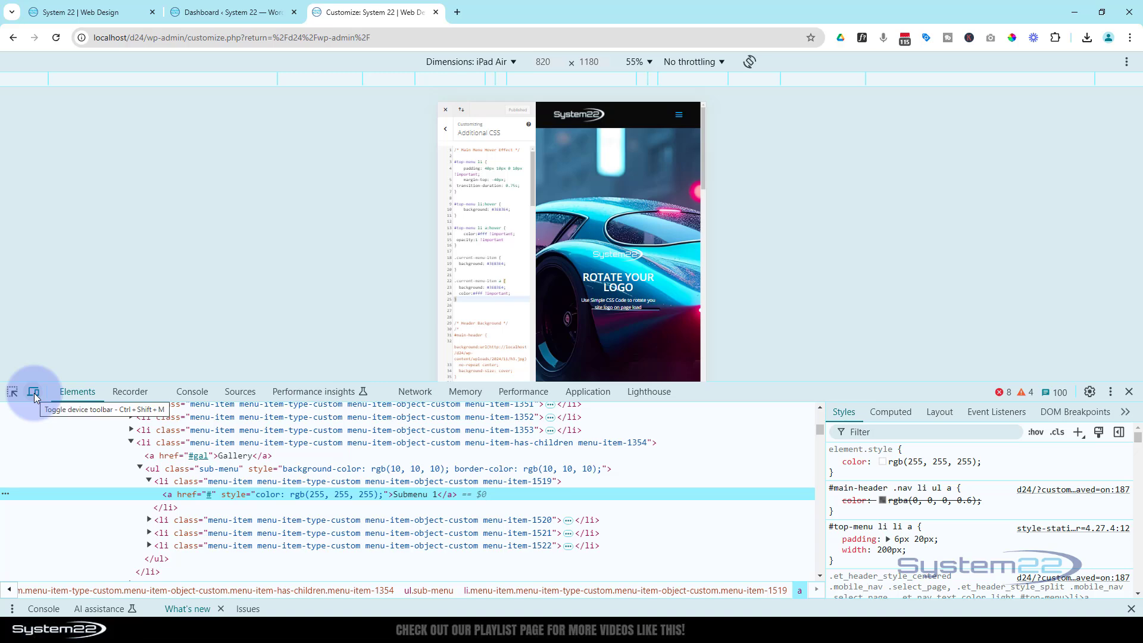
click(34, 392)
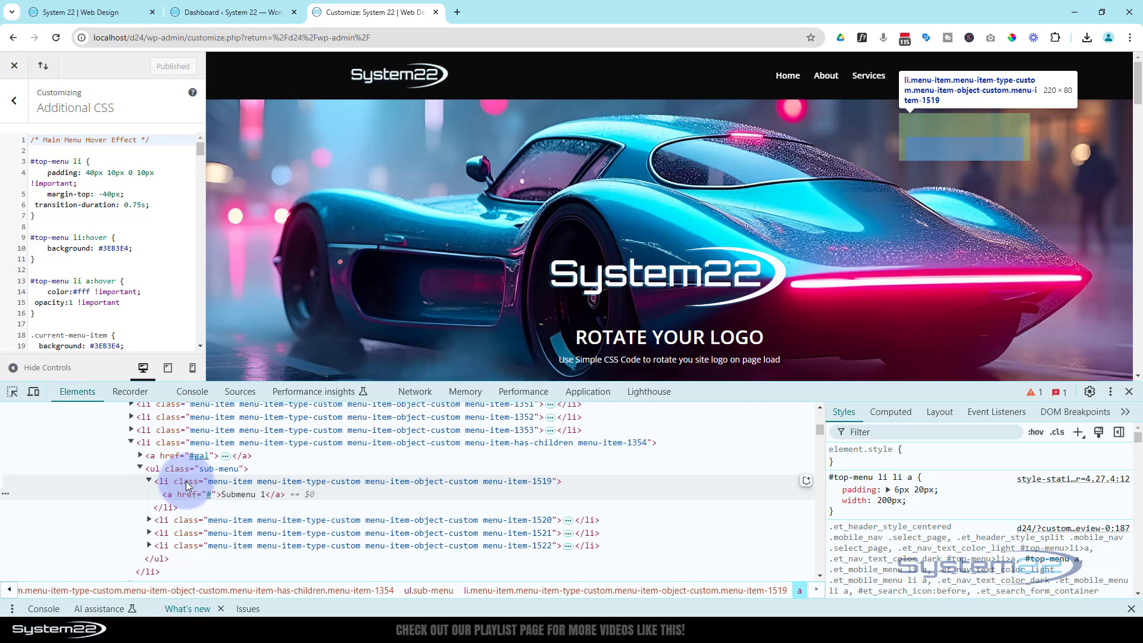
Step: On the Submenu 1 li rule, set padding to 0 !important and margin to 0
click(190, 481)
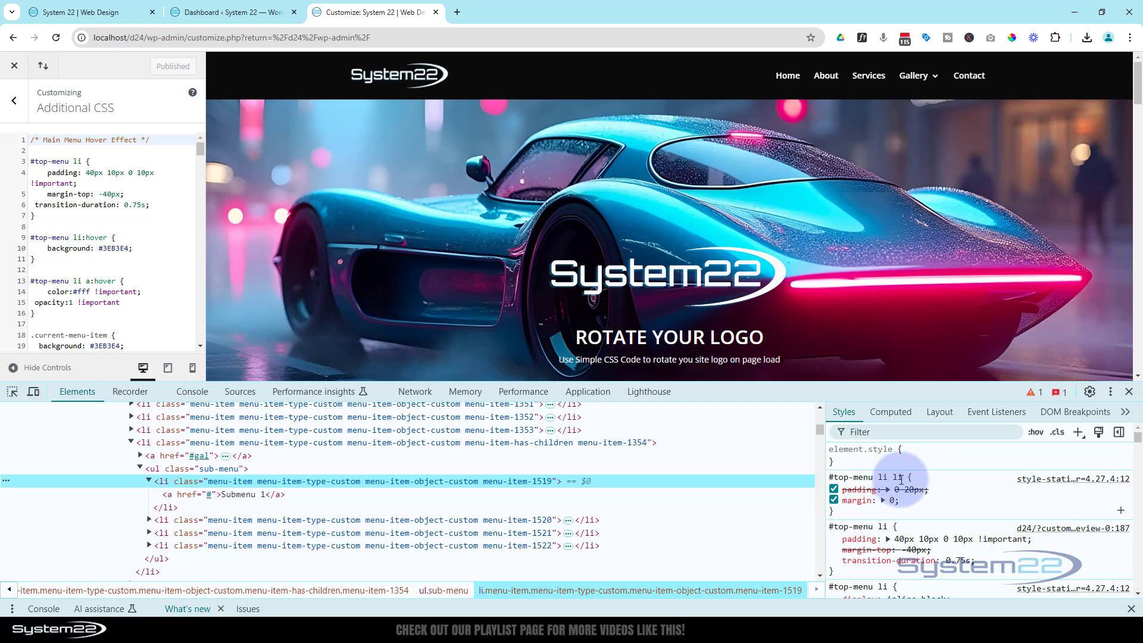
mouse_move(898, 477)
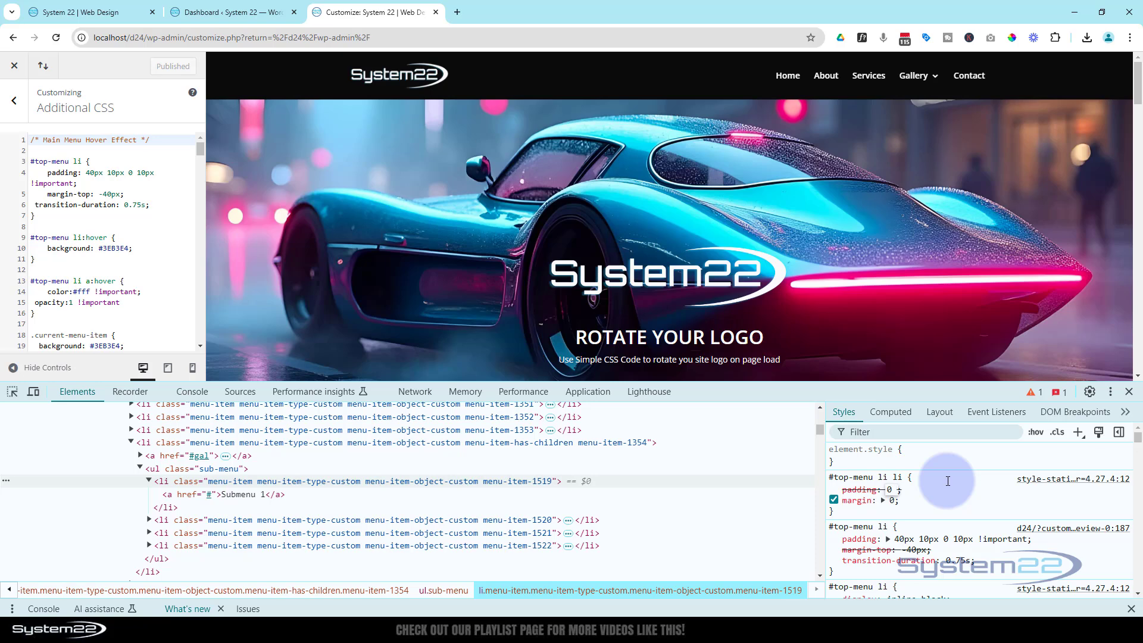
text(!important)
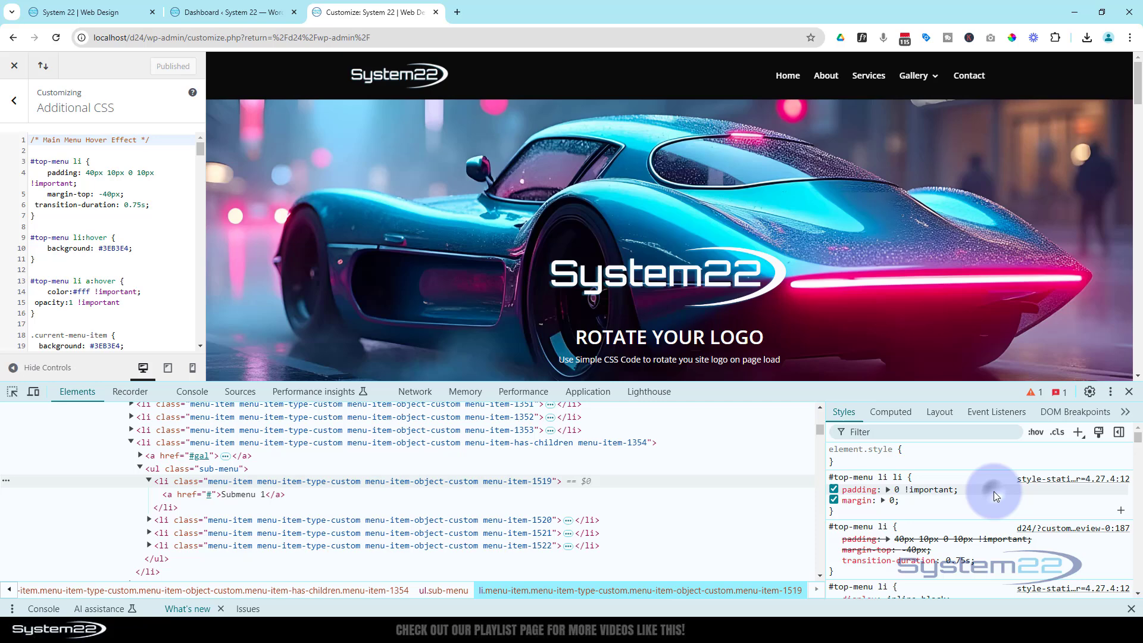
mouse_move(918, 76)
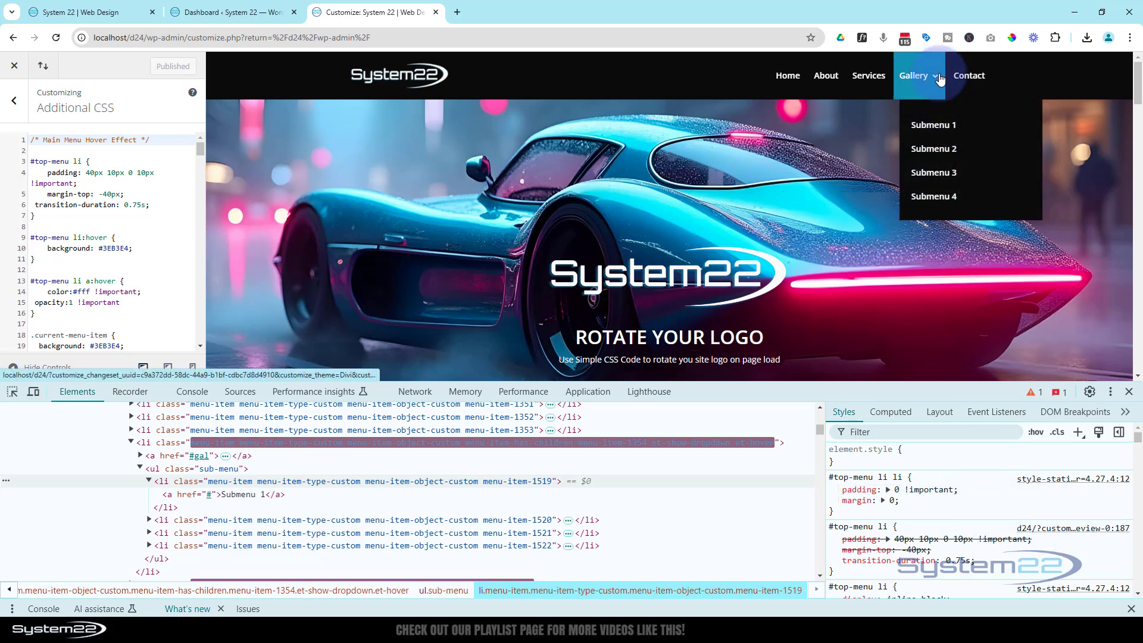
mouse_move(932, 152)
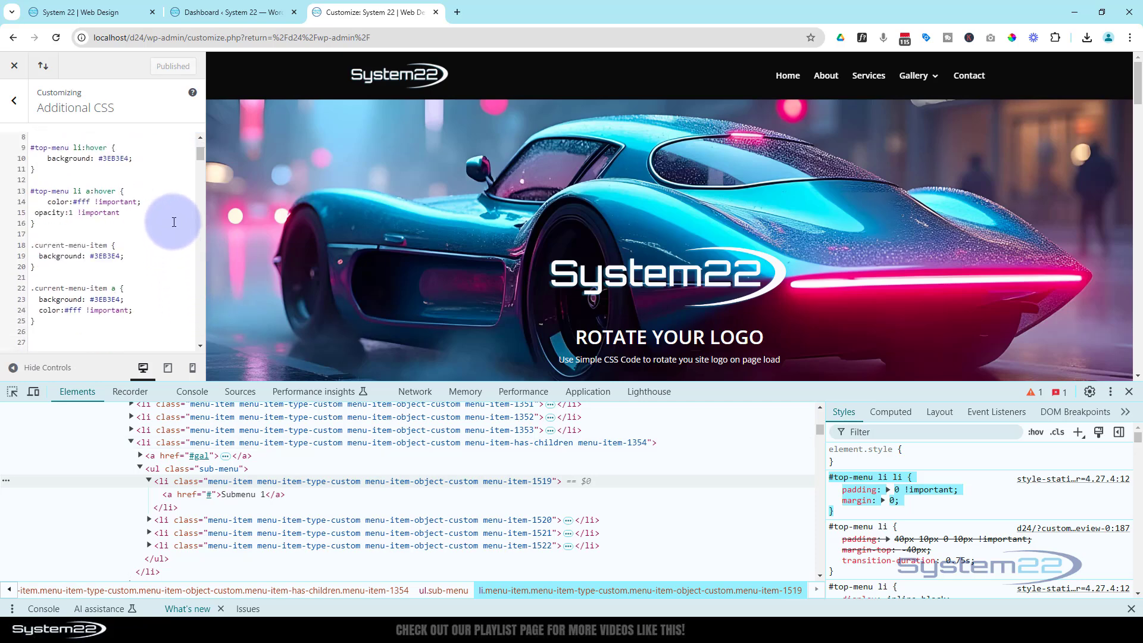
Step: Under /* Sub Menu */, add #top-menu li li { padding: 0 !important; margin: 0; }
scroll(down, 3)
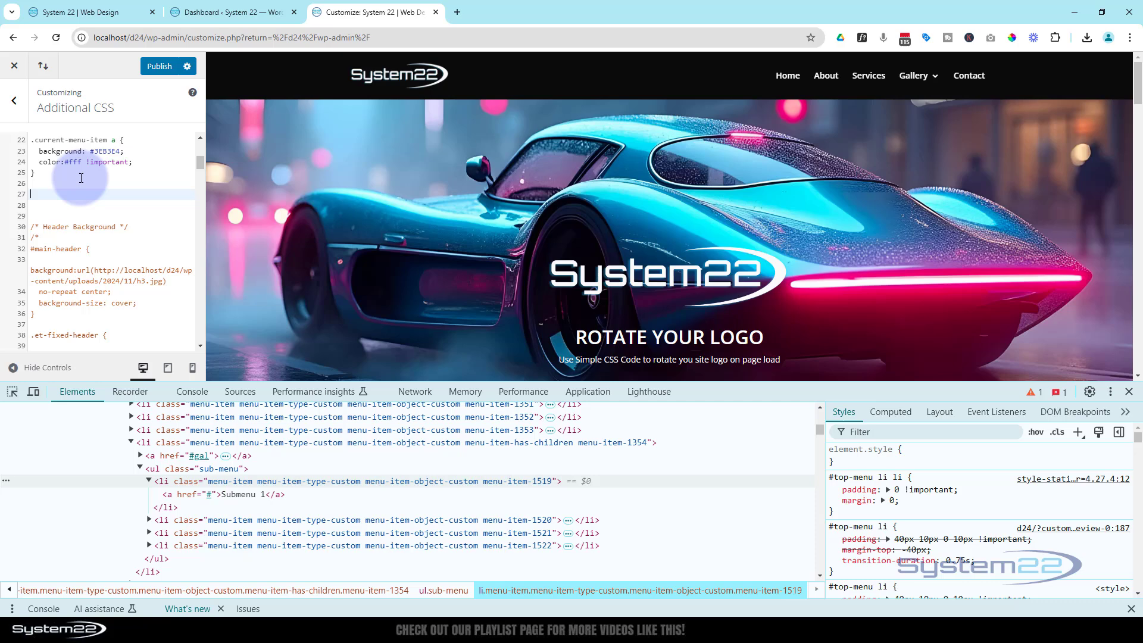
text(/**)
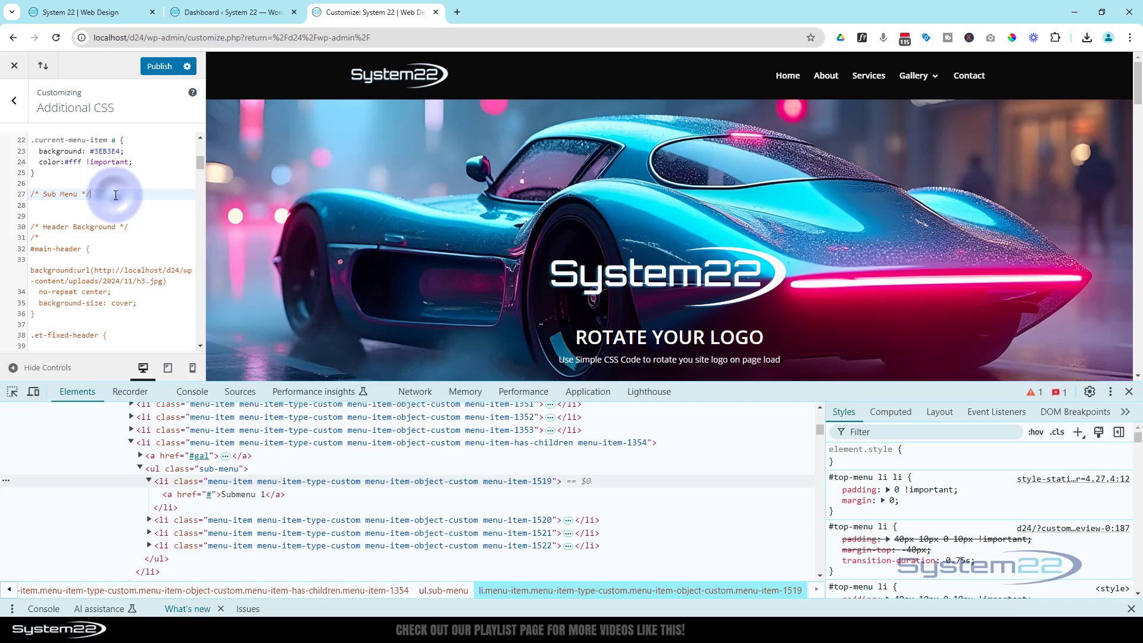
key(Enter)
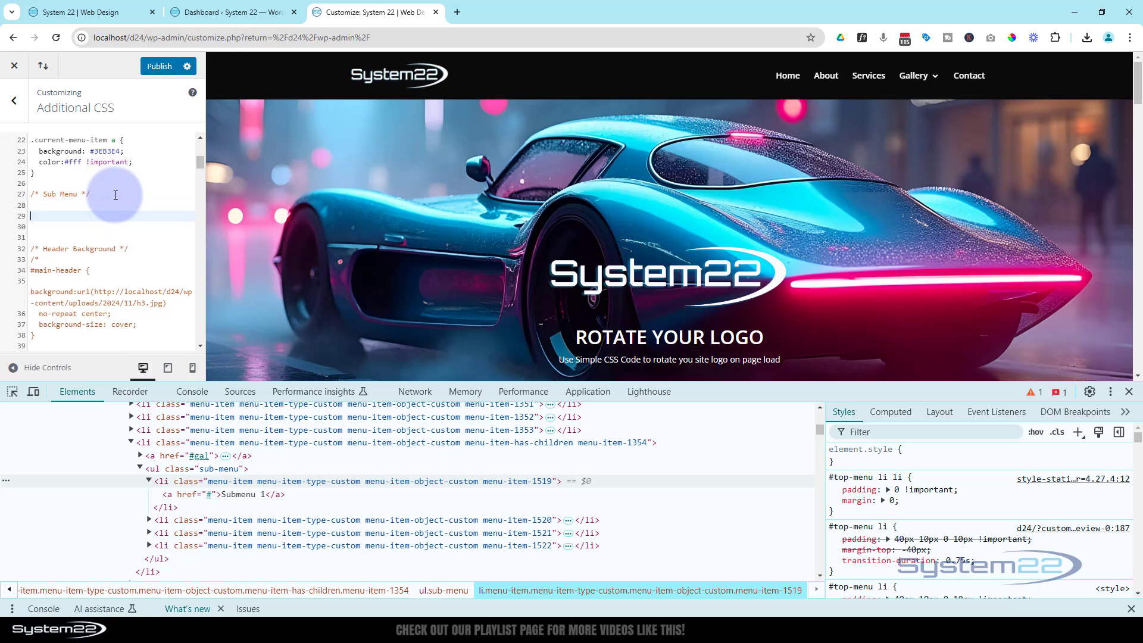
text(#top-menu li li {)
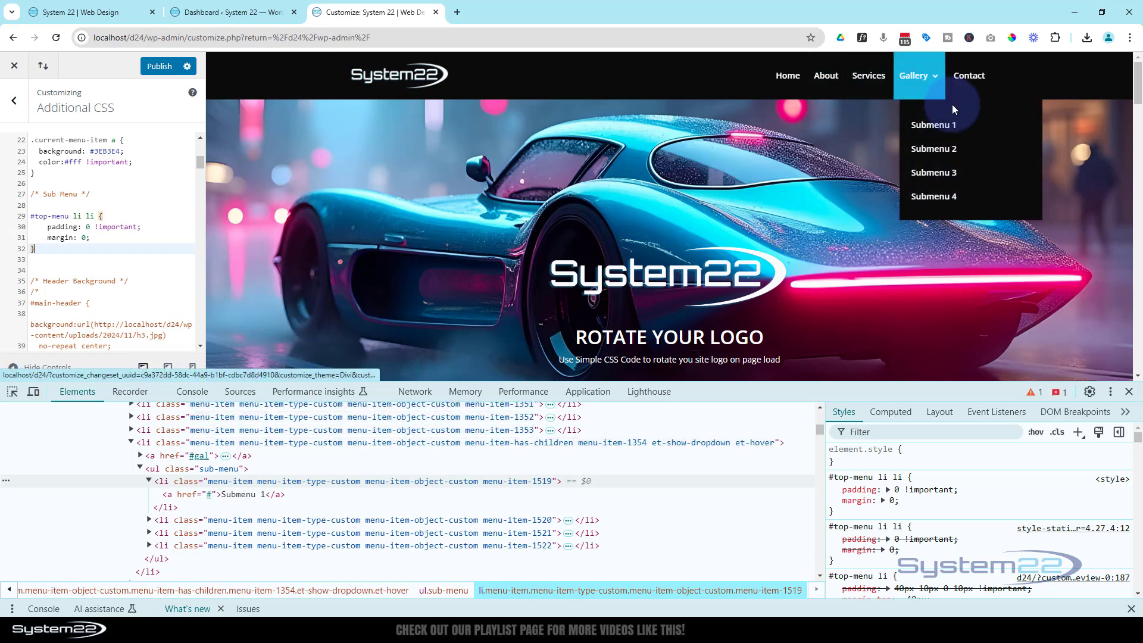
mouse_move(1010, 111)
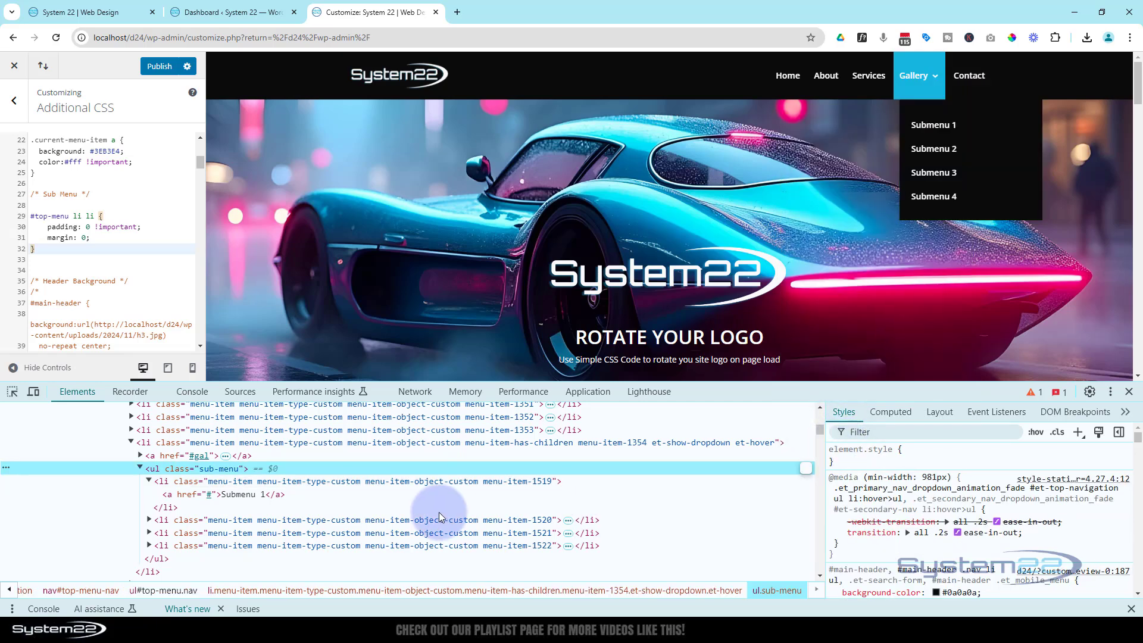
mouse_move(225, 471)
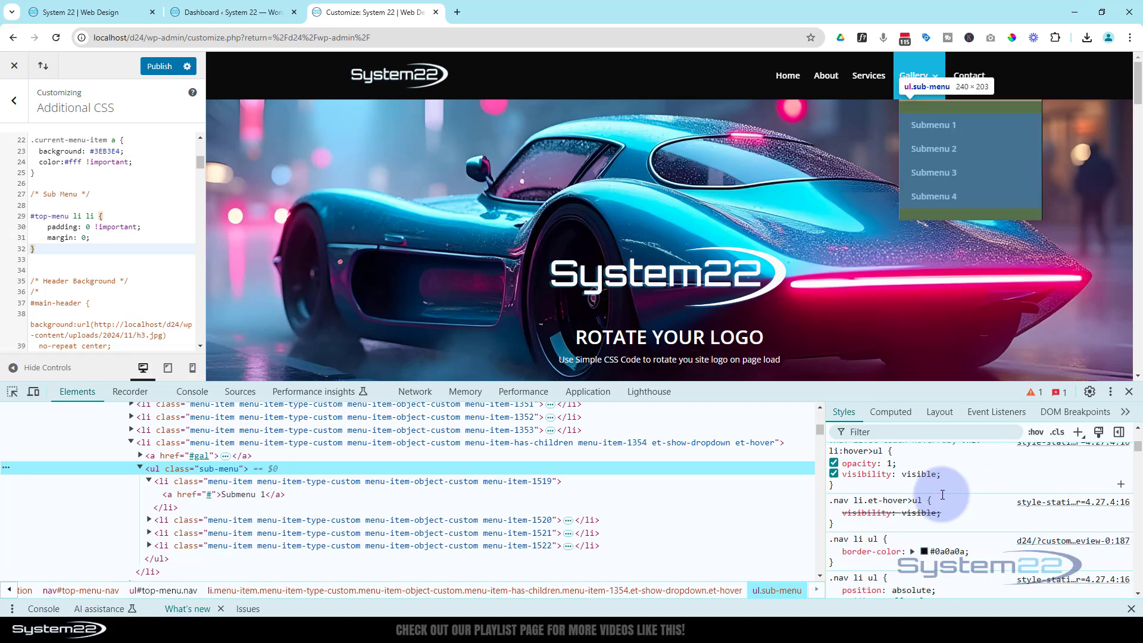
Step: Scroll the Styles pane to the .nav li ul rule for the submenu list
scroll(down, 3)
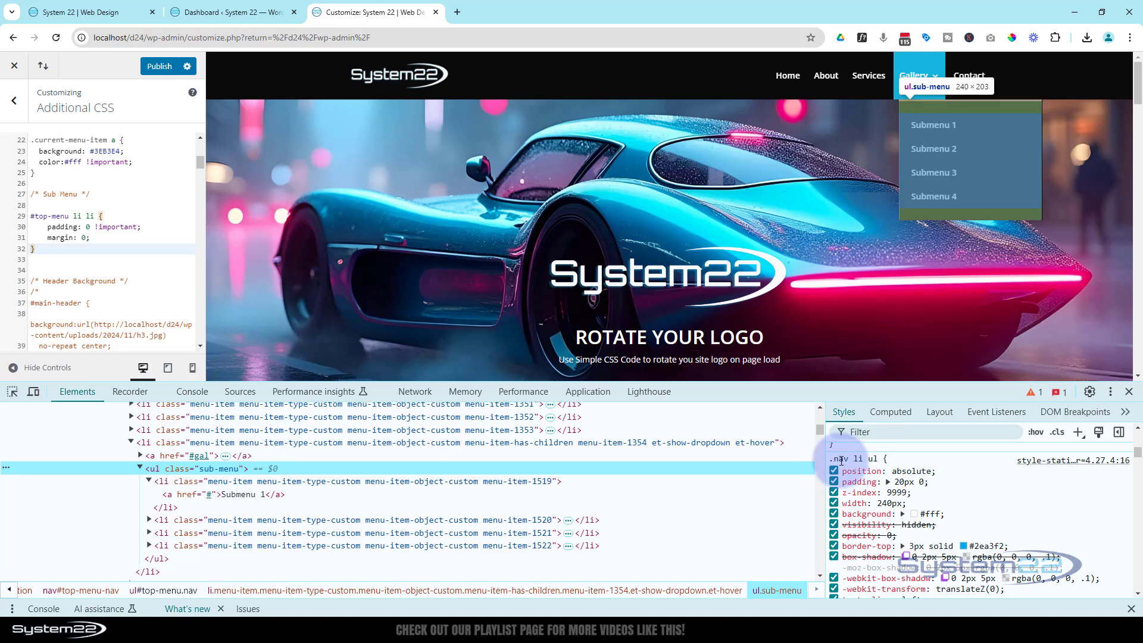
mouse_move(871, 459)
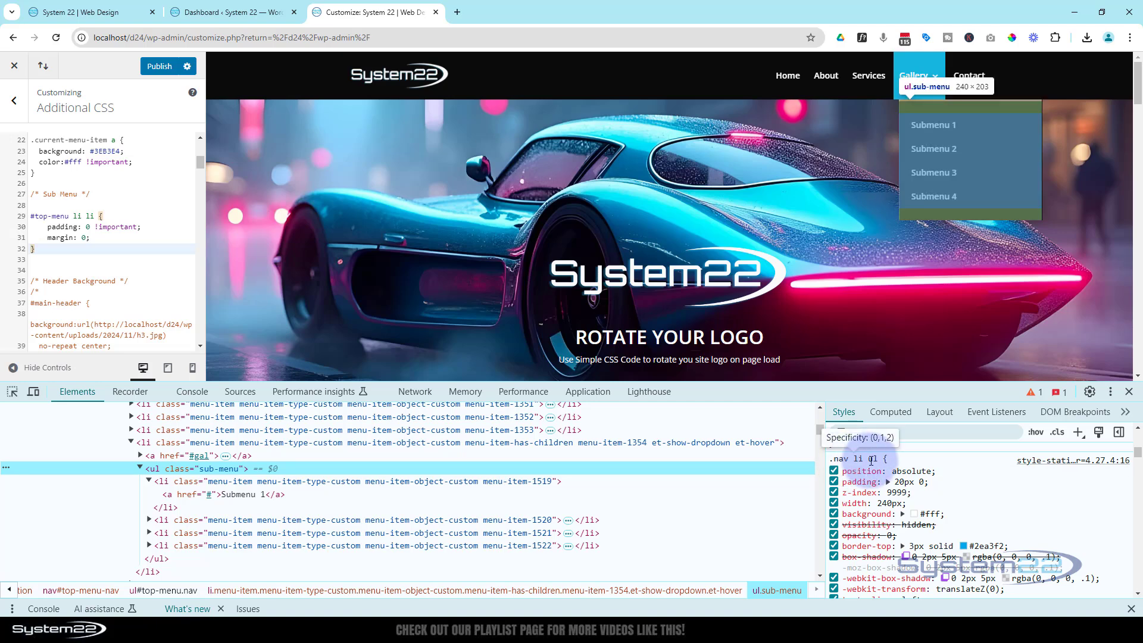
mouse_move(874, 474)
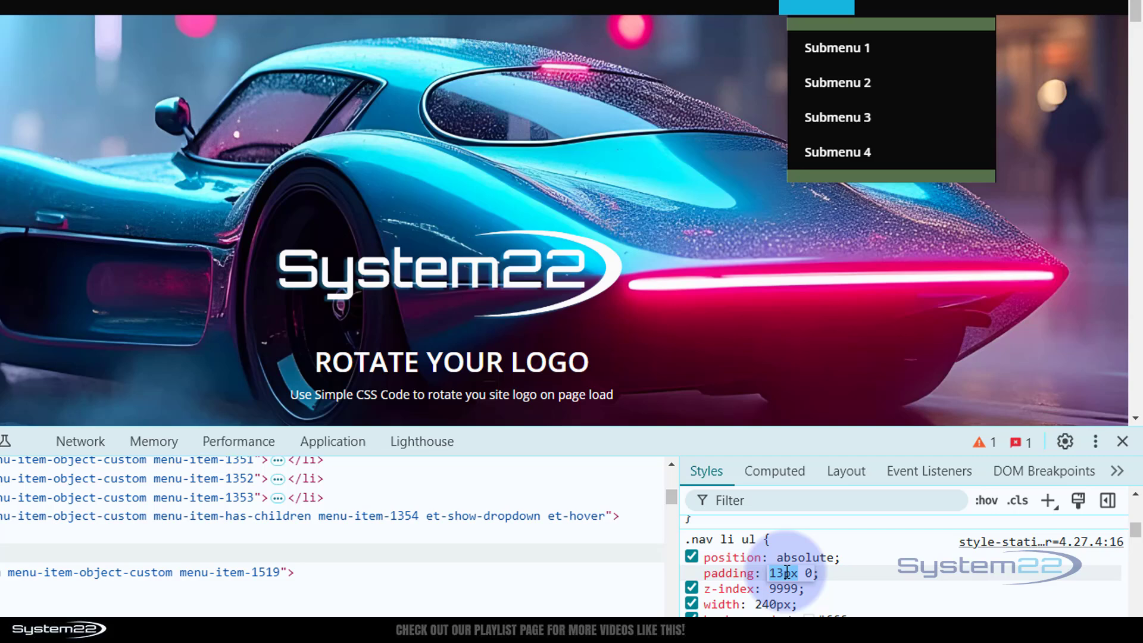
Step: Trial the .nav li ul rule in DevTools with 1px 0 padding and a 117px width
text(5px)
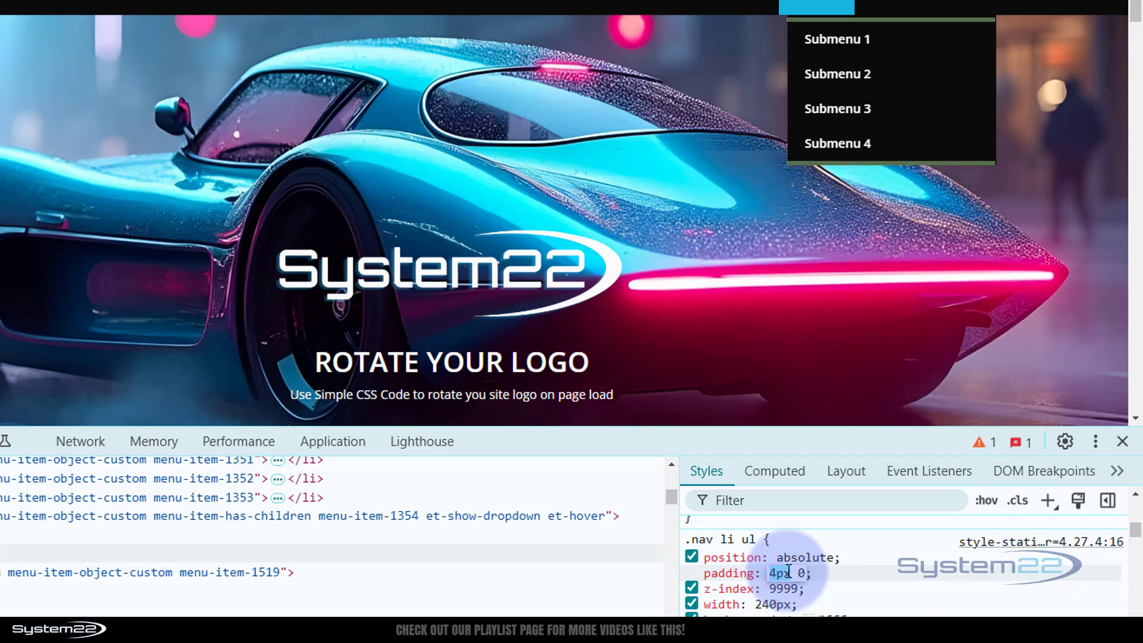
text(2px)
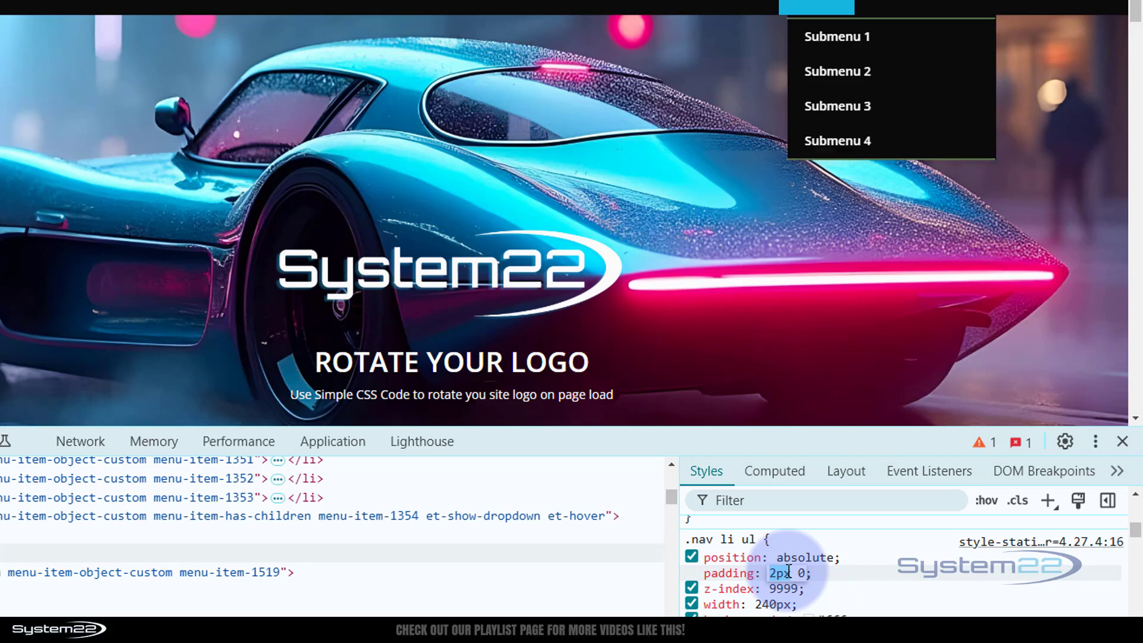
text(1px)
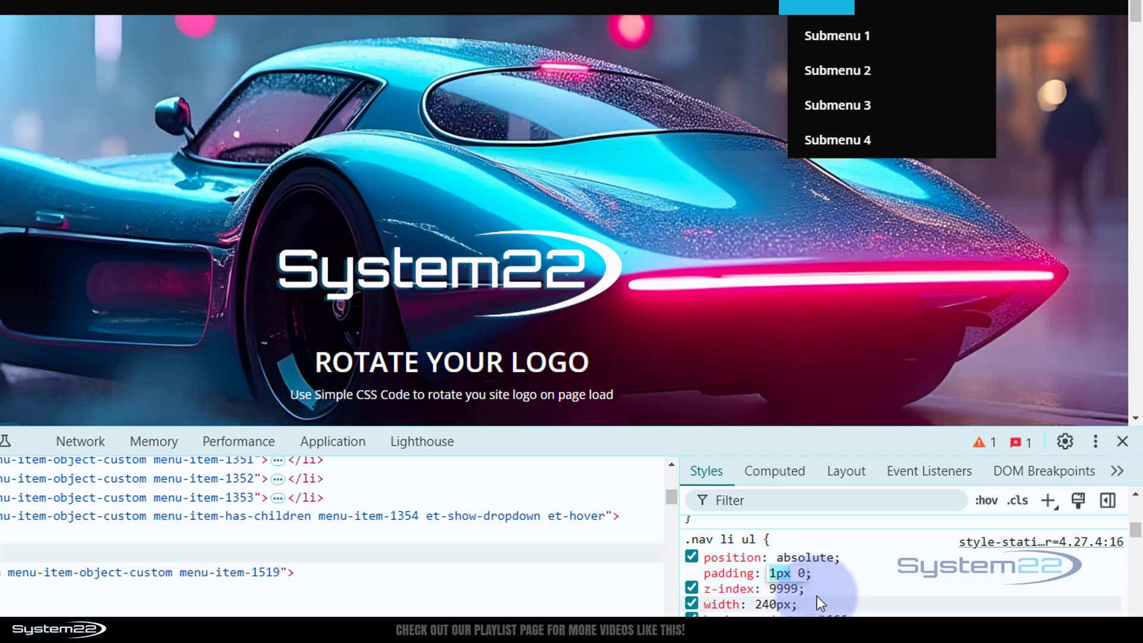
mouse_move(782, 604)
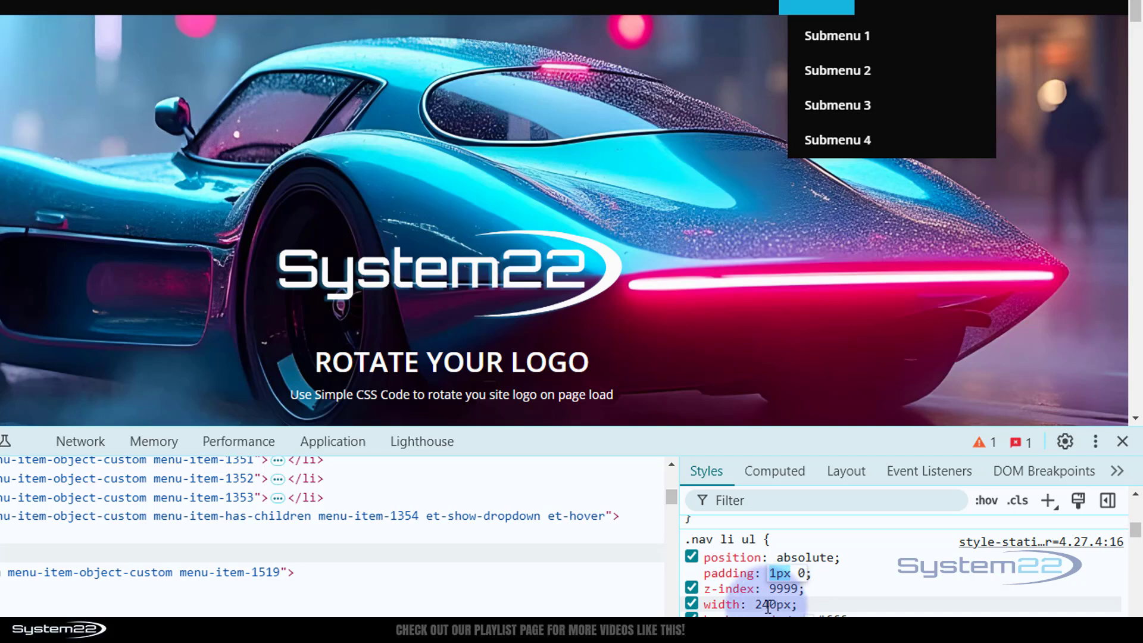
click(765, 604)
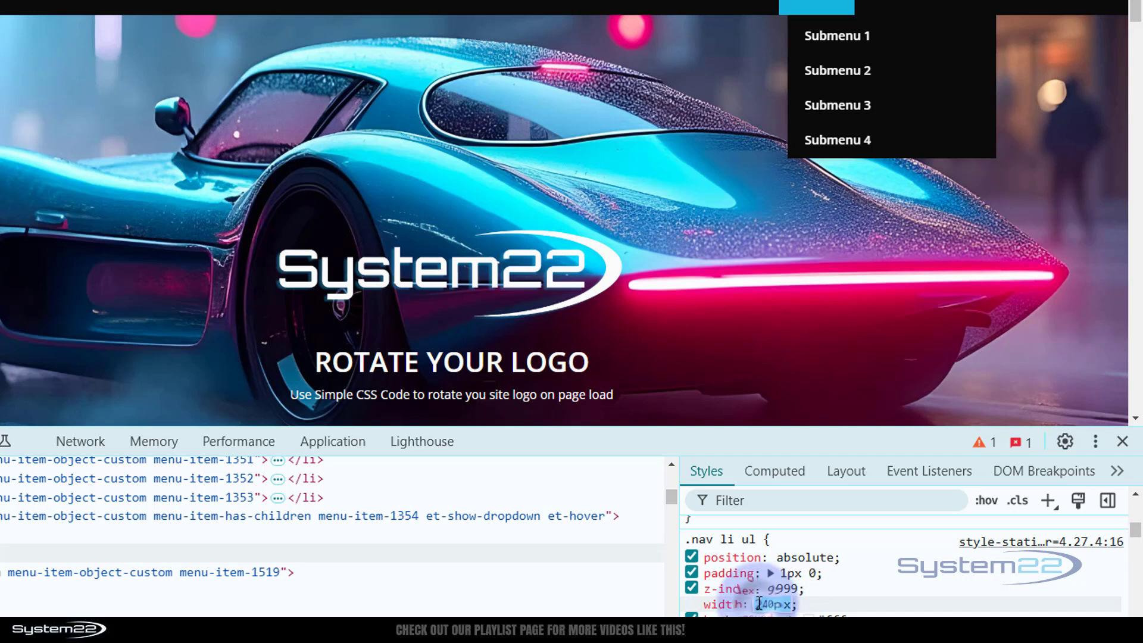
text(240px)
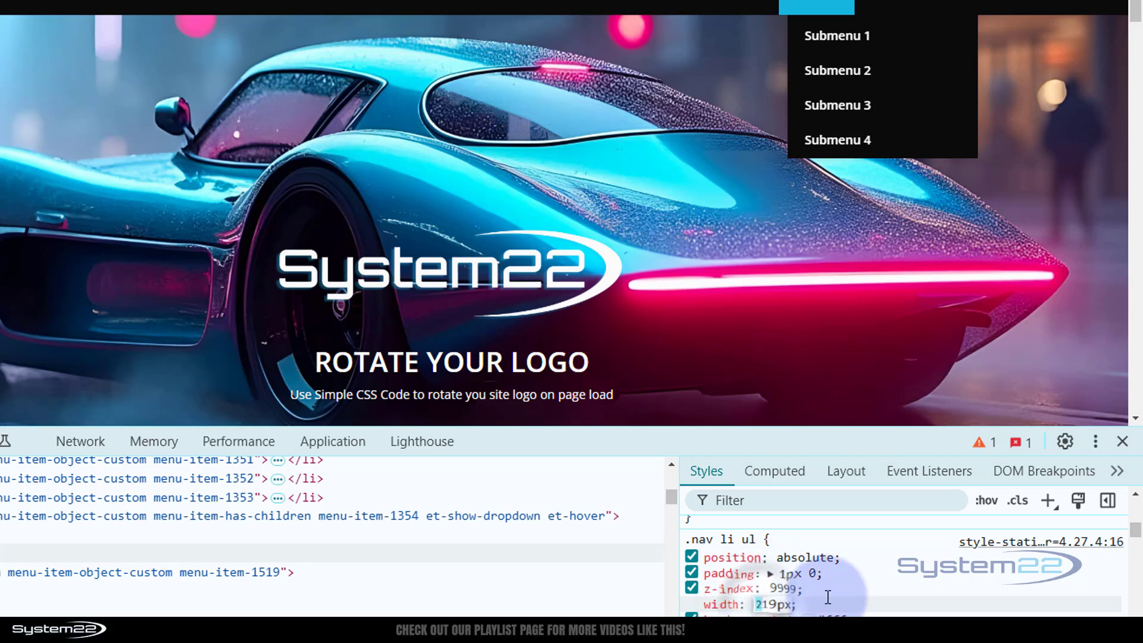
text(119px)
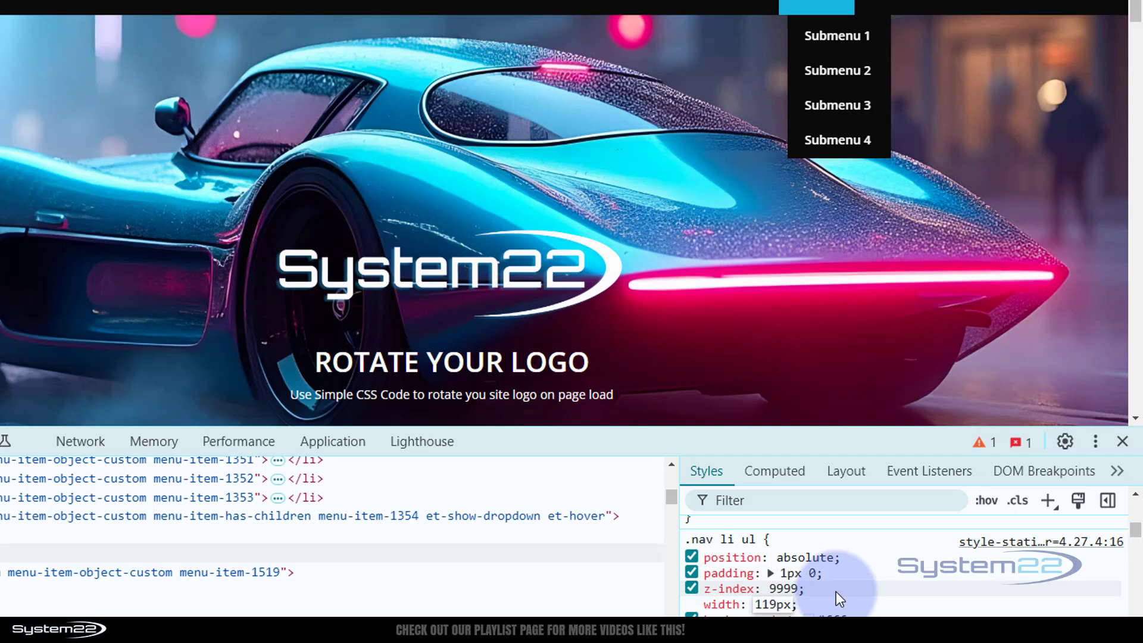
click(770, 604)
text(7)
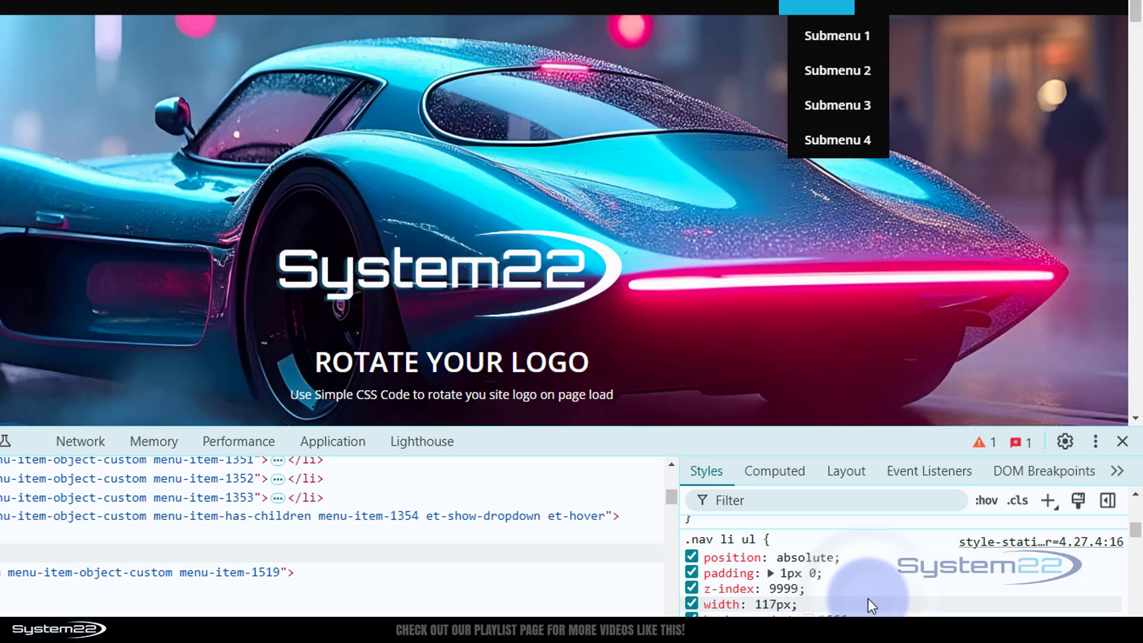
Step: Add .nav li ul { padding: 1px 0; width: 117px !important; } and trial overflow in DevTools
scroll(down, 3)
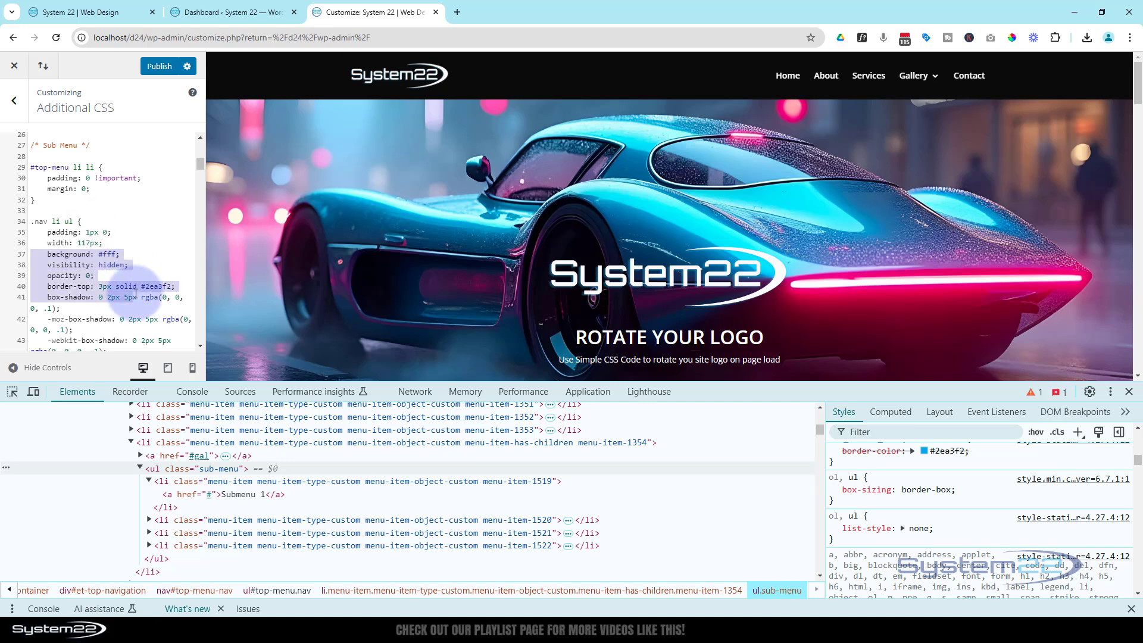
scroll(down, 3)
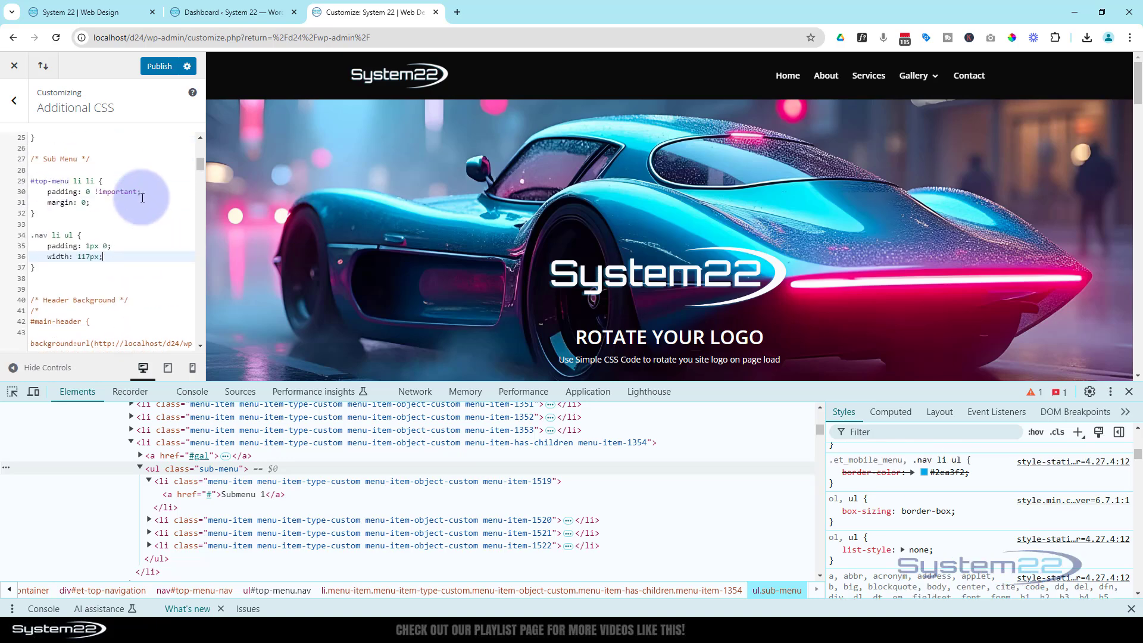
mouse_move(914, 75)
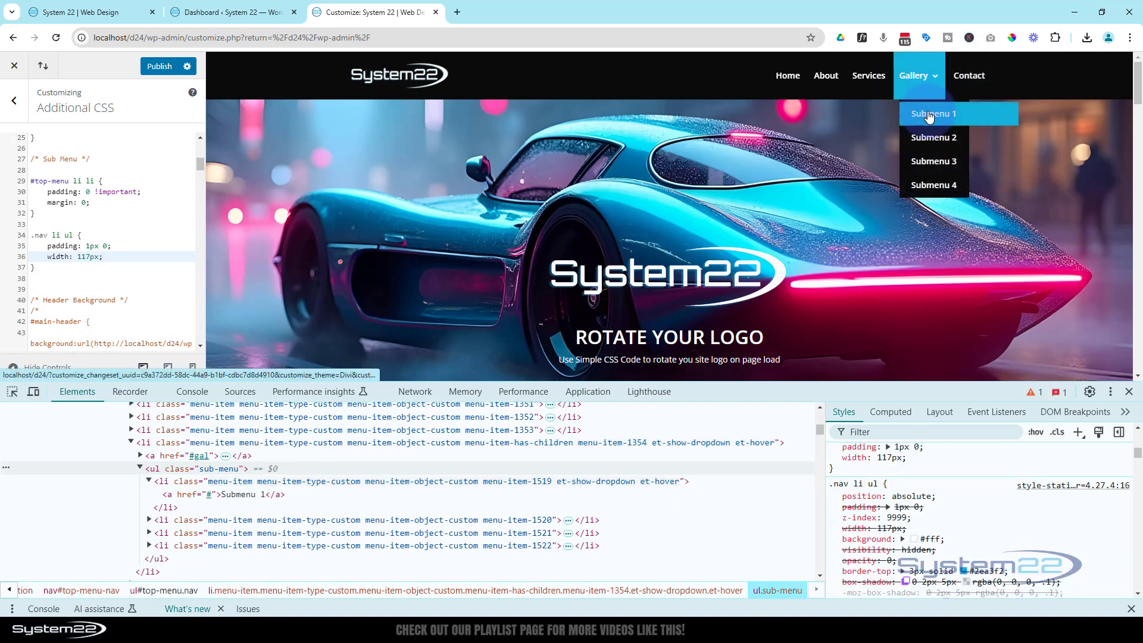
mouse_move(931, 142)
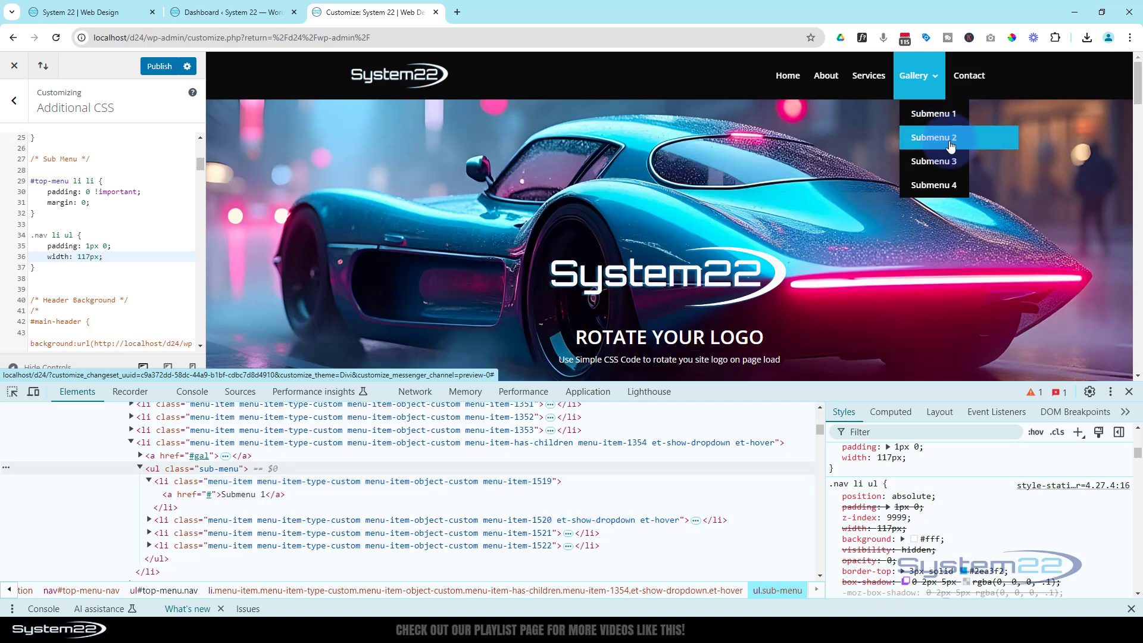
mouse_move(946, 117)
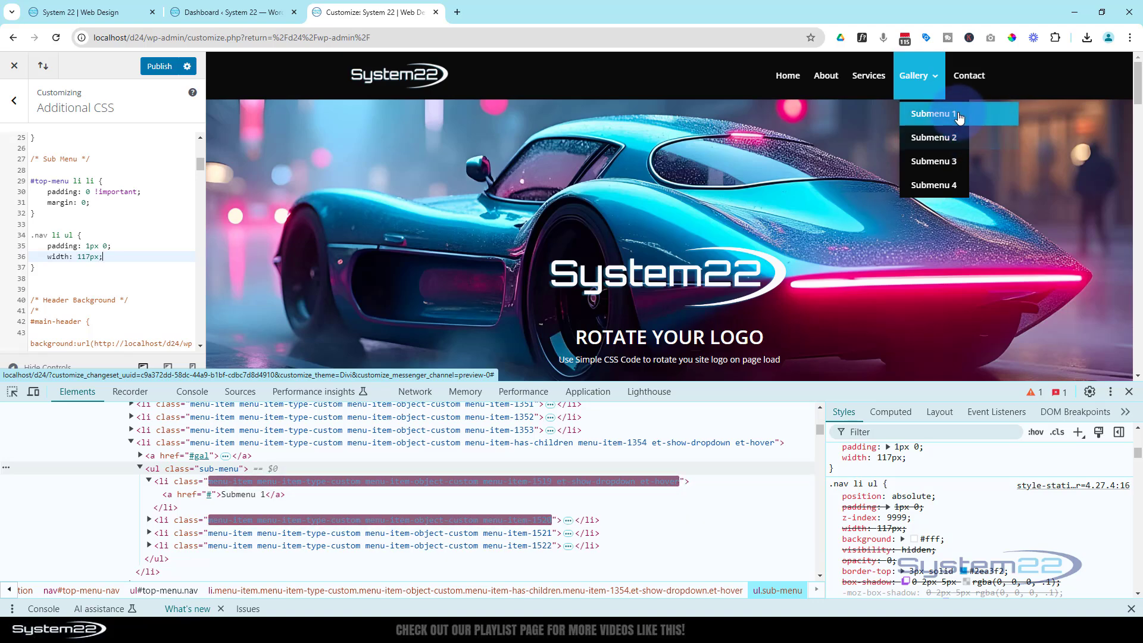
mouse_move(952, 138)
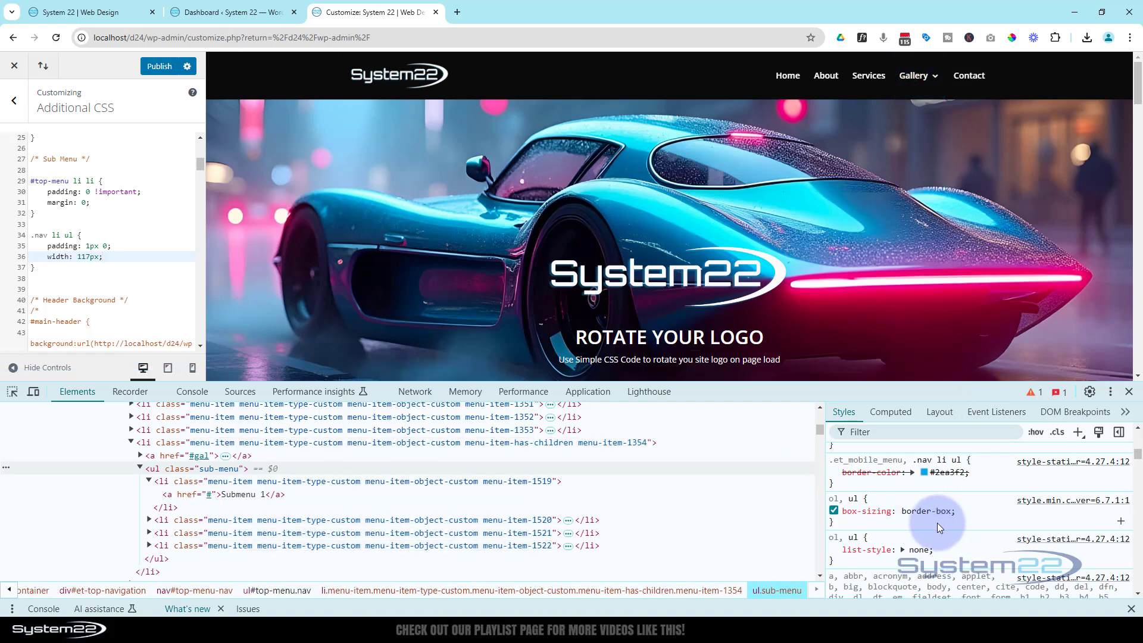
scroll(down, 3)
text(117px !)
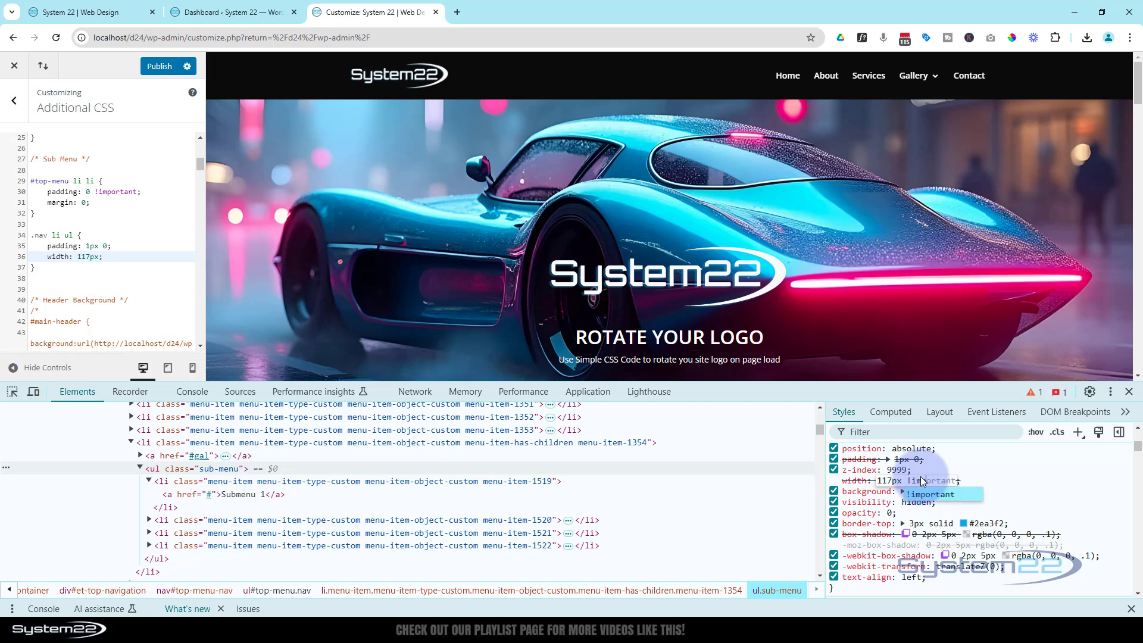
mouse_move(917, 76)
text(  !important)
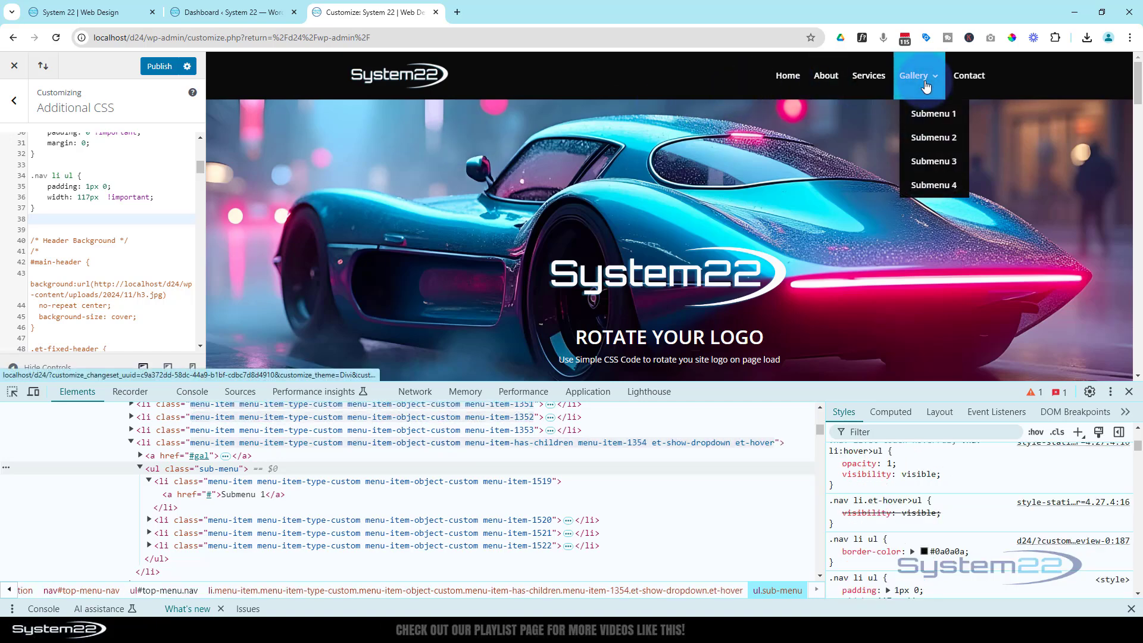
mouse_move(986, 116)
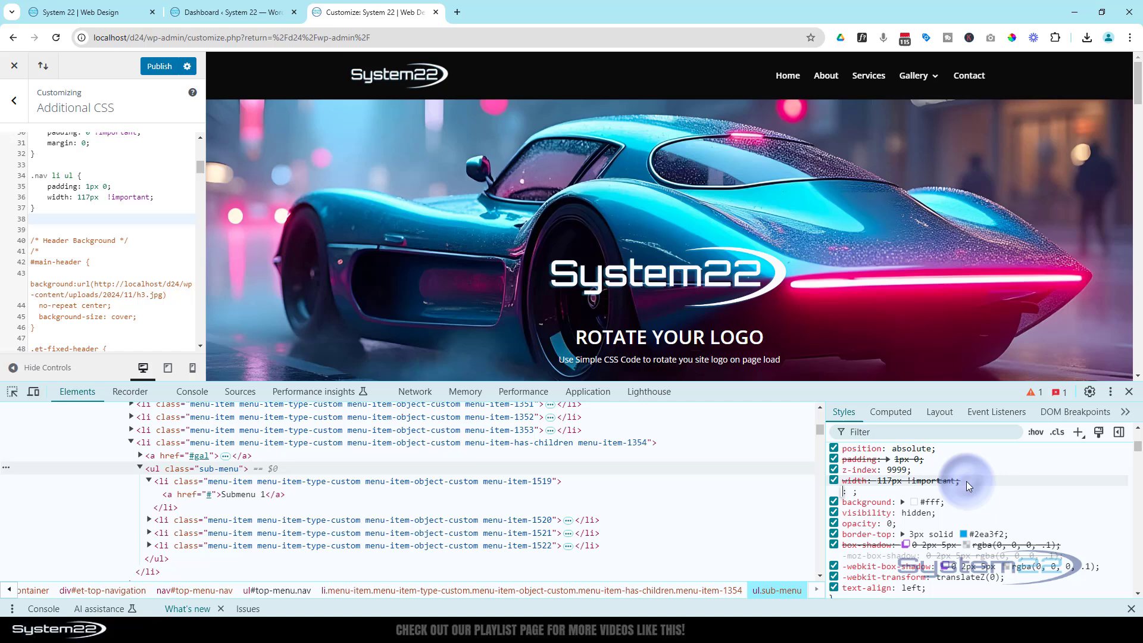
text(overflow: hidden;)
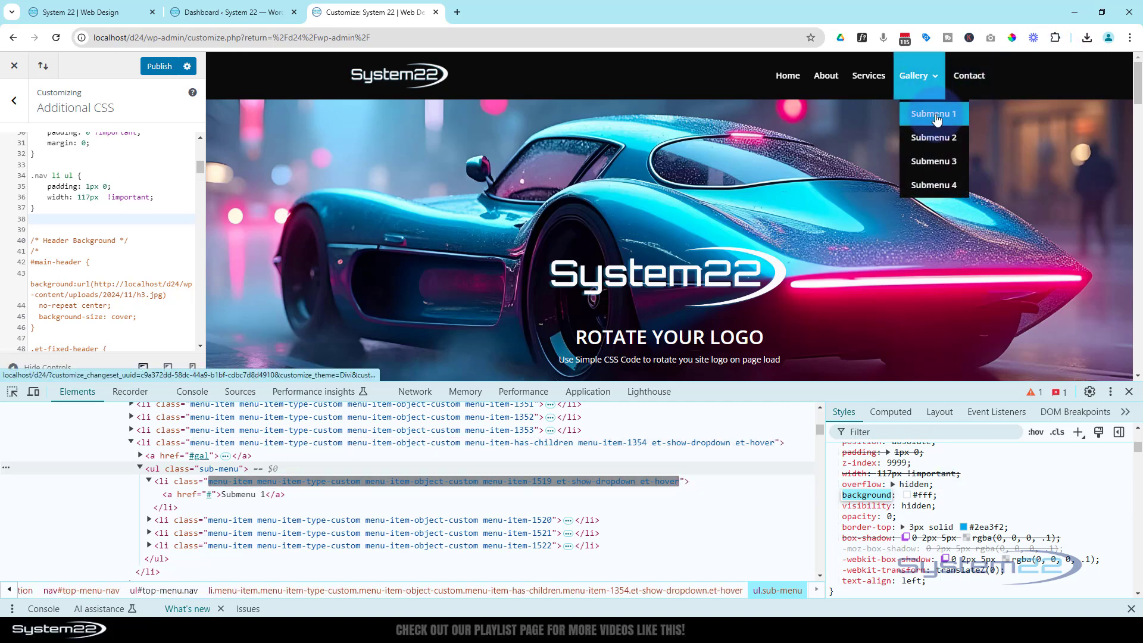
mouse_move(937, 161)
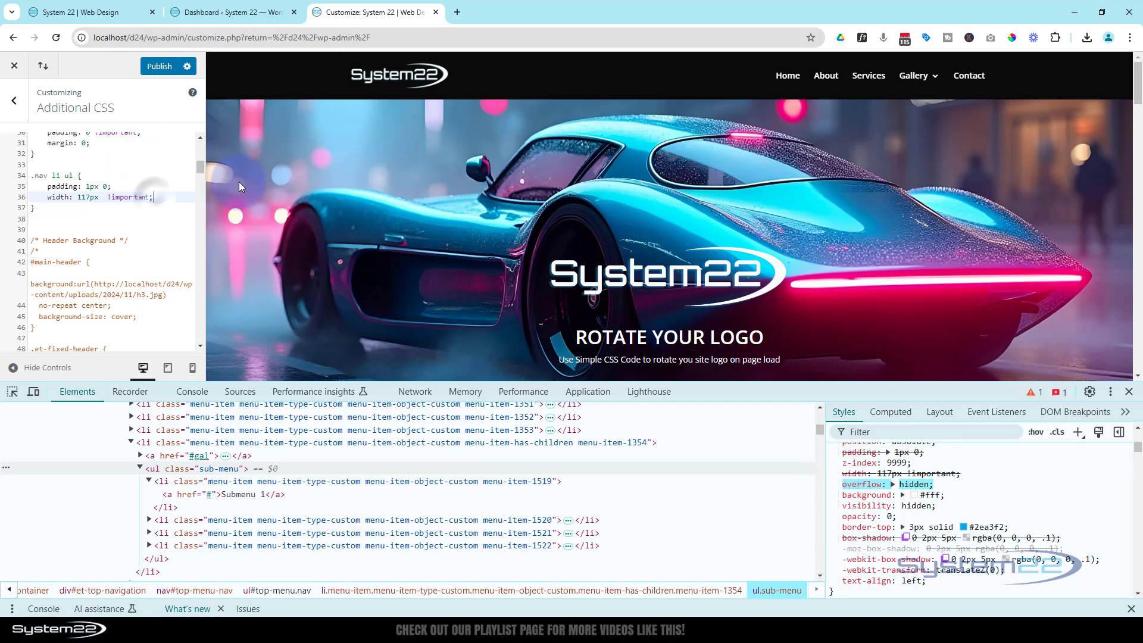
Step: Add overflow: hidden; to the .nav li ul rule and publish the CSS
text(overflow: hidden;)
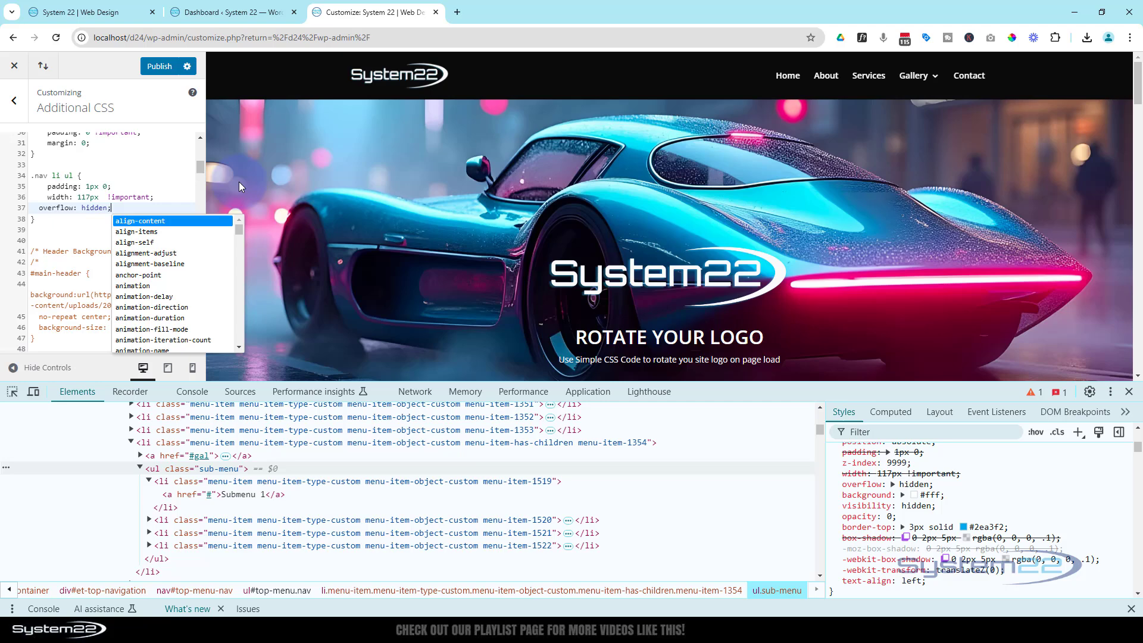
click(45, 207)
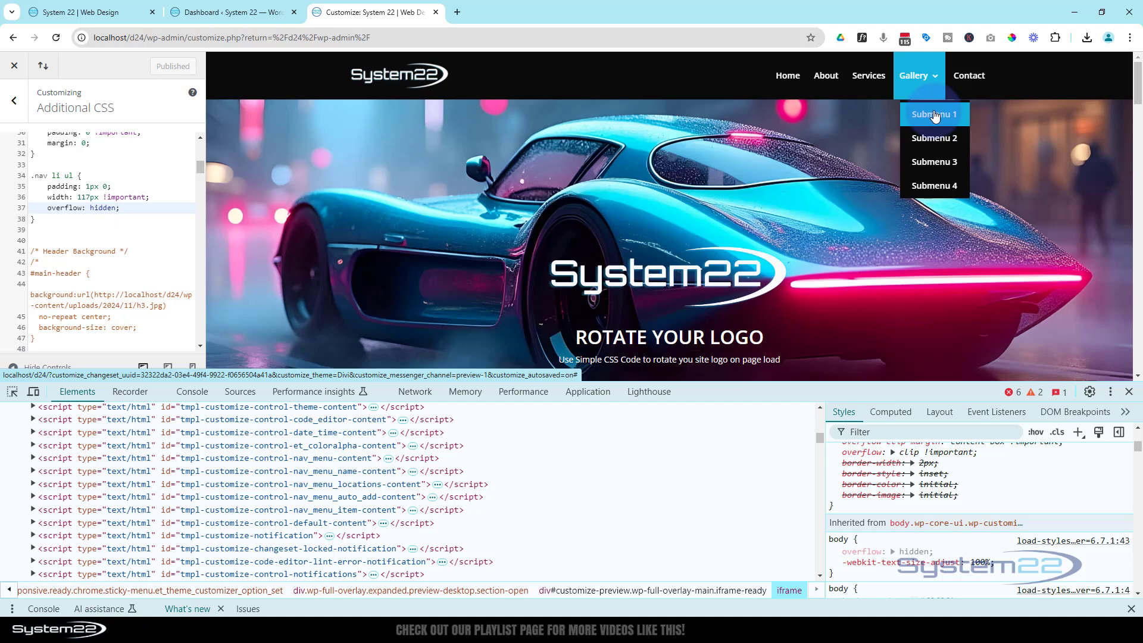
Step: Inspect the ul.sub-menu element and review its padding, width and top-border rules in Styles
right_click(934, 114)
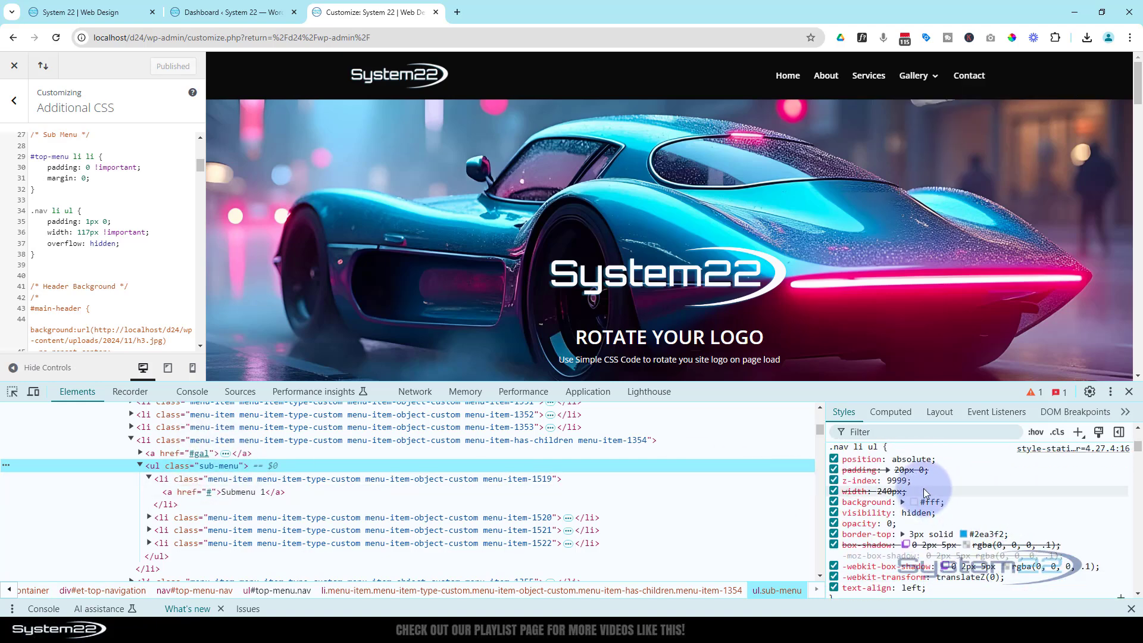
scroll(down, 3)
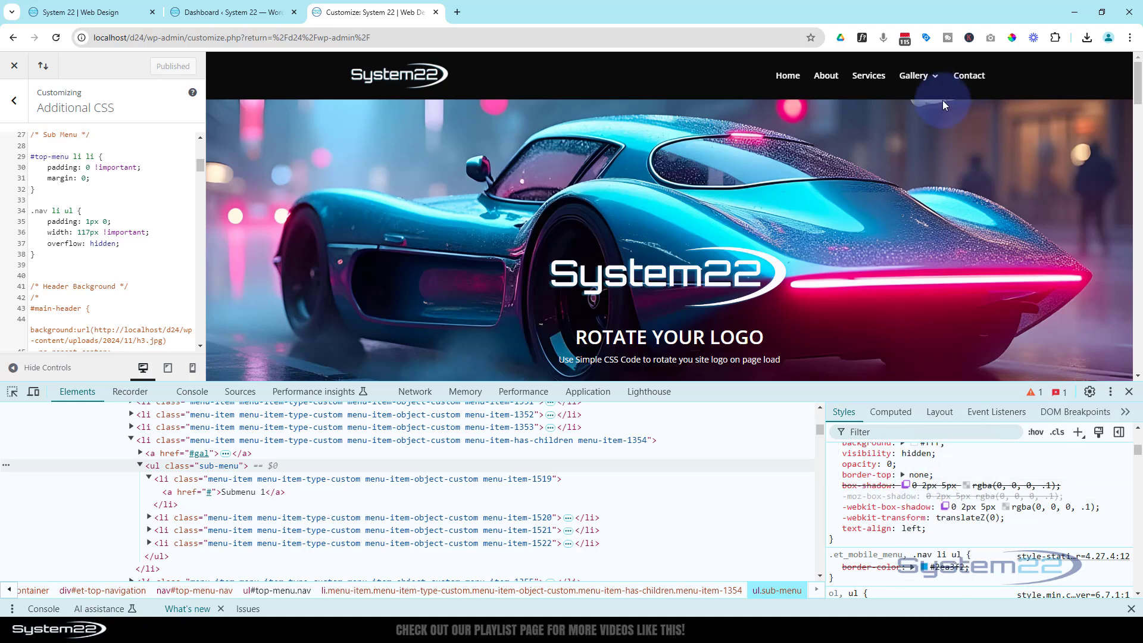
mouse_move(913, 75)
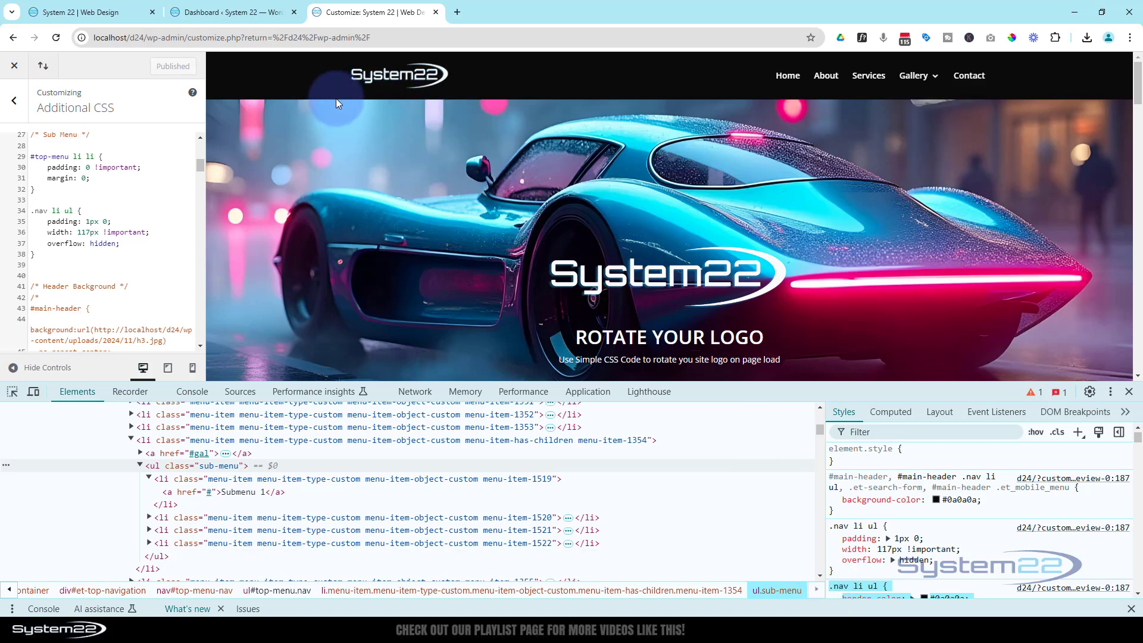
Step: Add a .nav li ul { border-top: none; } rule to Additional CSS and publish it
click(43, 256)
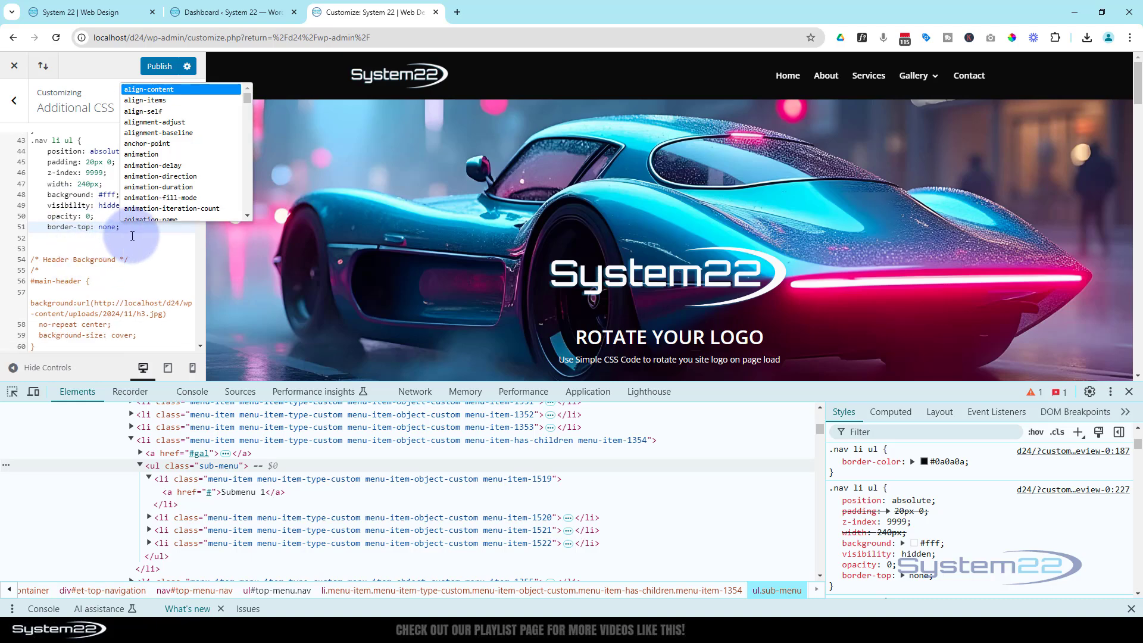
click(132, 236)
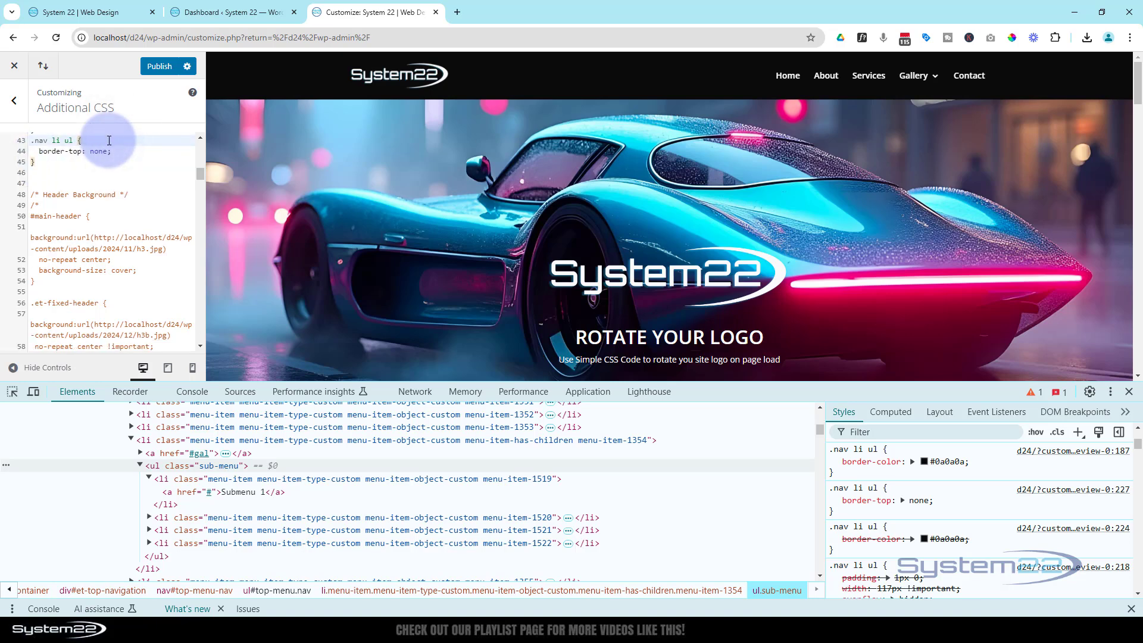
mouse_move(915, 75)
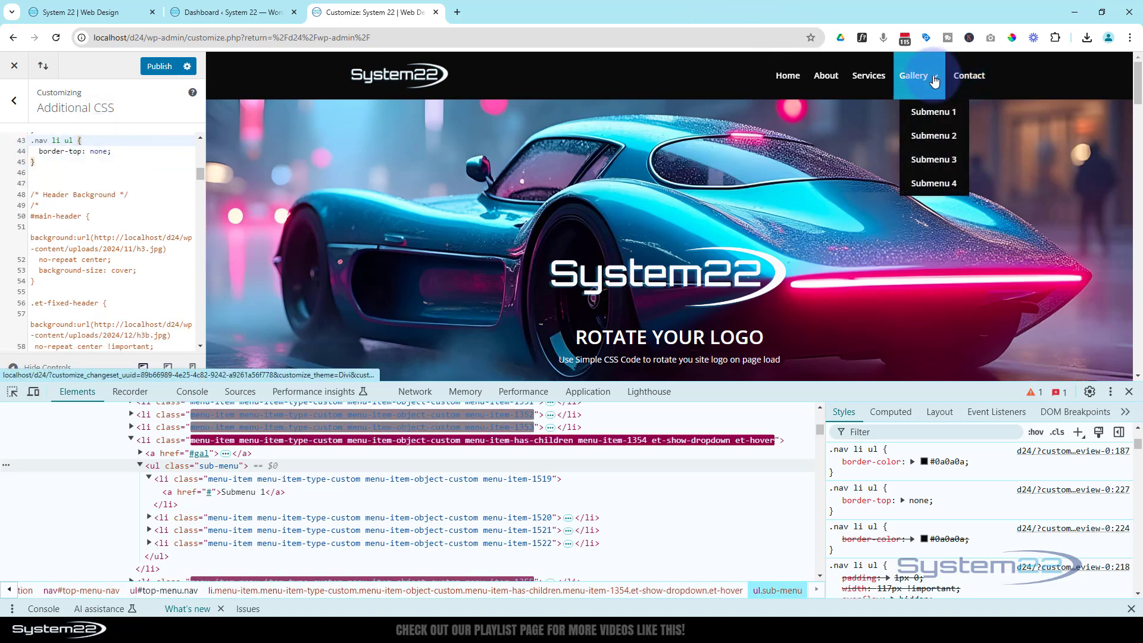
mouse_move(934, 141)
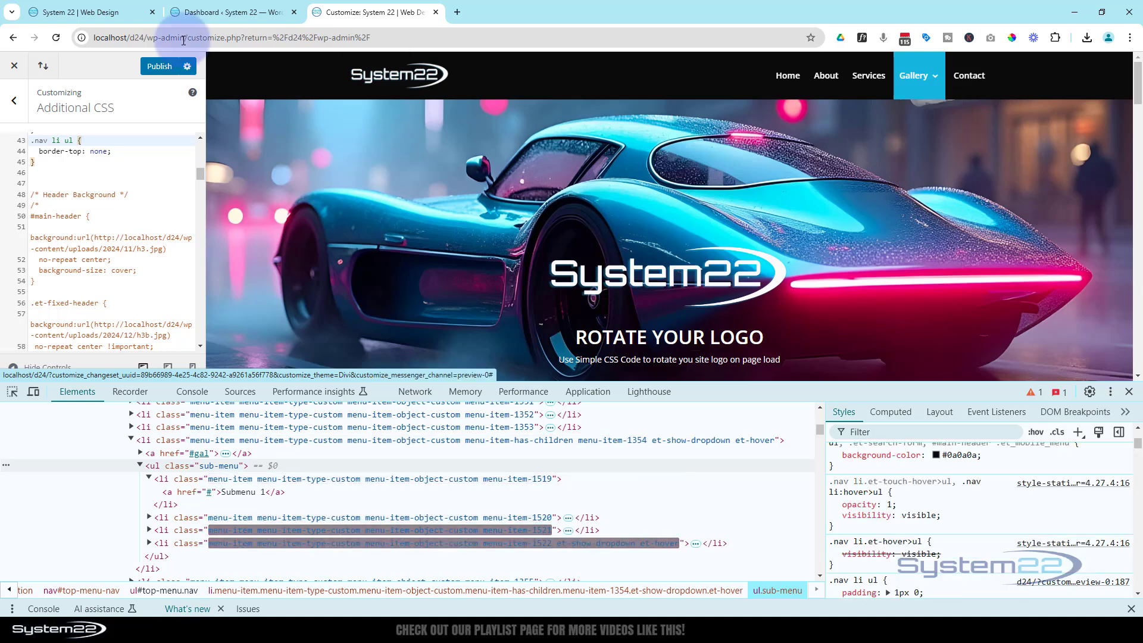
click(160, 66)
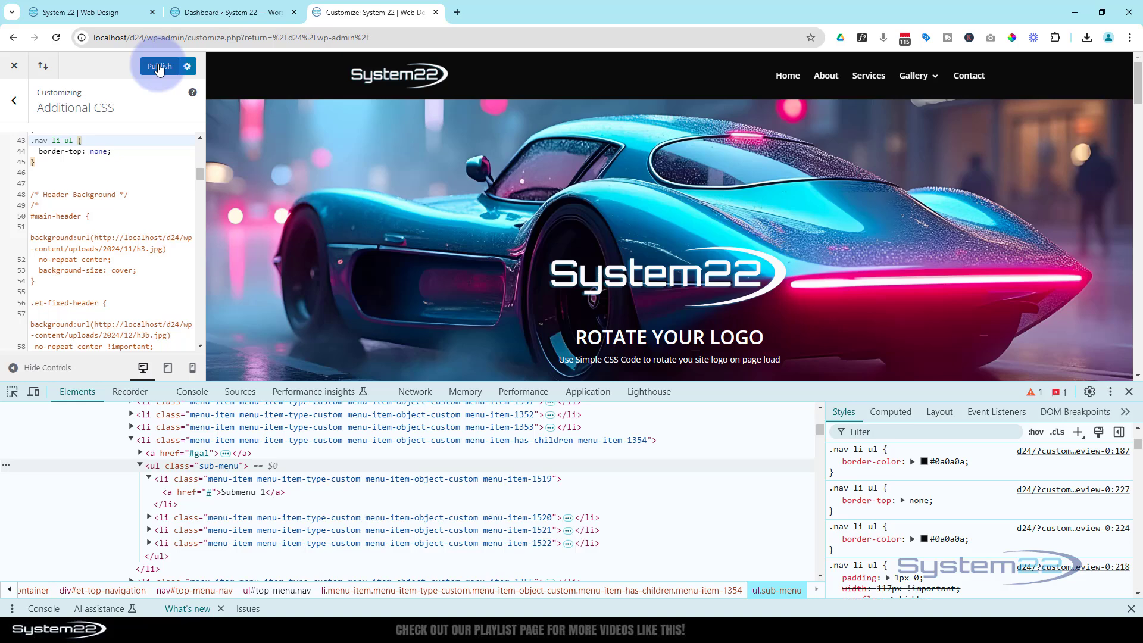
click(159, 66)
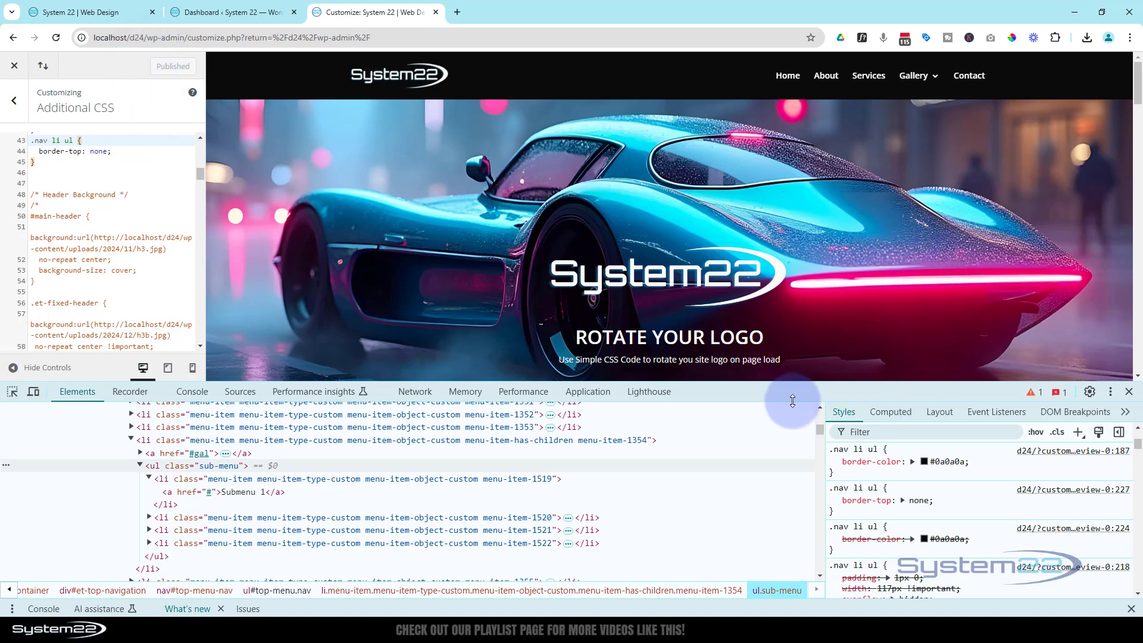
mouse_move(34, 391)
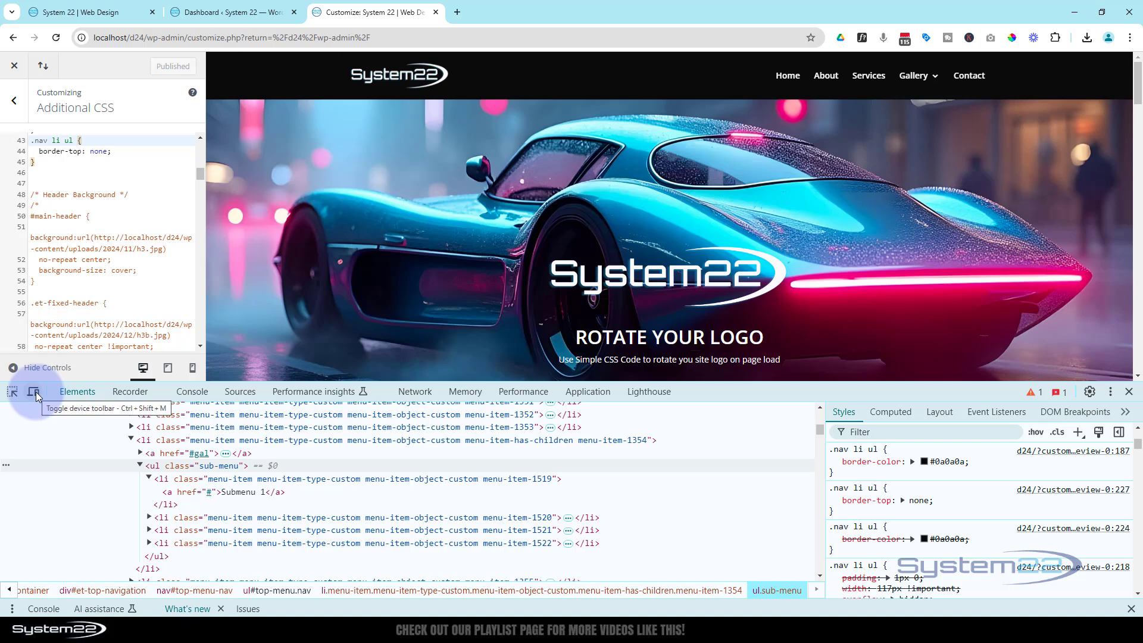
Step: Preview the mobile menu on iPad Air, switch to iPhone 12 Pro, then open the live site
click(34, 391)
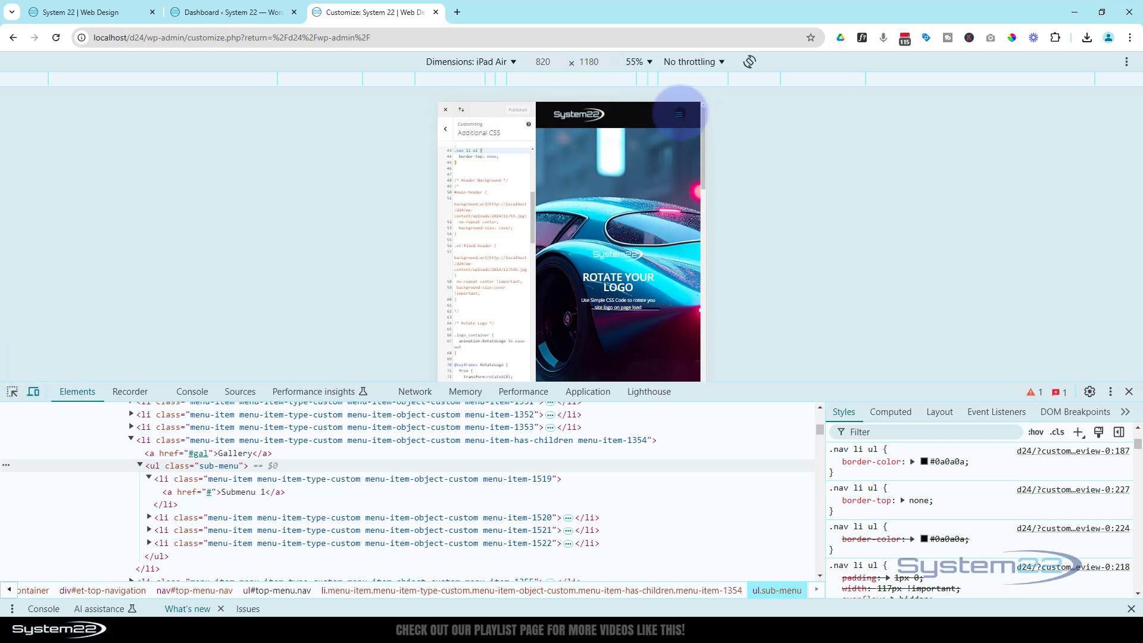
click(678, 113)
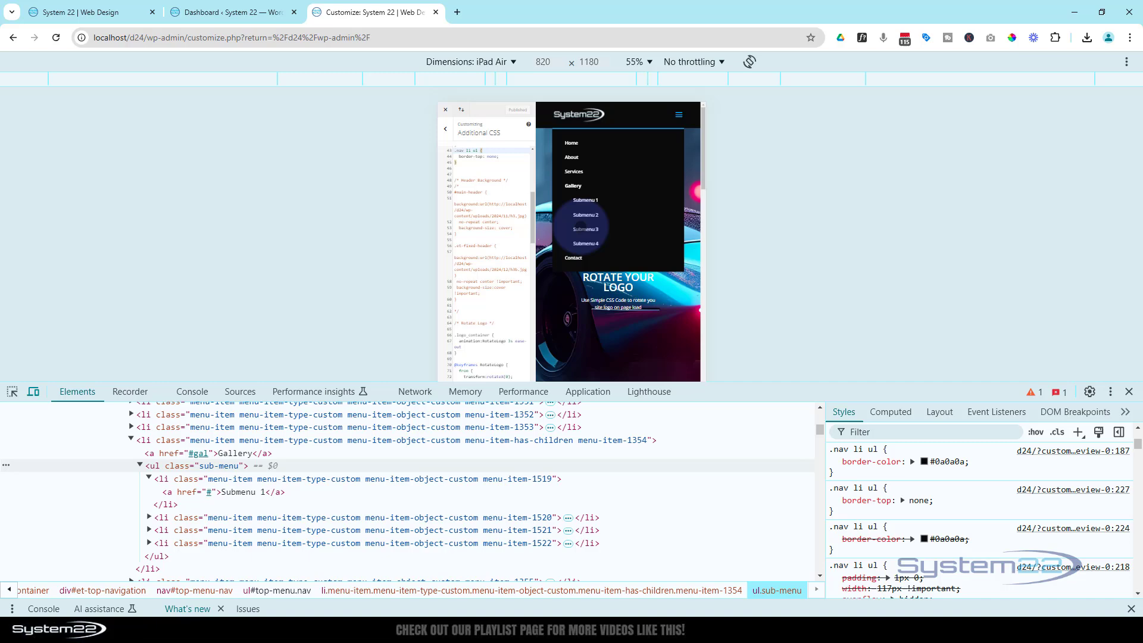
click(491, 61)
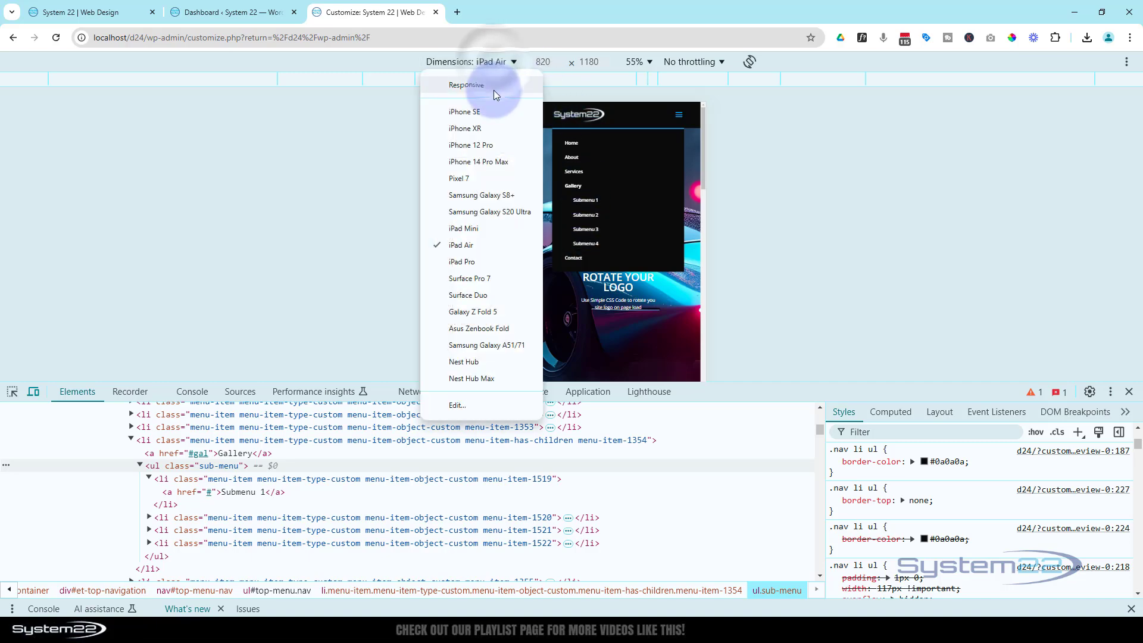
click(470, 145)
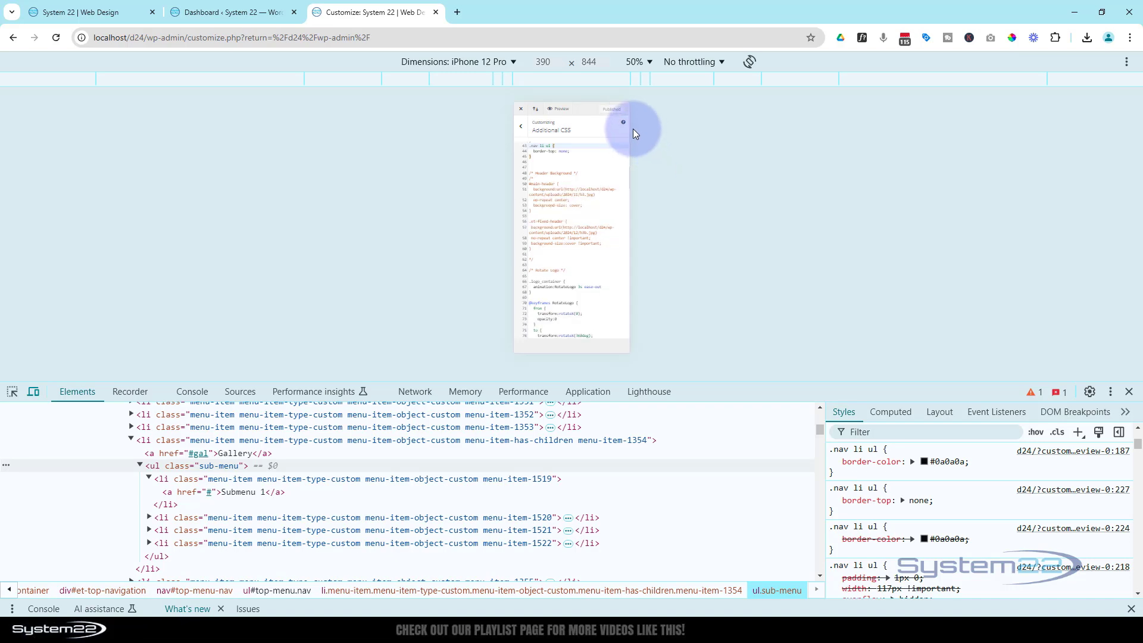
click(83, 12)
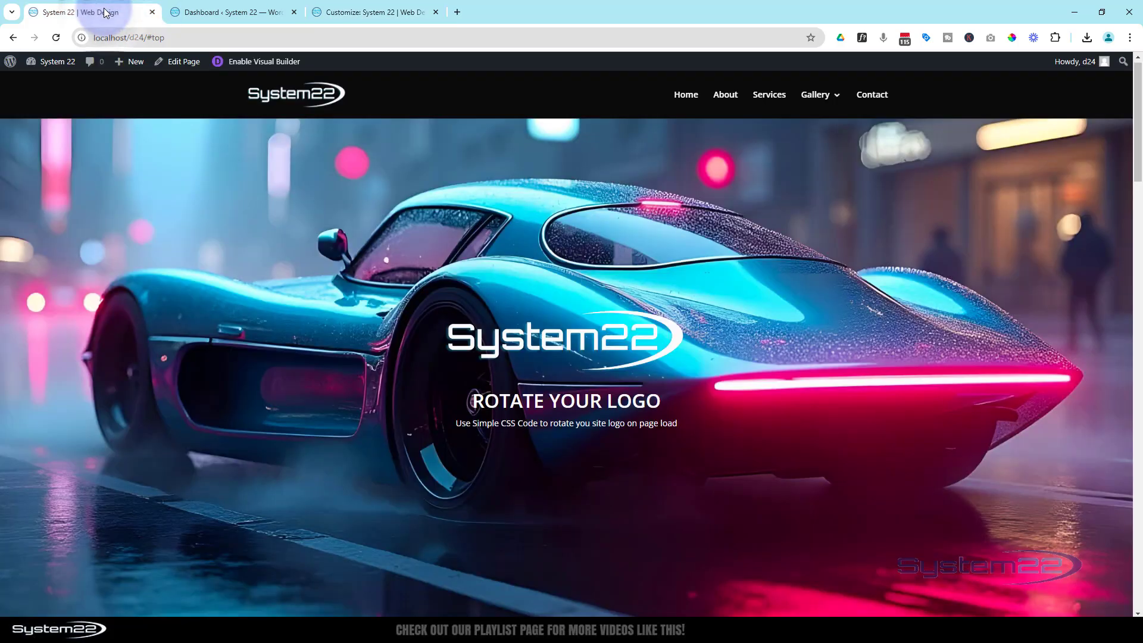
click(56, 37)
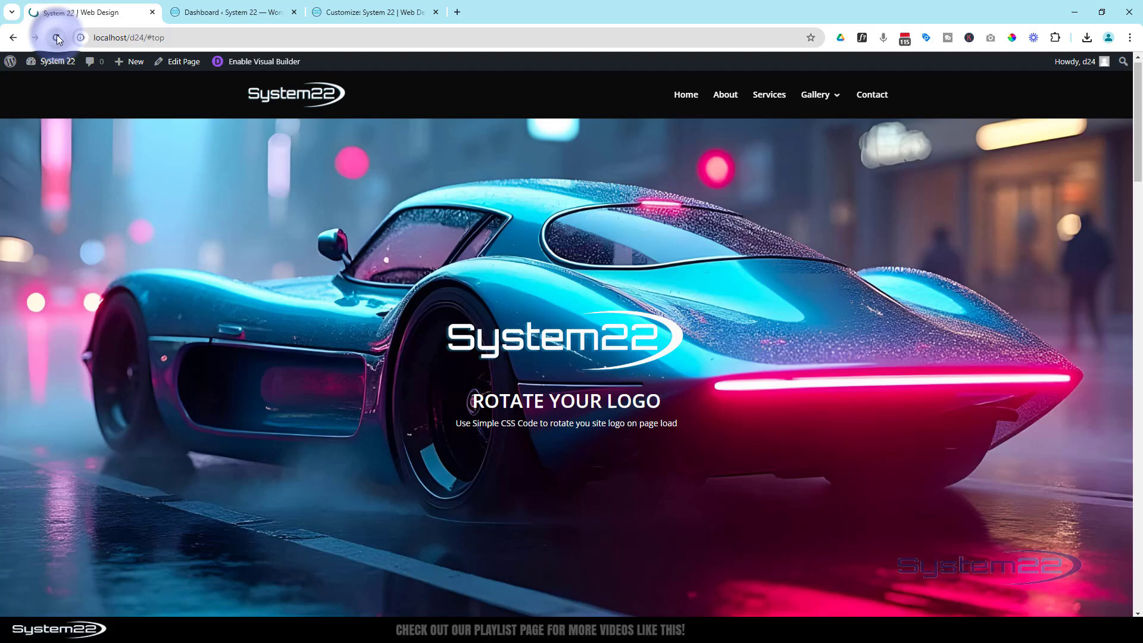
click(57, 36)
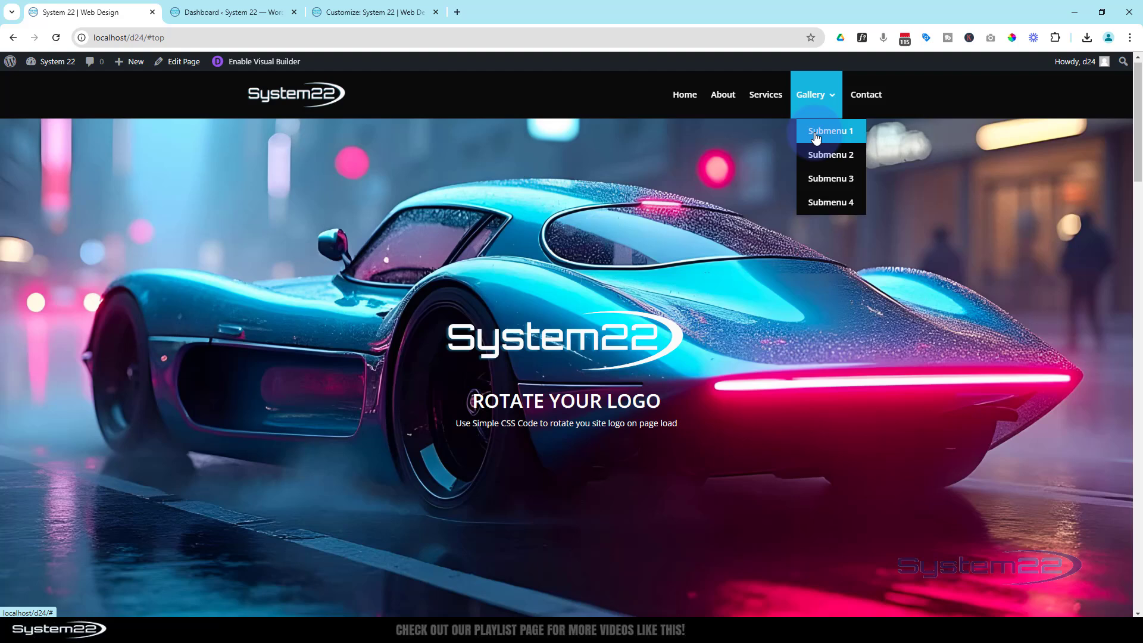
mouse_move(473, 265)
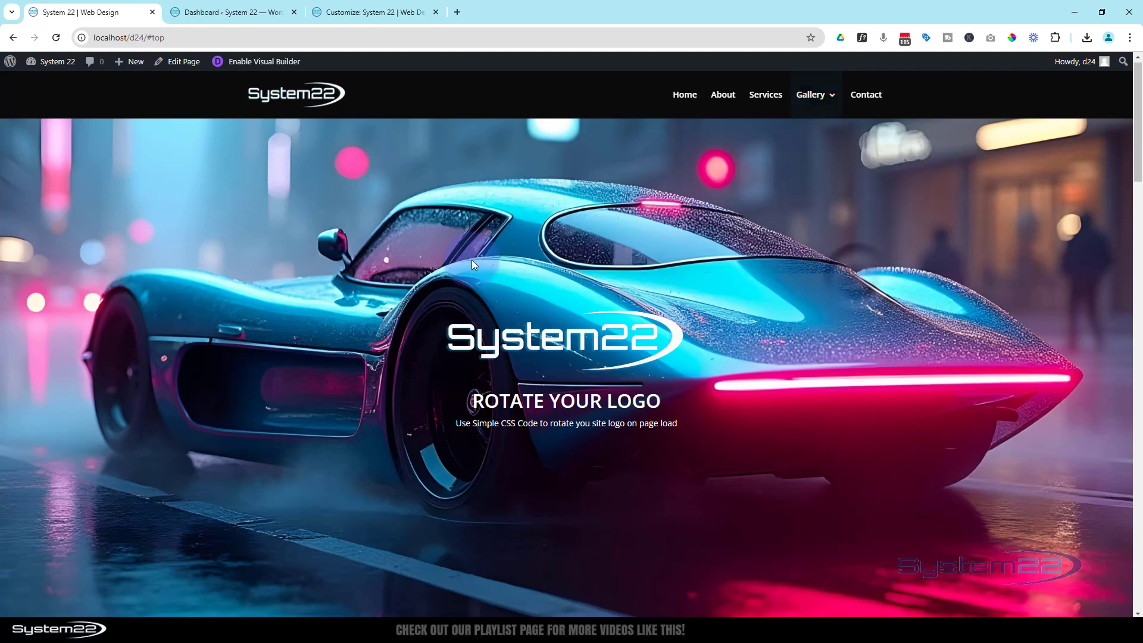
key(F12)
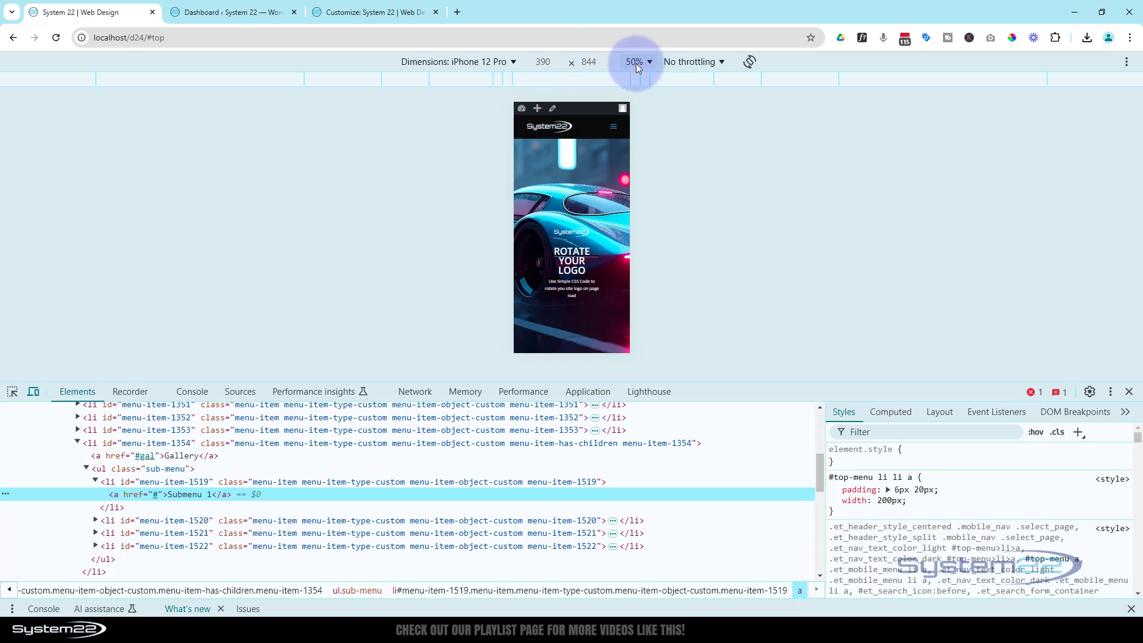
click(634, 61)
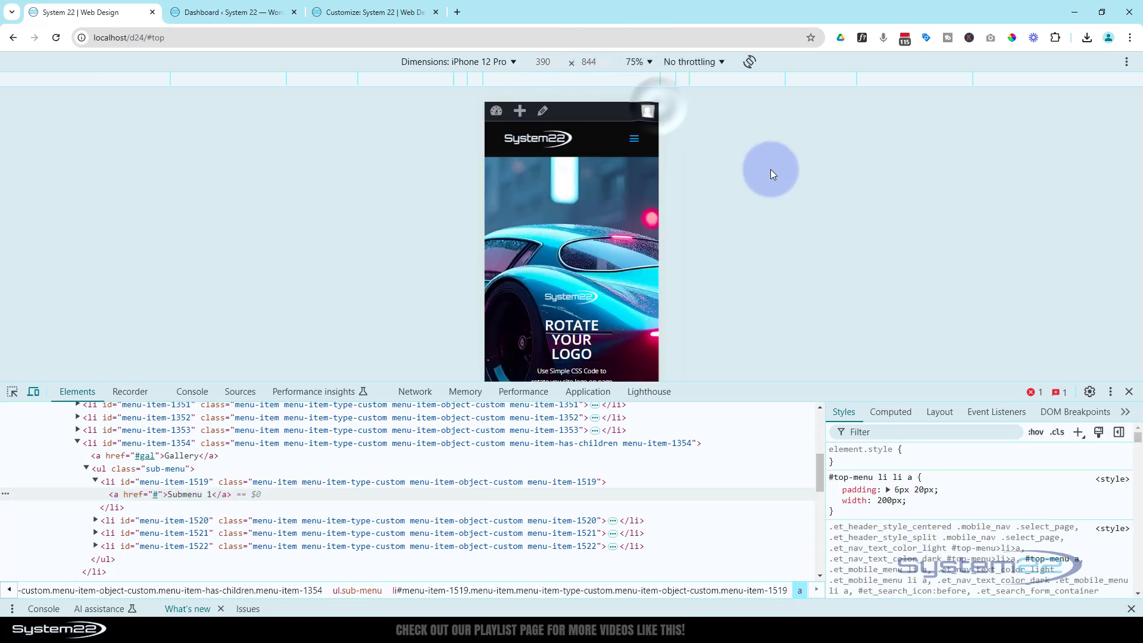
click(633, 138)
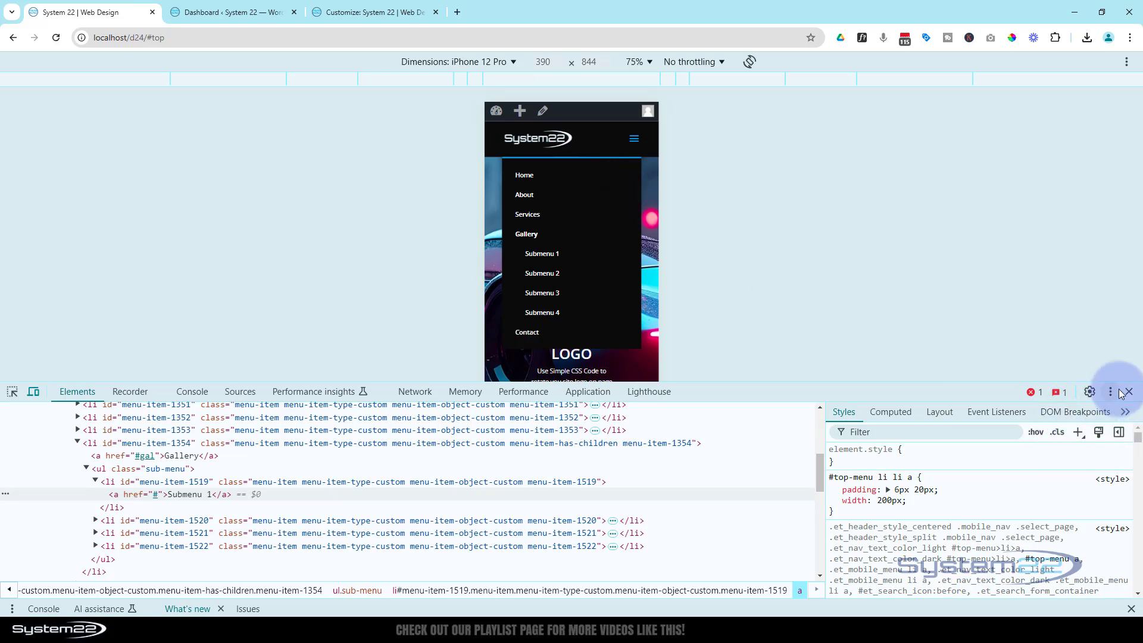
click(1128, 392)
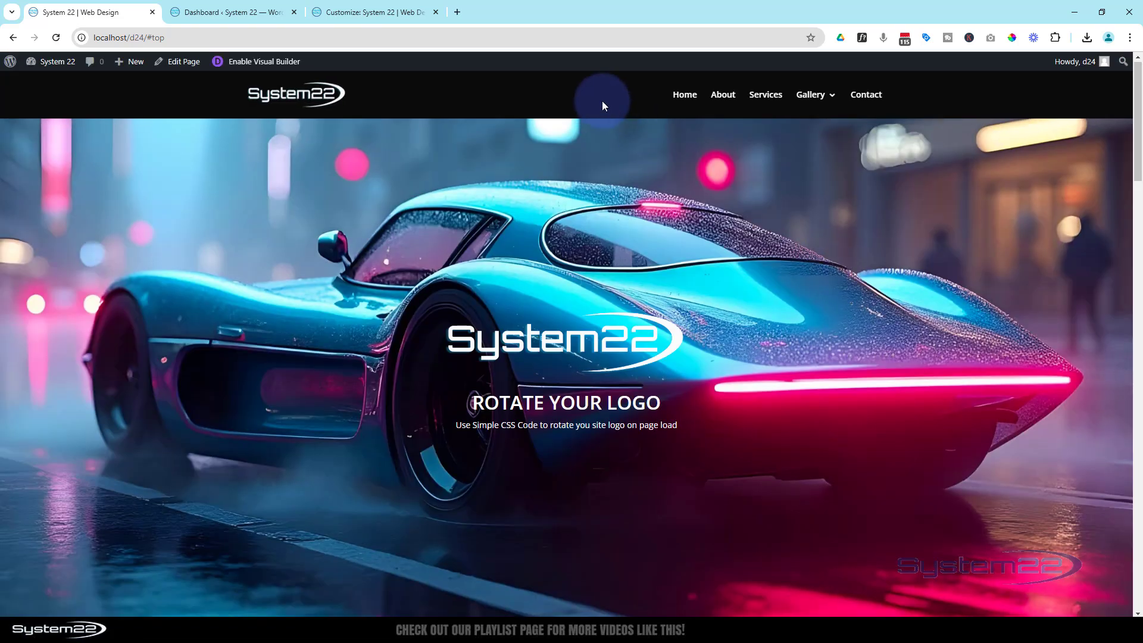
mouse_move(684, 96)
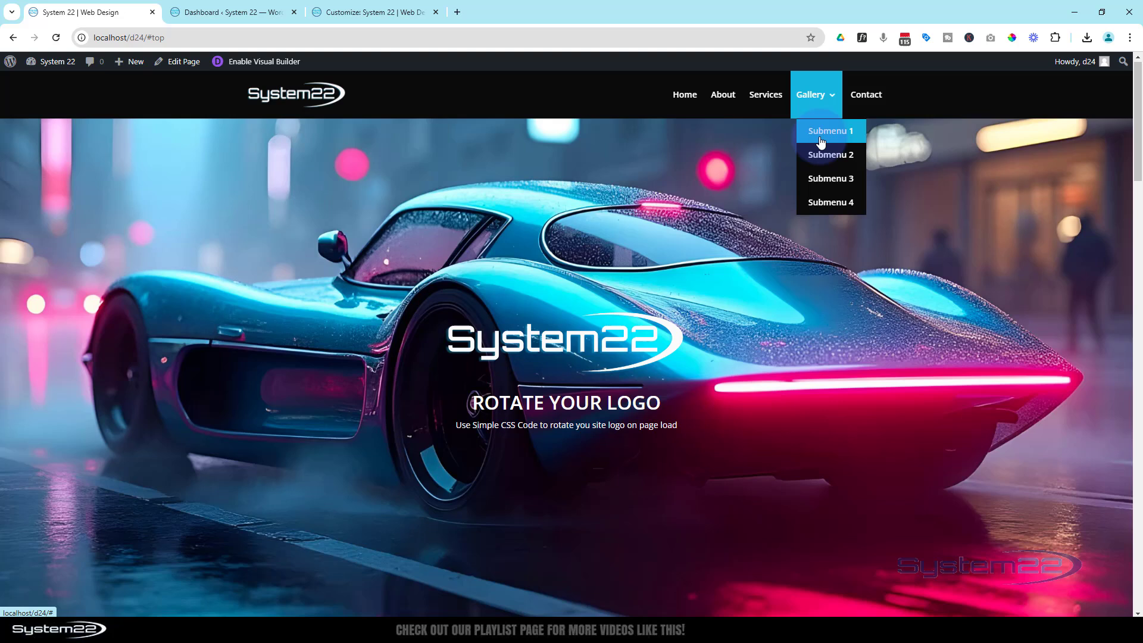
mouse_move(824, 138)
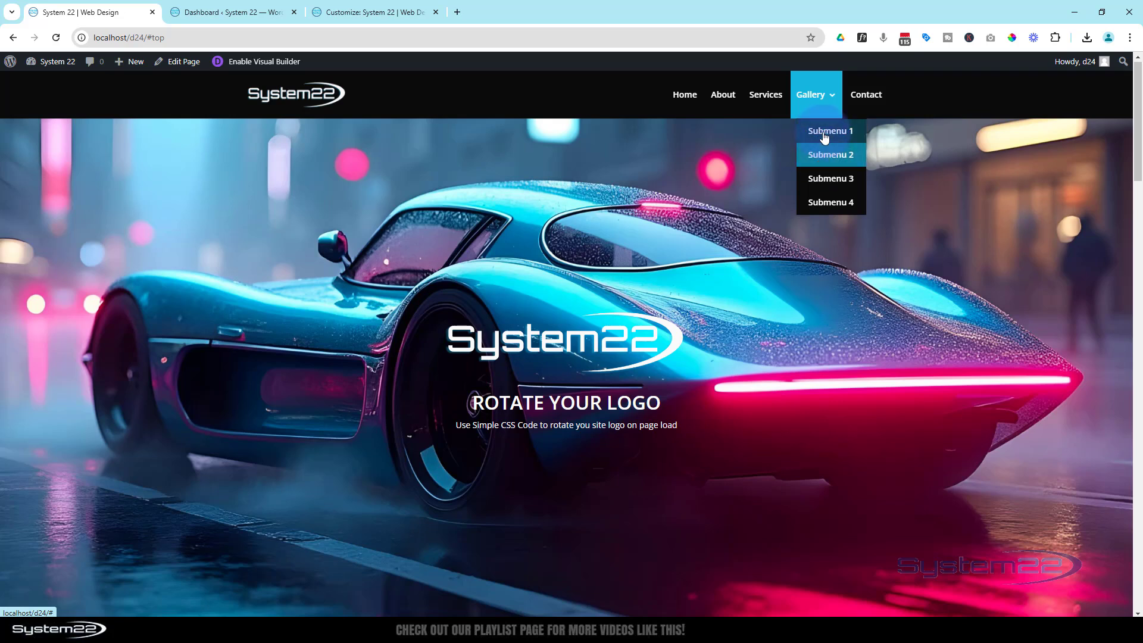
mouse_move(831, 156)
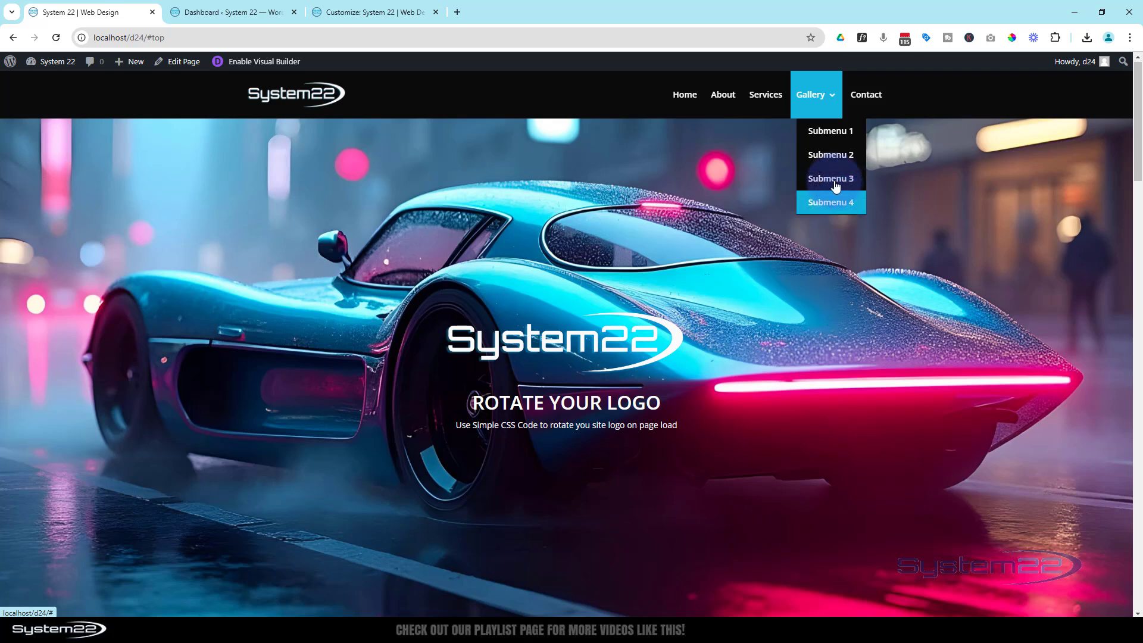
mouse_move(828, 137)
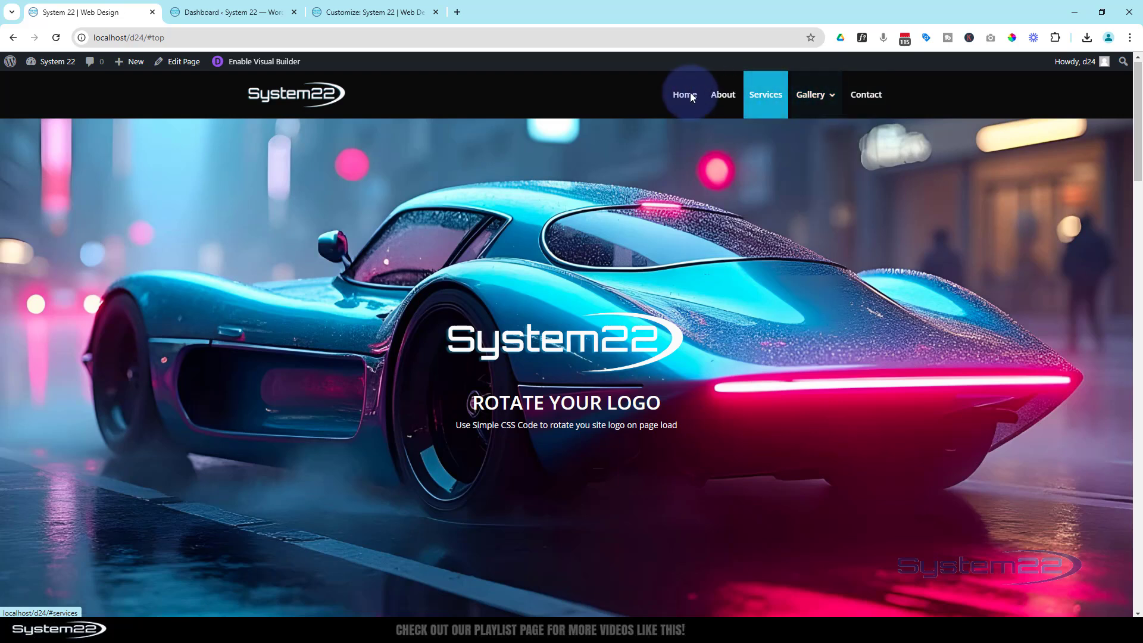
click(363, 12)
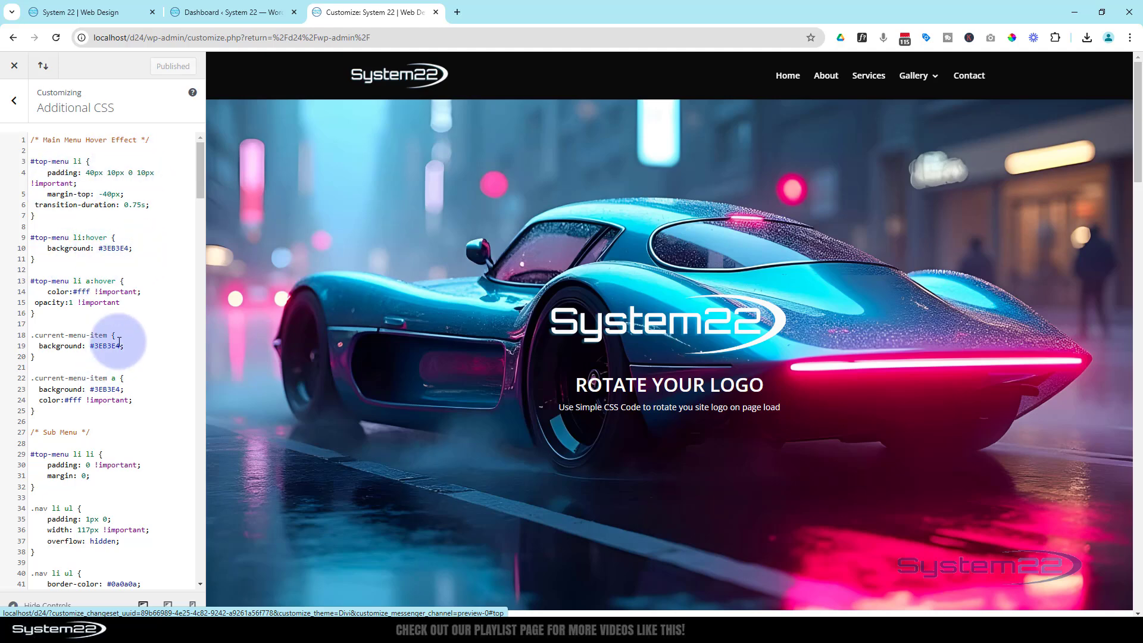
scroll(down, 3)
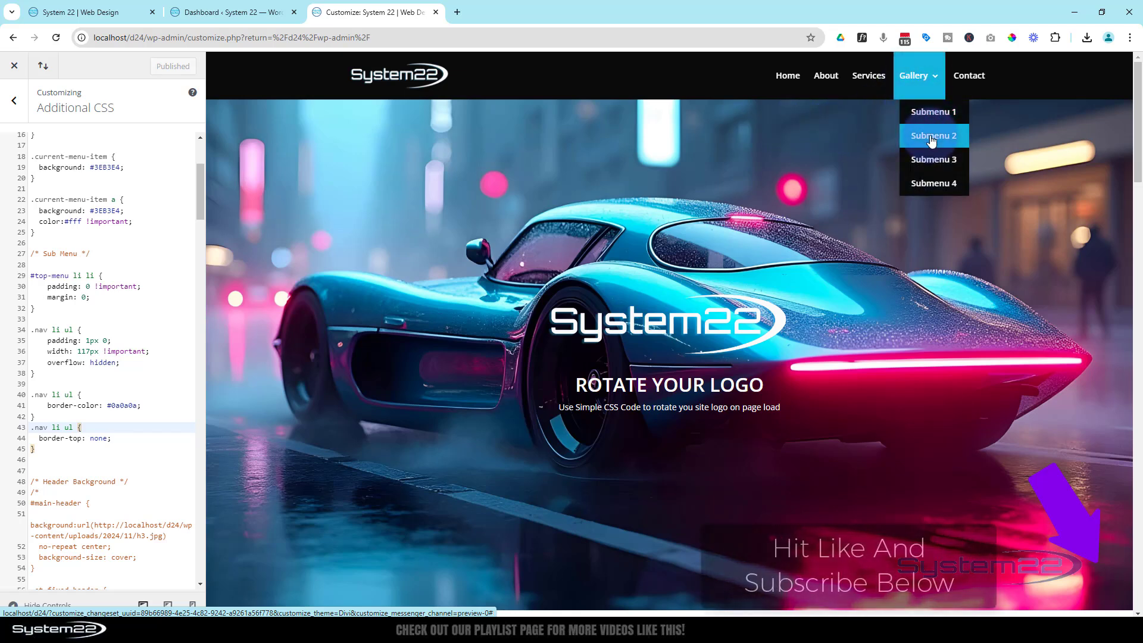
mouse_move(935, 170)
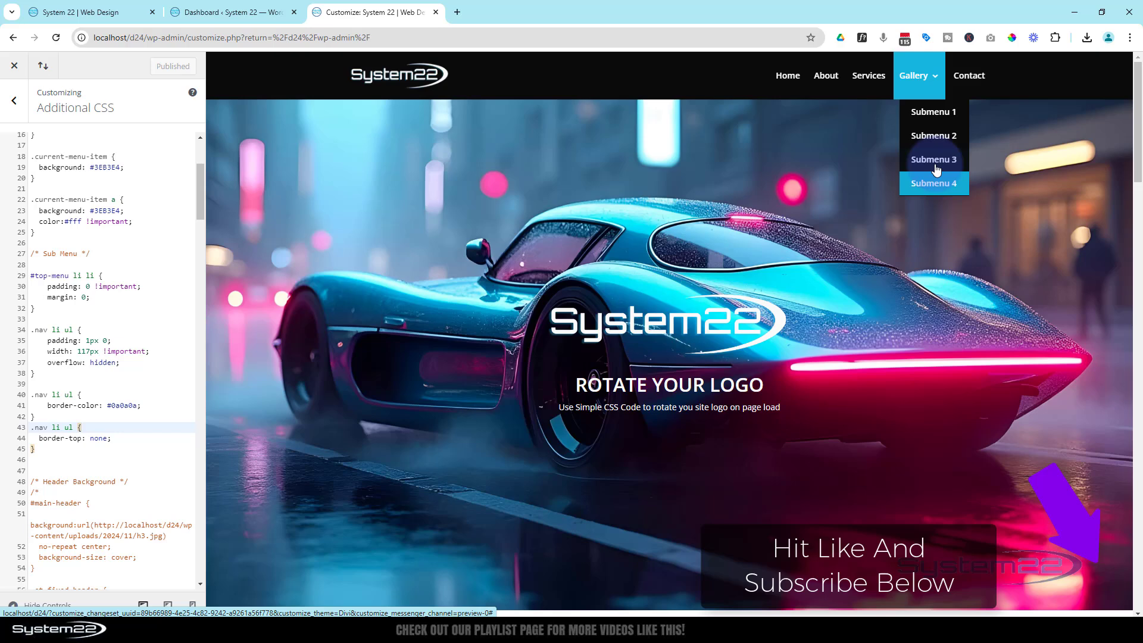
mouse_move(921, 125)
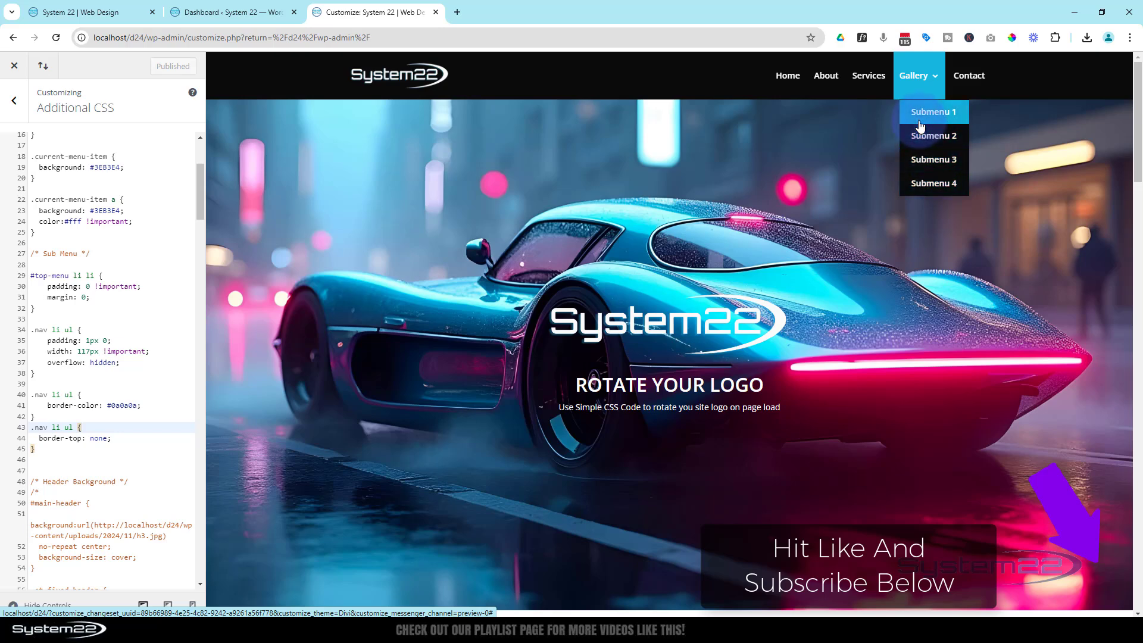